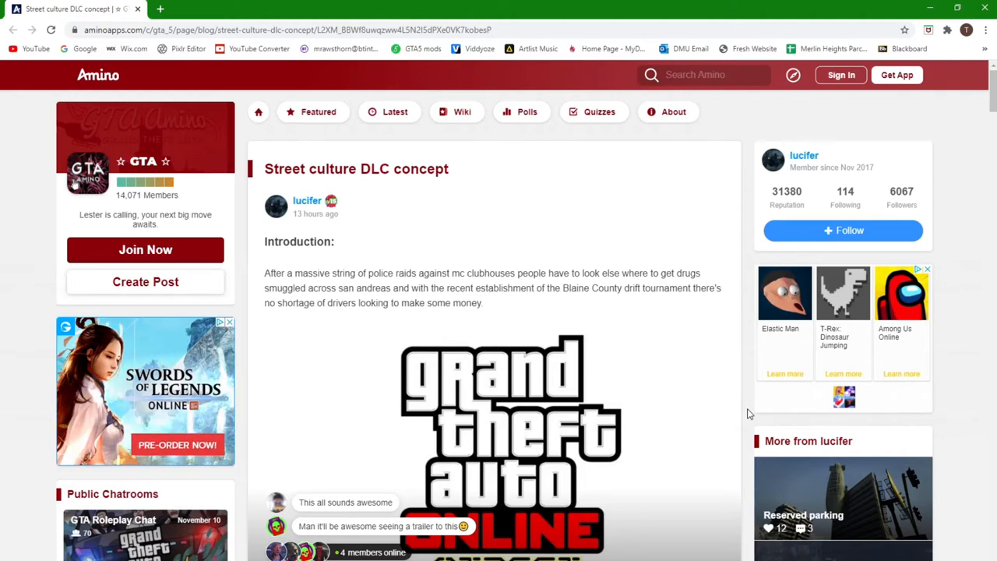
mouse_move(327, 212)
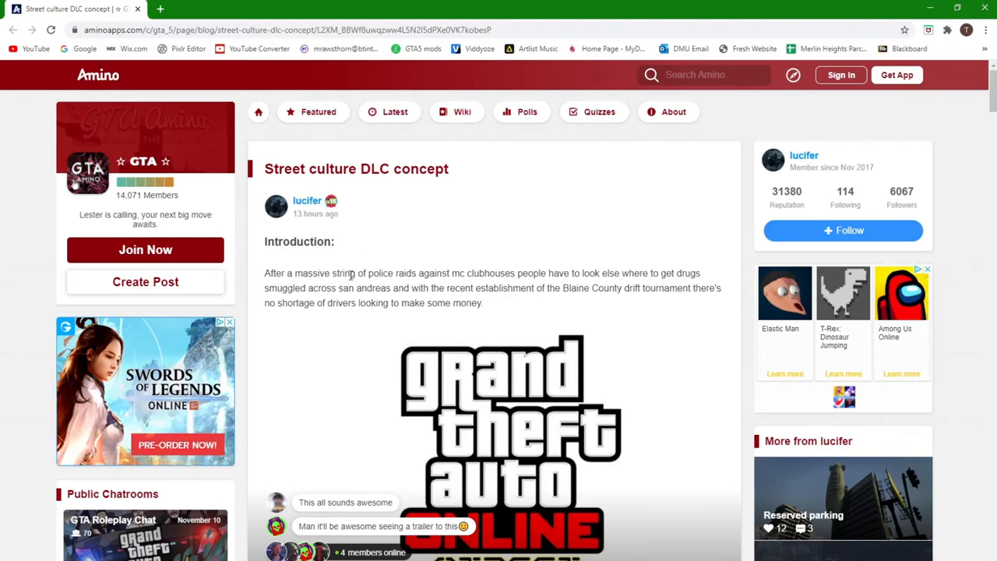
- Scroll past the Street Culture logo to the DLC feature list and the Pre update changes heading
scroll("down", 3)
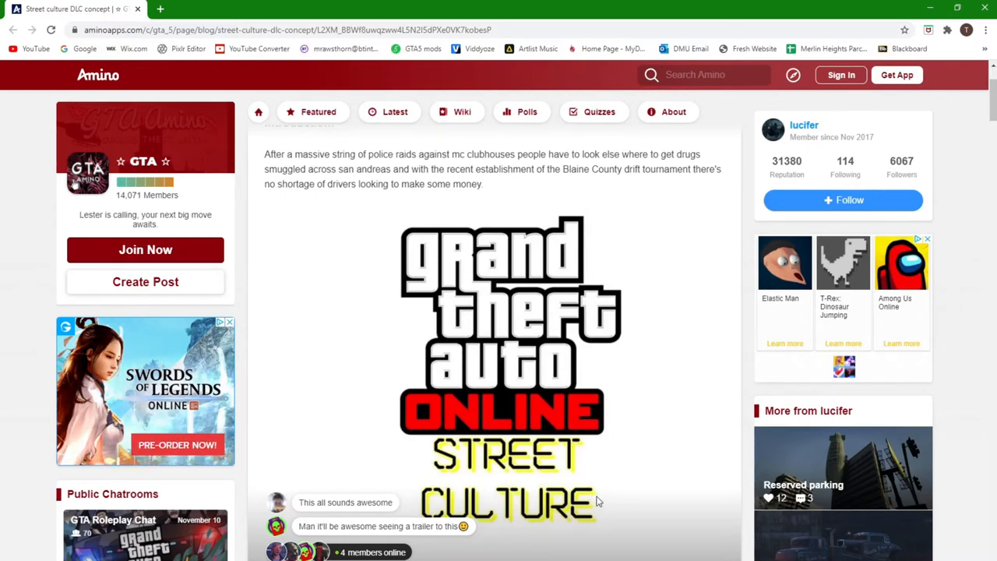
scroll("down", 3)
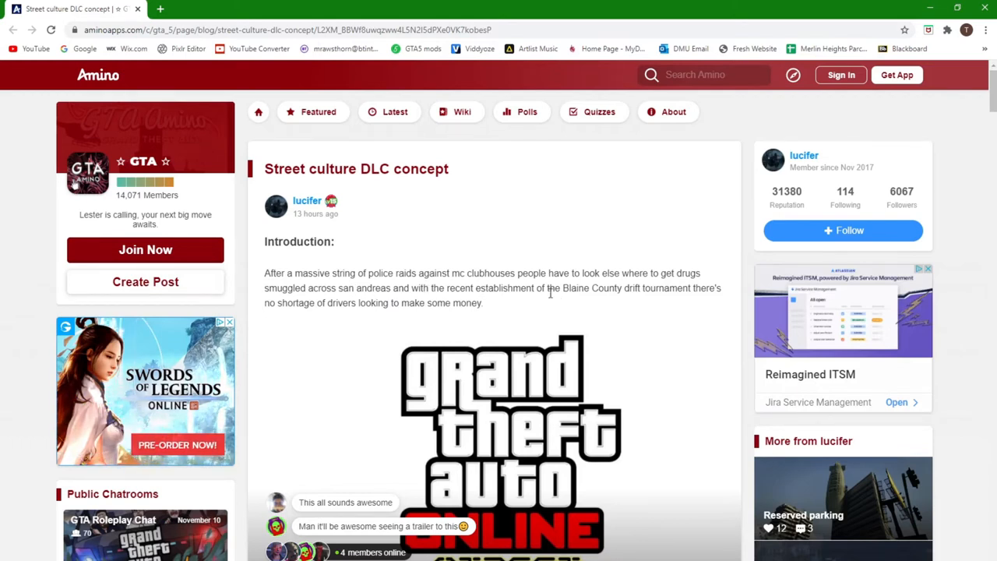
mouse_move(382, 315)
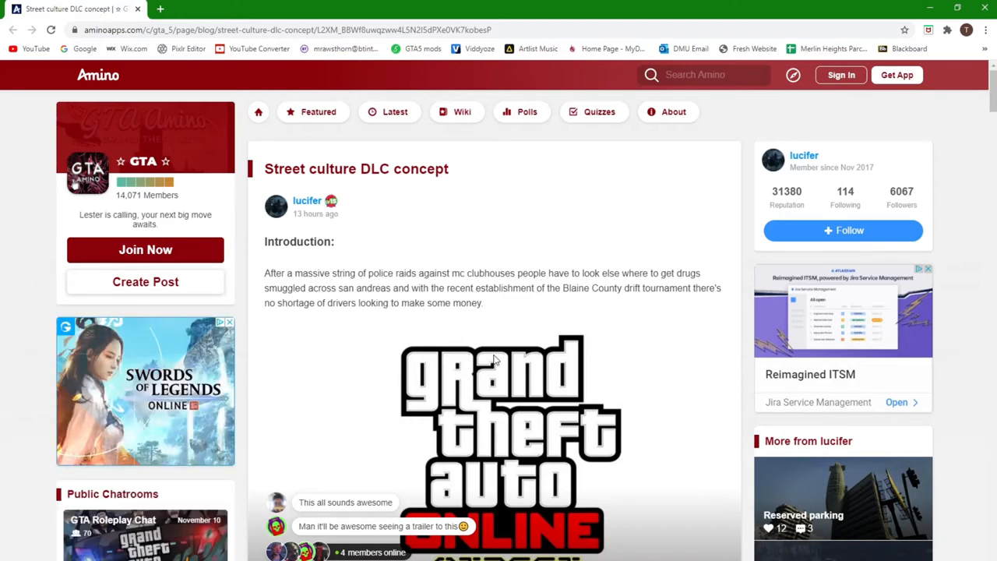
scroll("down", 3)
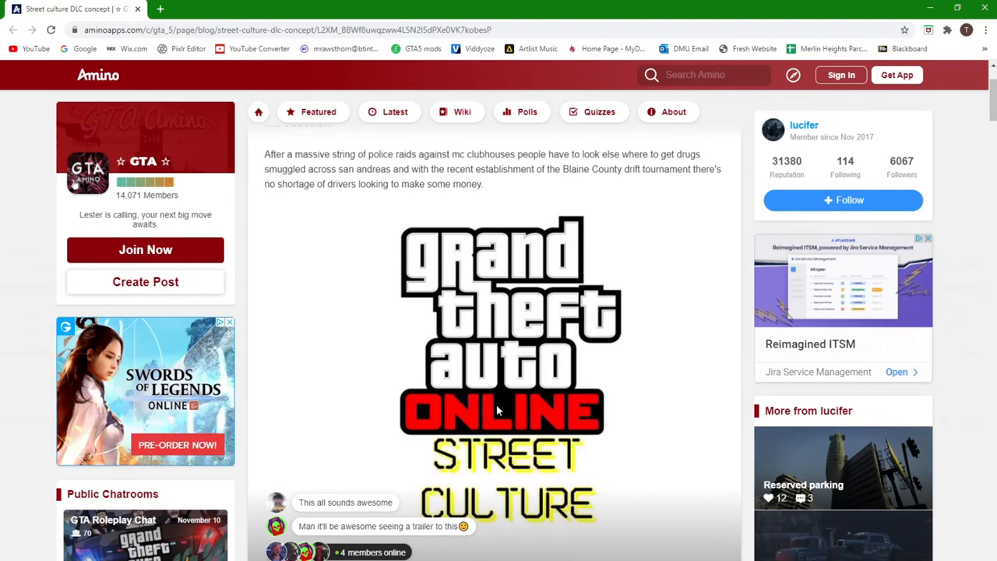
scroll("down", 3)
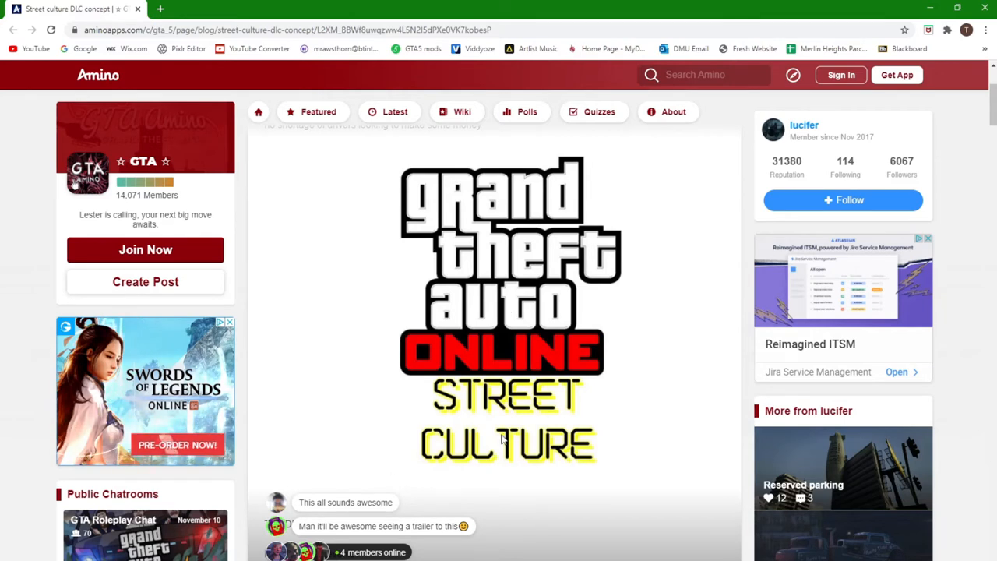
scroll("down", 3)
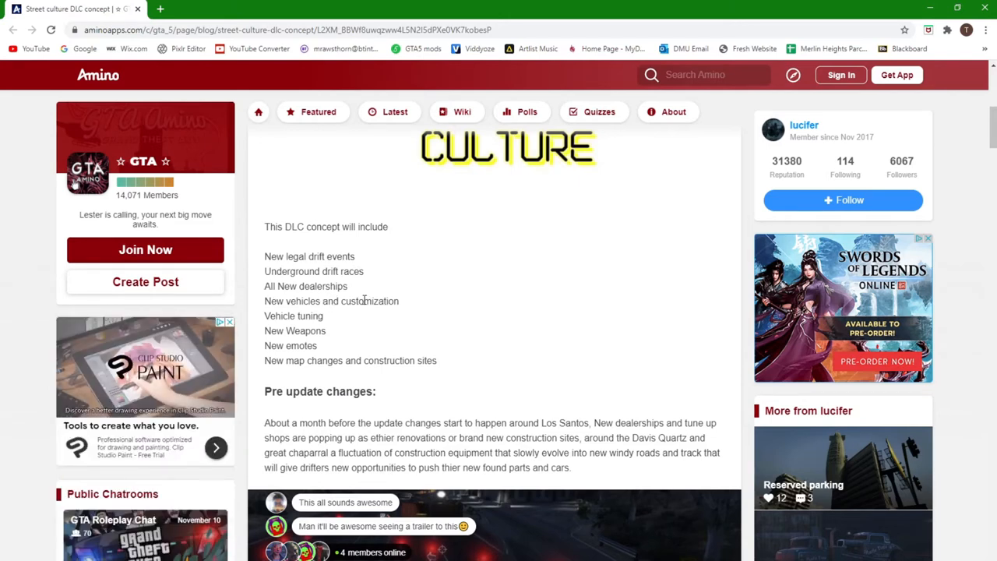
mouse_move(268, 315)
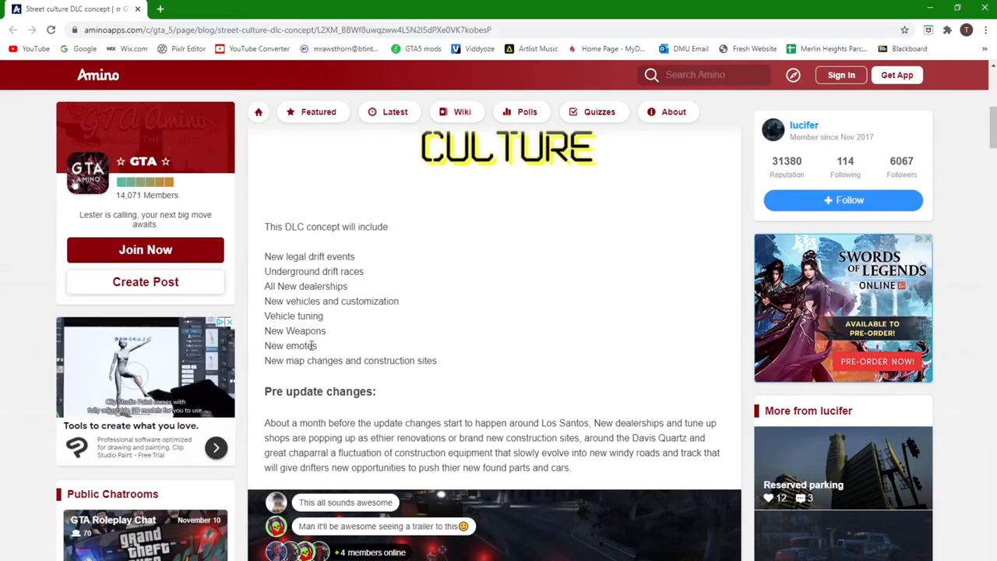
mouse_move(334, 359)
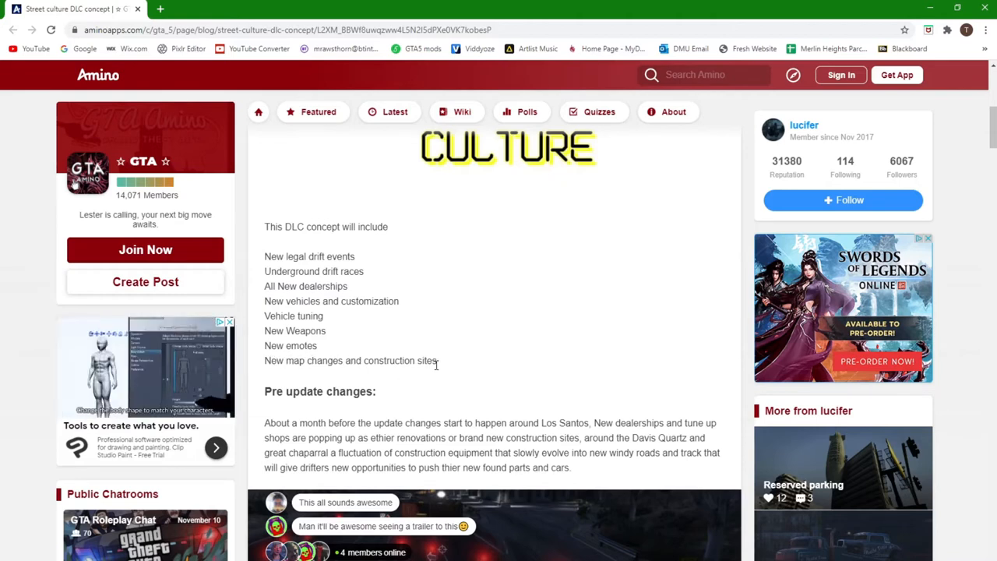
- Scroll past the Pre update changes paragraph to the red glowing markers screenshot
scroll("down", 3)
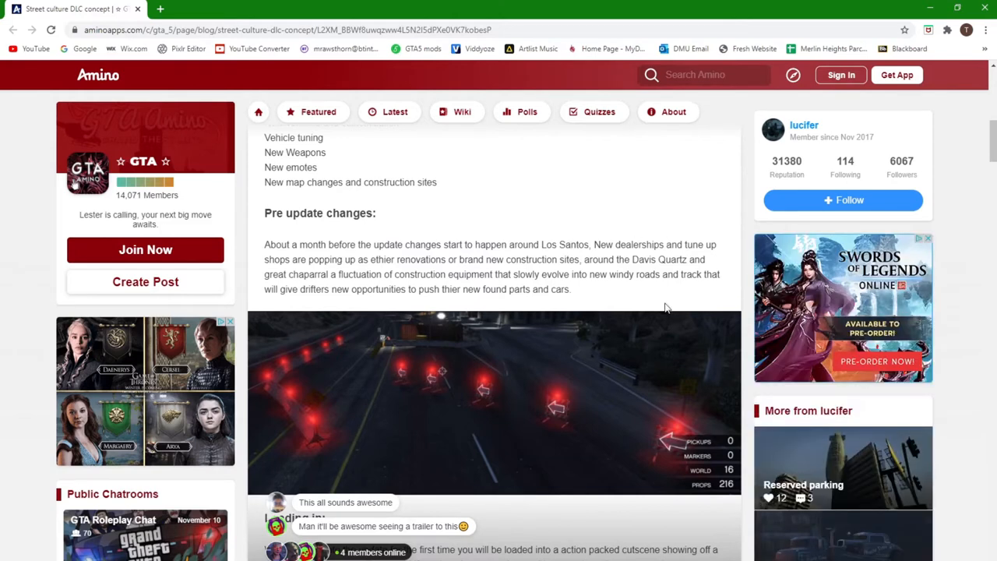
mouse_move(350, 337)
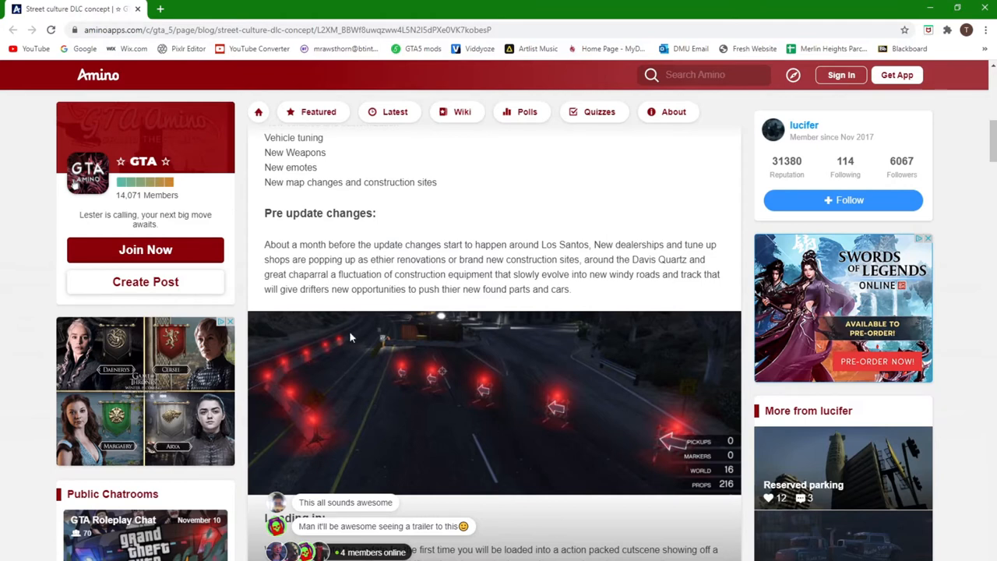
mouse_move(460, 399)
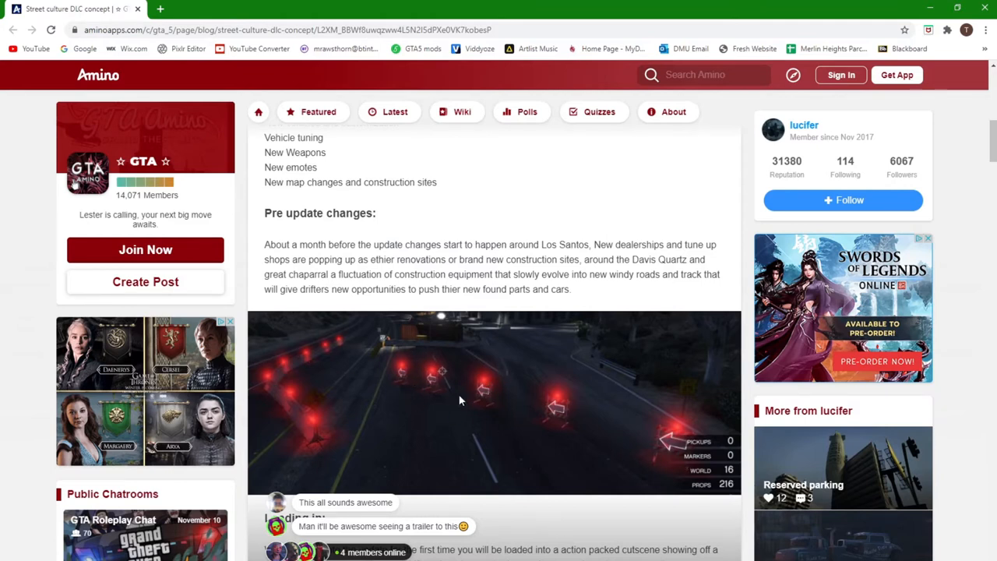
mouse_move(555, 347)
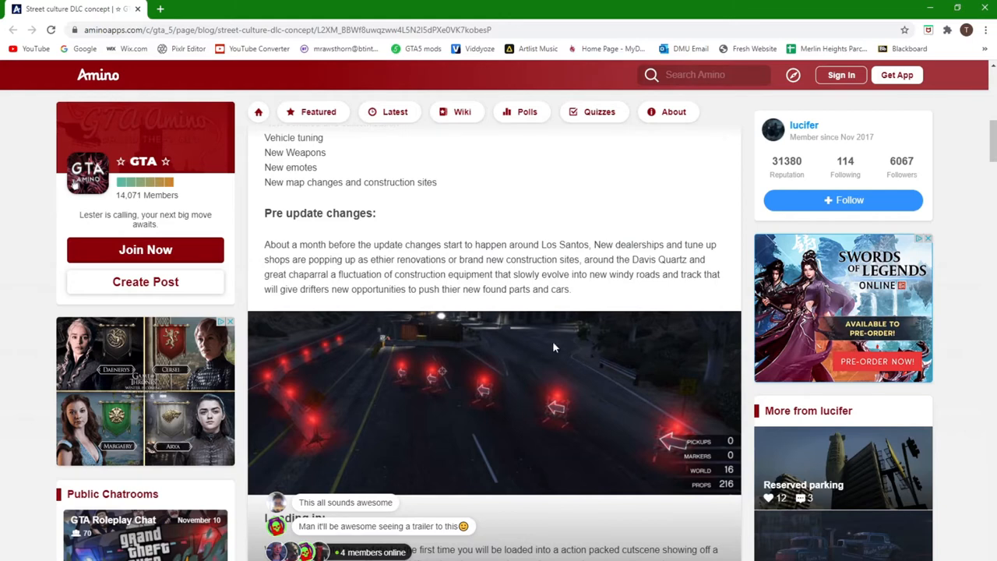
mouse_move(545, 352)
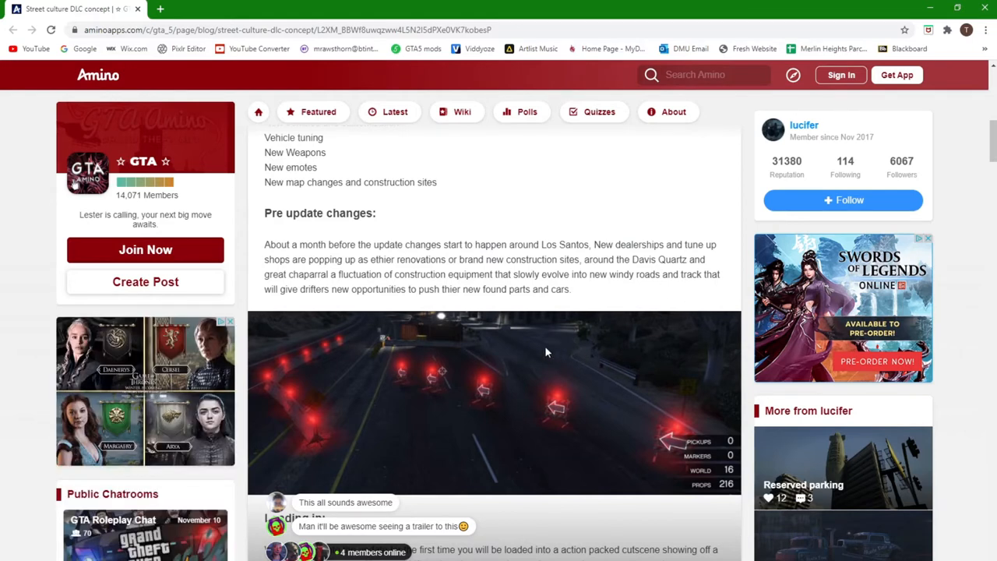
mouse_move(545, 330)
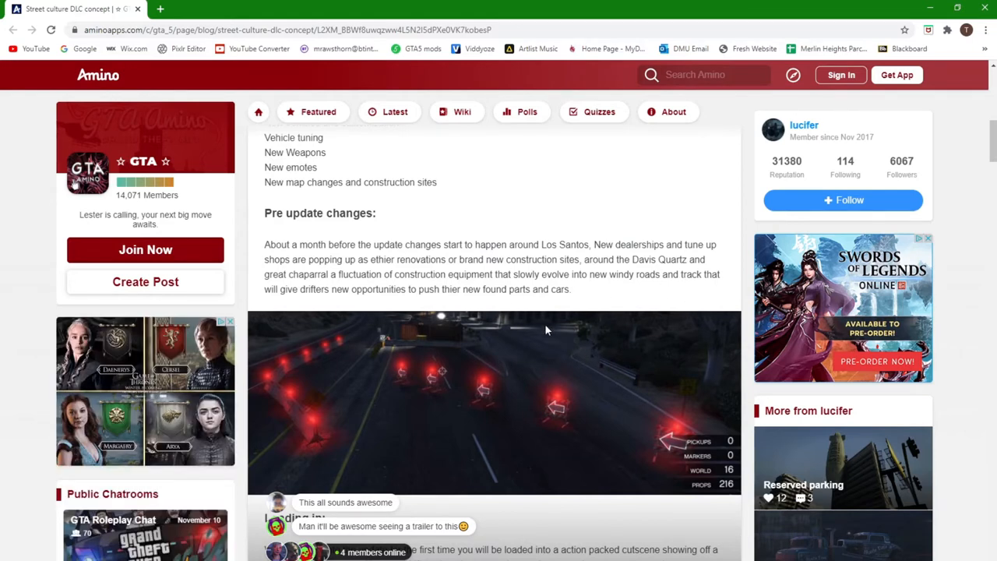
mouse_move(483, 408)
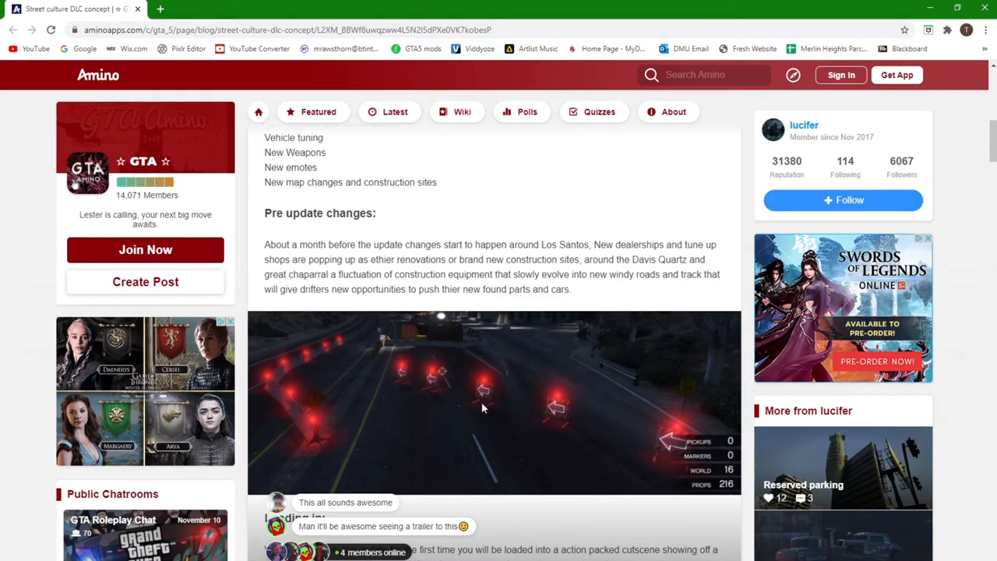
- Scroll down to the Loading in section and the start of First contact
scroll("down", 3)
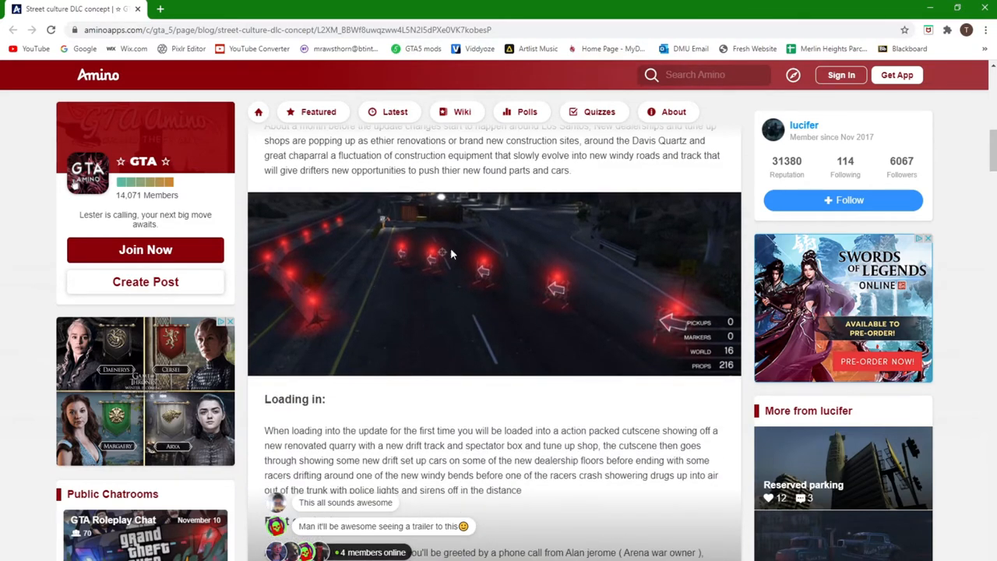
scroll("down", 3)
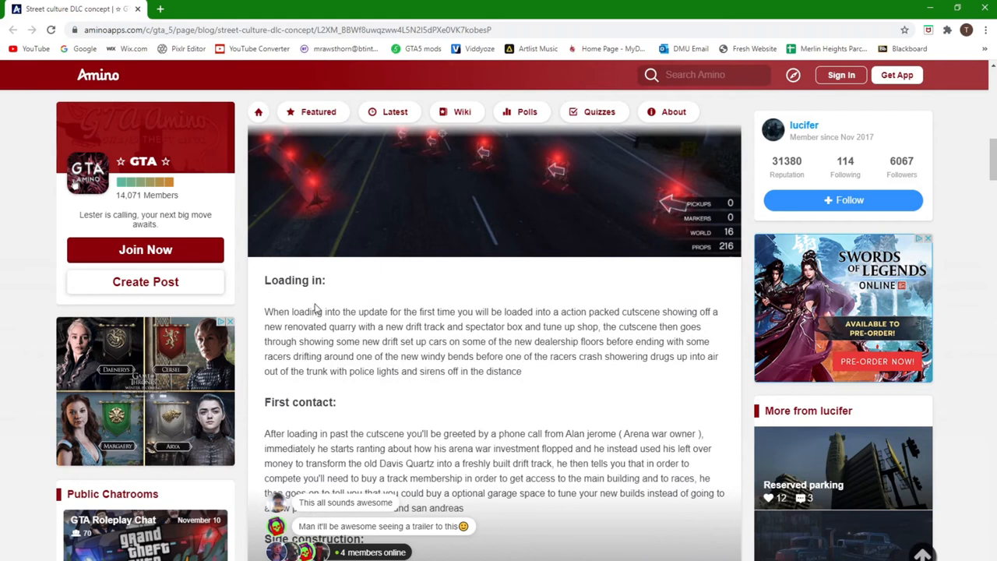
mouse_move(286, 321)
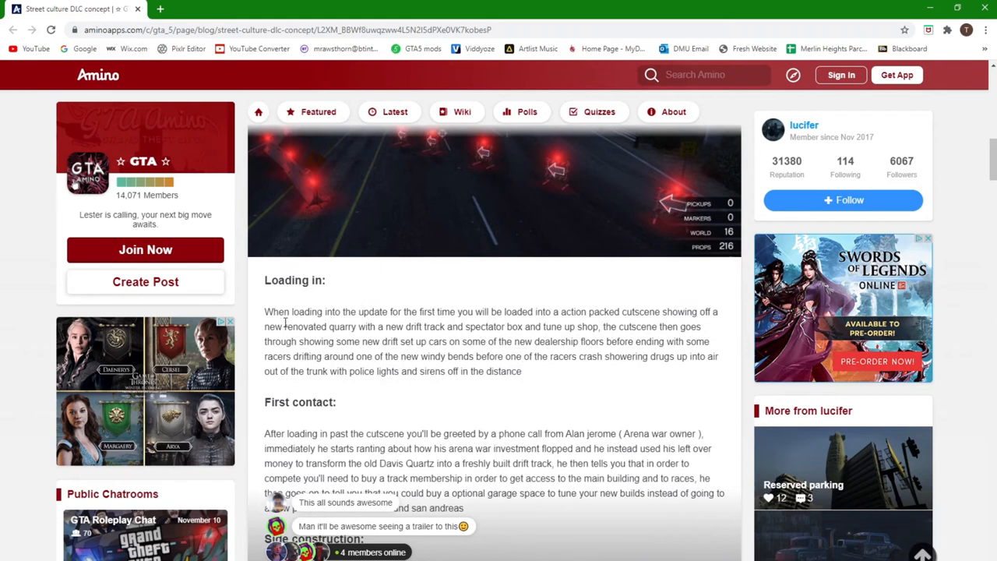
mouse_move(463, 308)
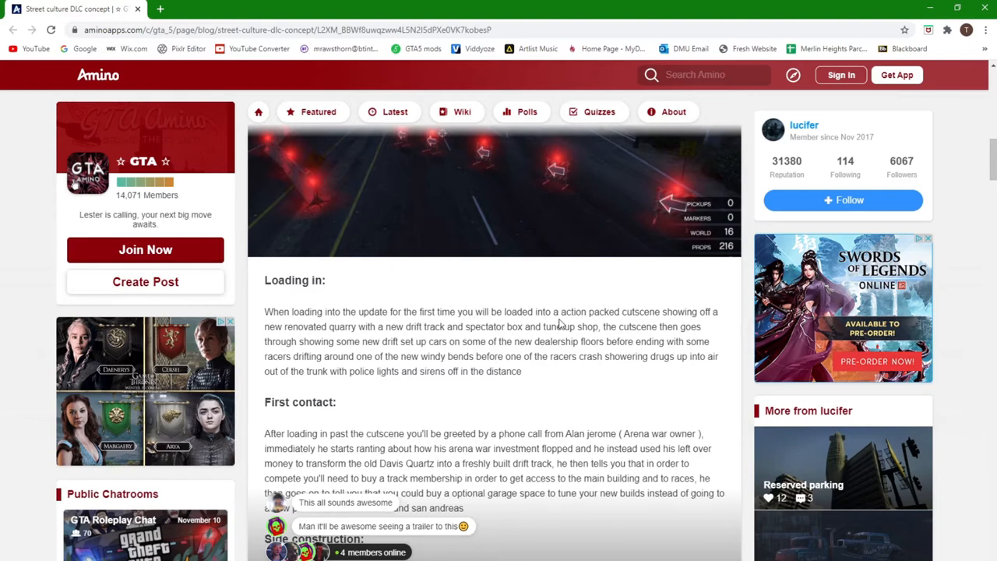
mouse_move(572, 346)
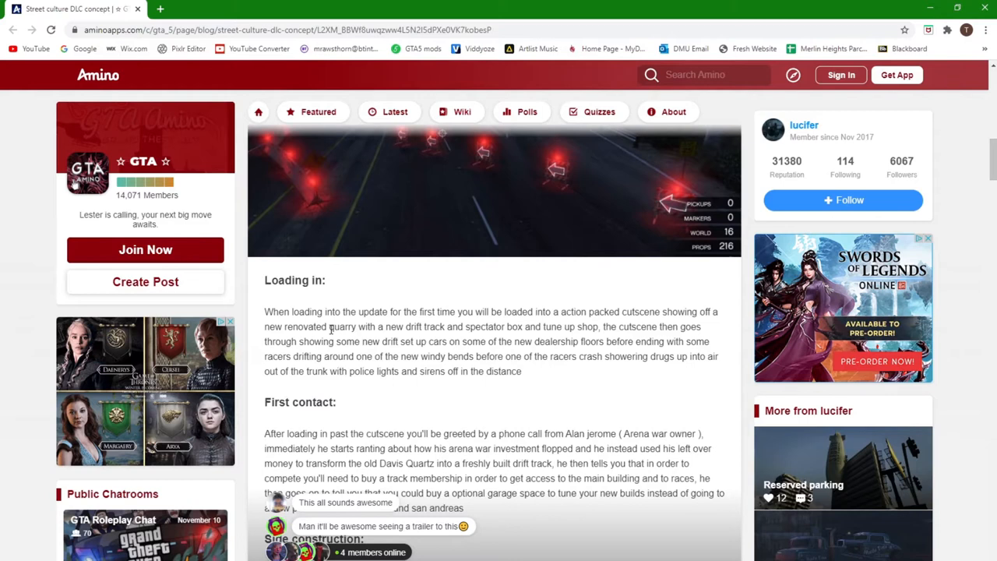
mouse_move(374, 328)
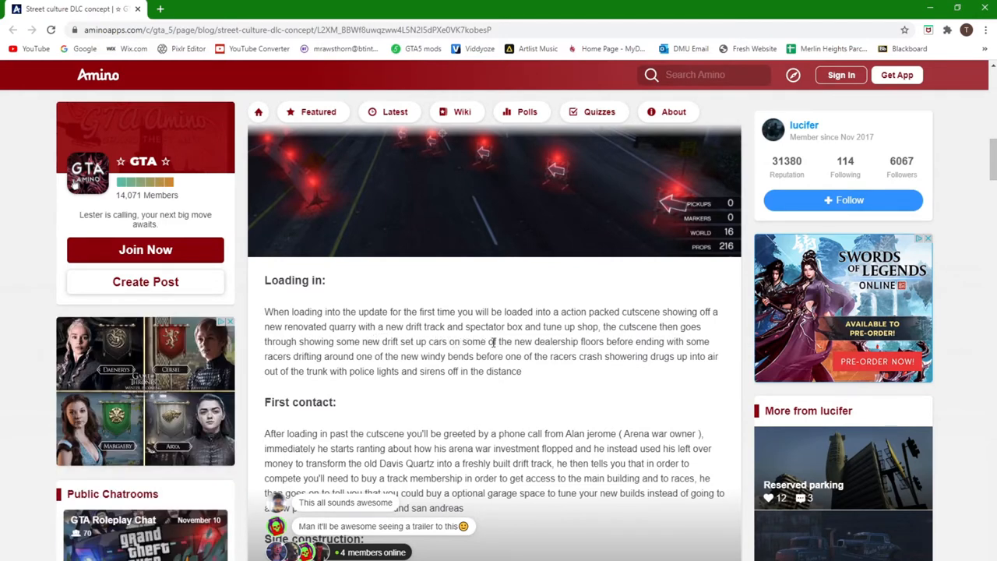
mouse_move(620, 341)
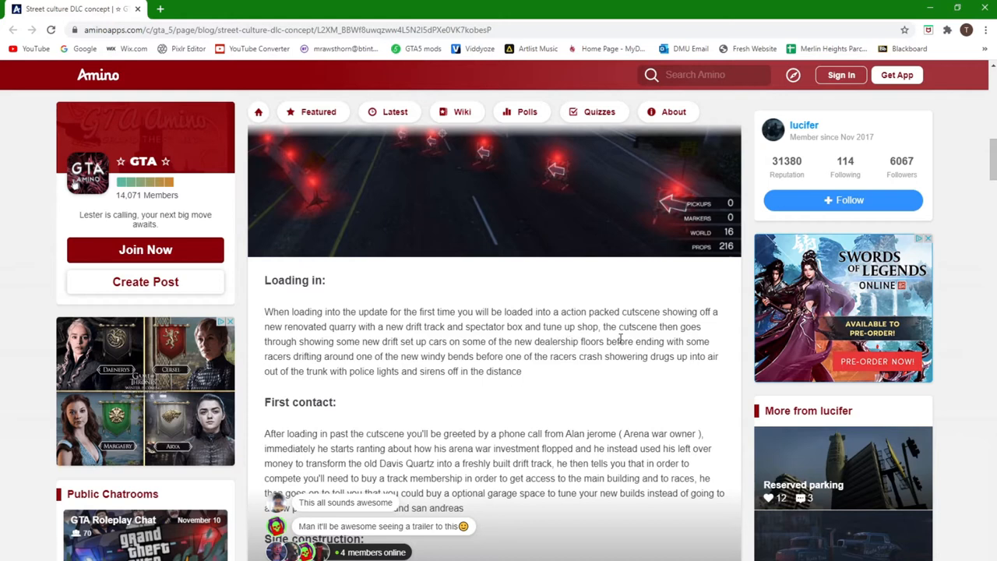
mouse_move(335, 358)
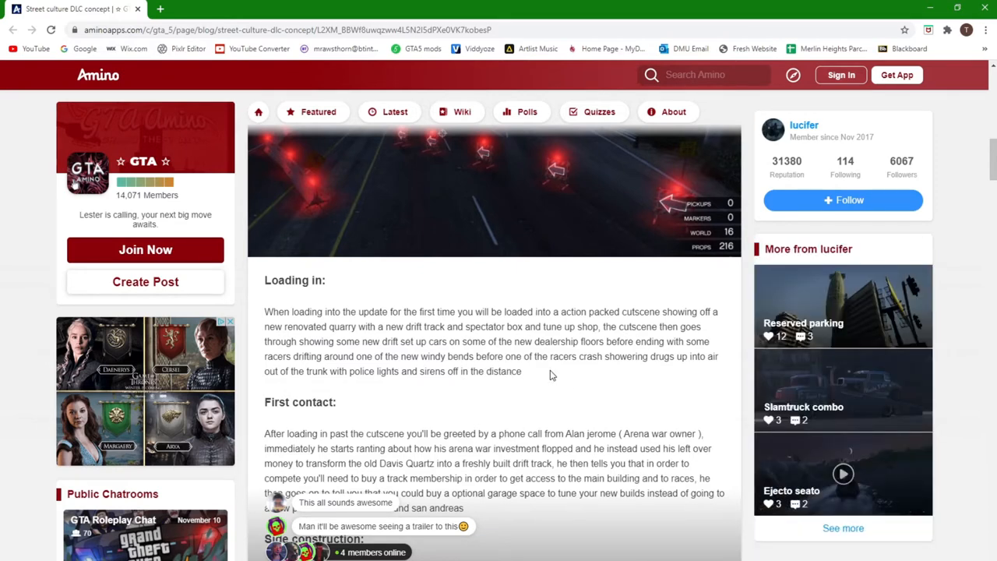
mouse_move(610, 438)
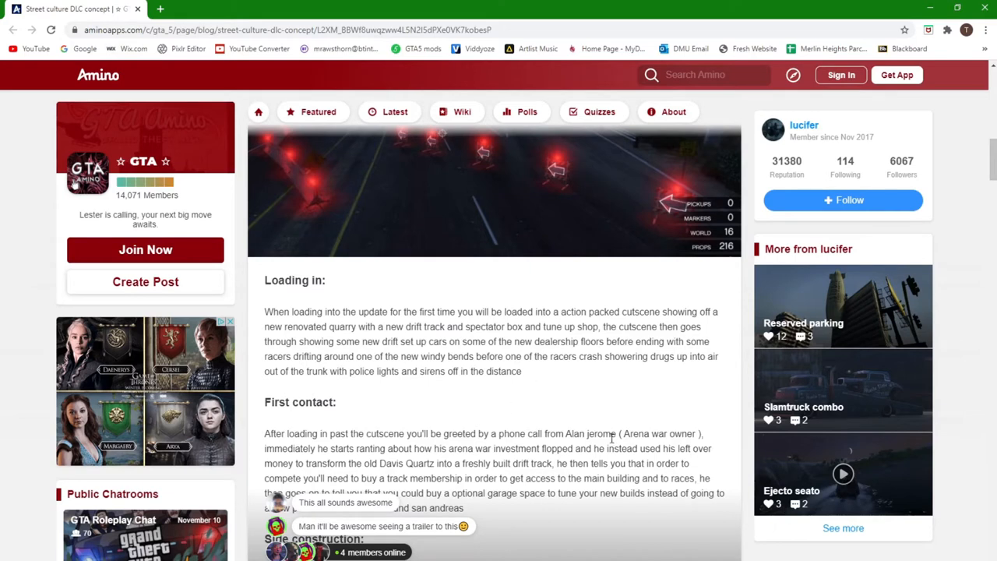
mouse_move(577, 392)
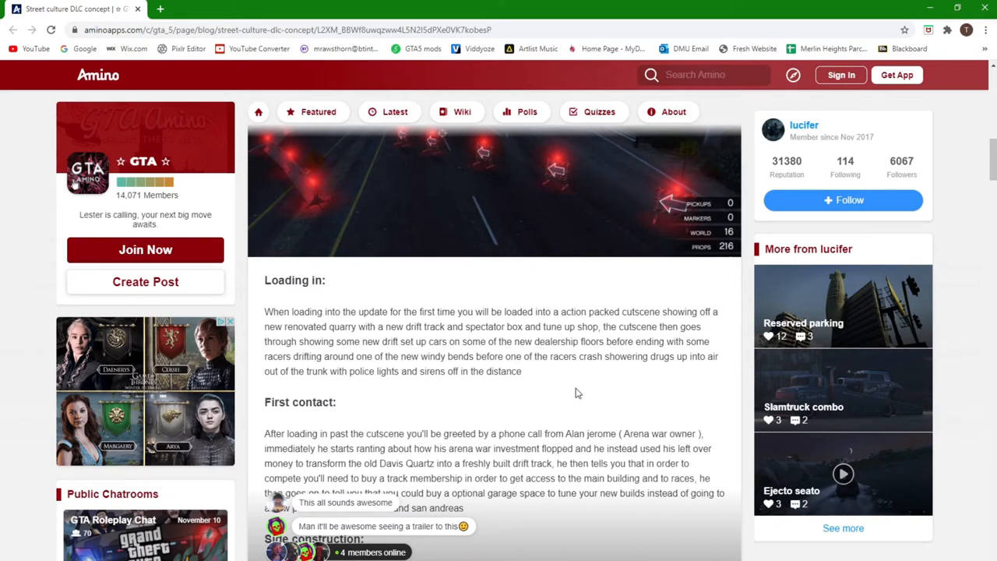
mouse_move(608, 390)
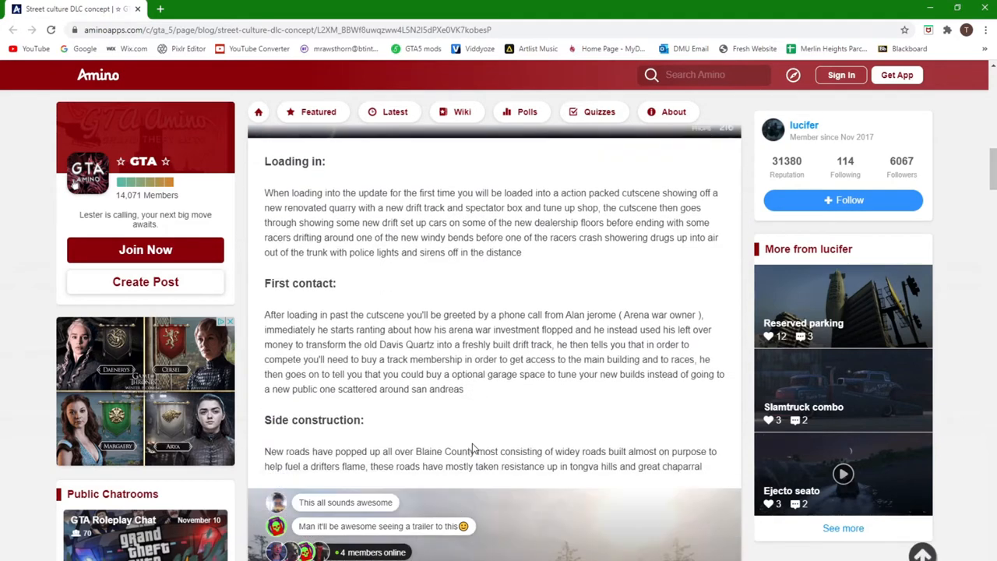
mouse_move(351, 291)
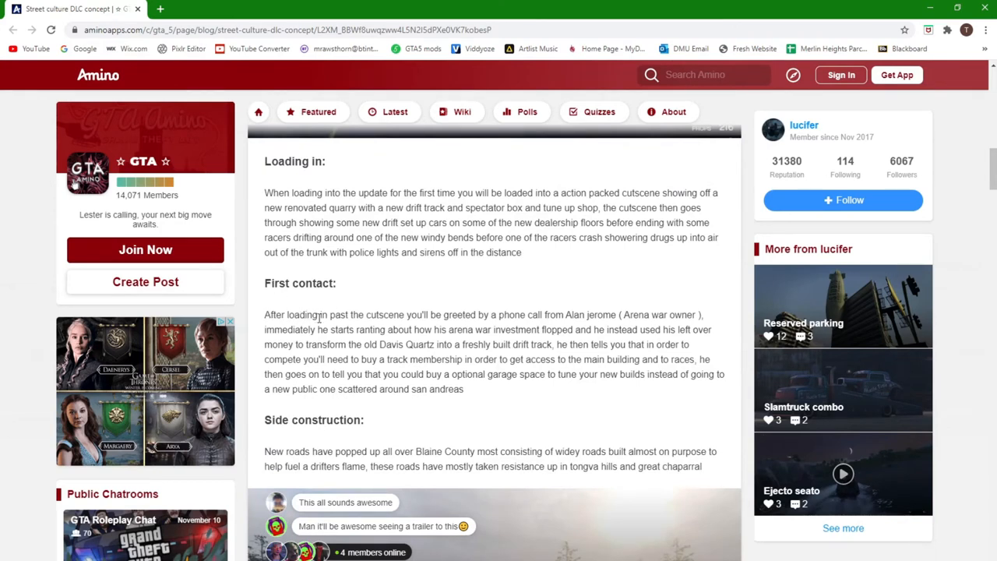
mouse_move(355, 309)
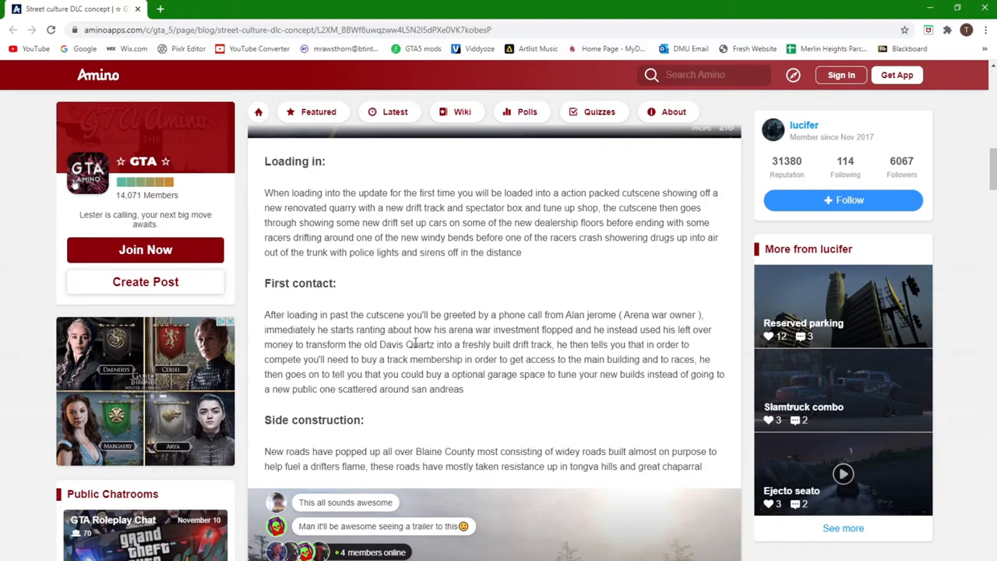
mouse_move(483, 315)
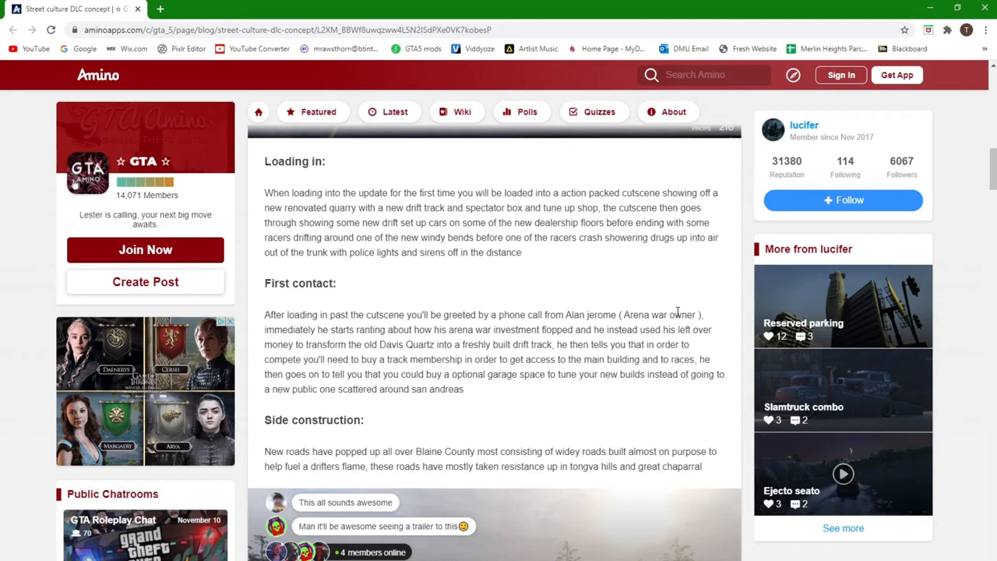
mouse_move(278, 331)
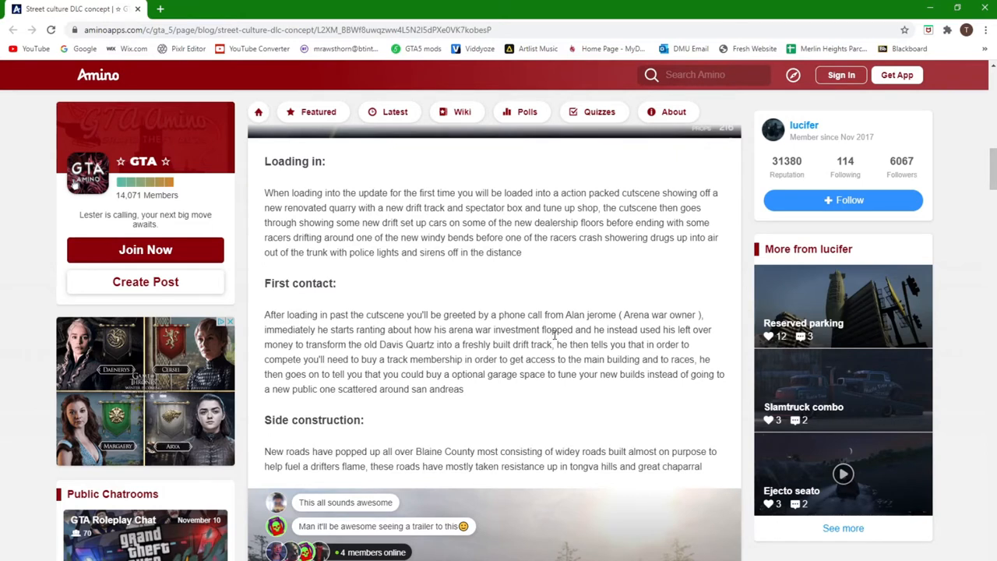
mouse_move(661, 330)
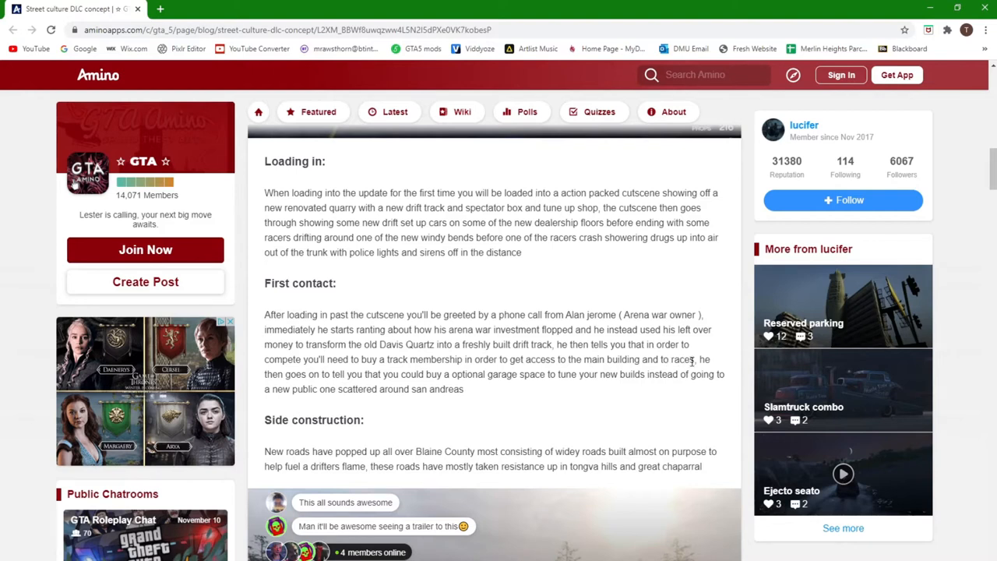
mouse_move(351, 375)
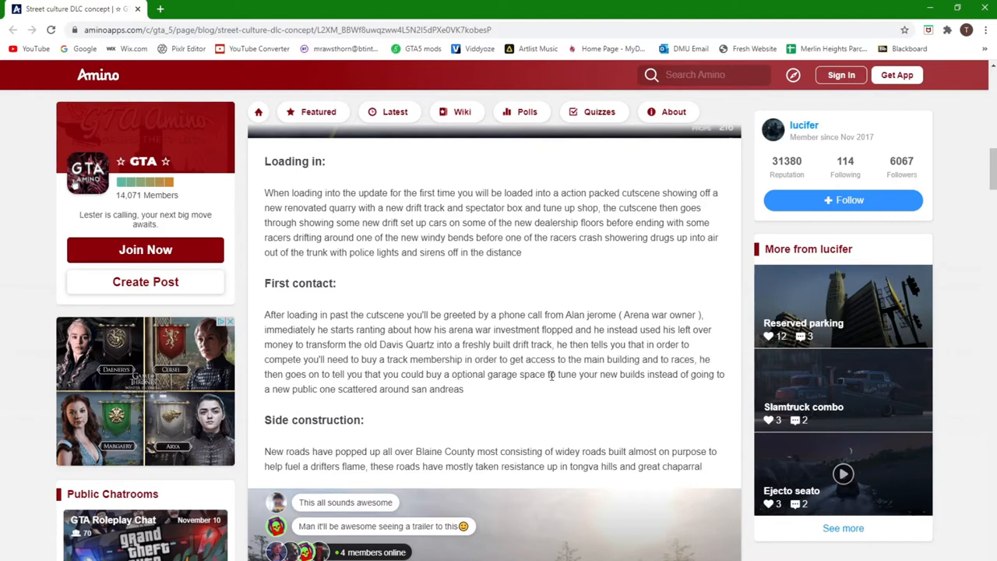
mouse_move(684, 380)
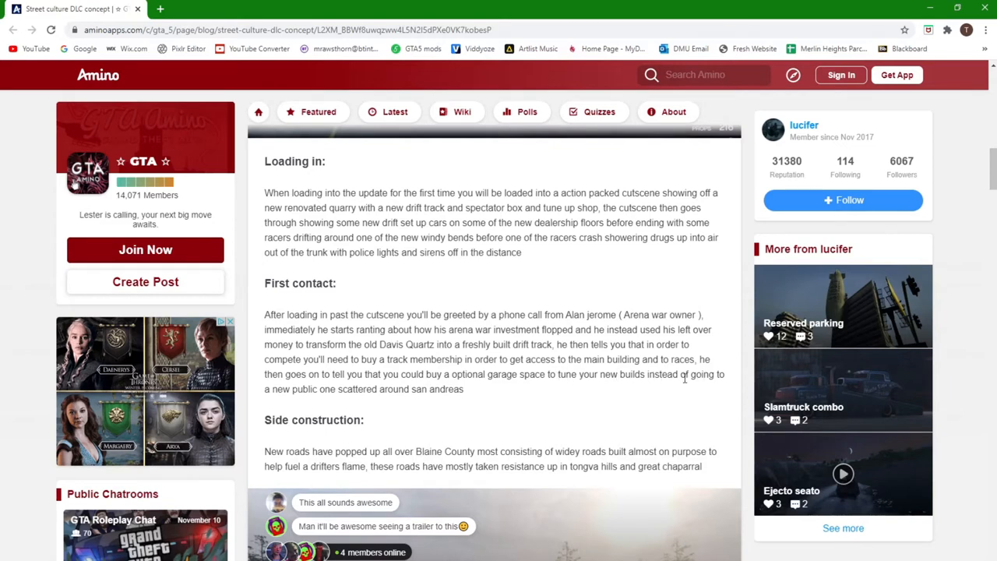
mouse_move(380, 392)
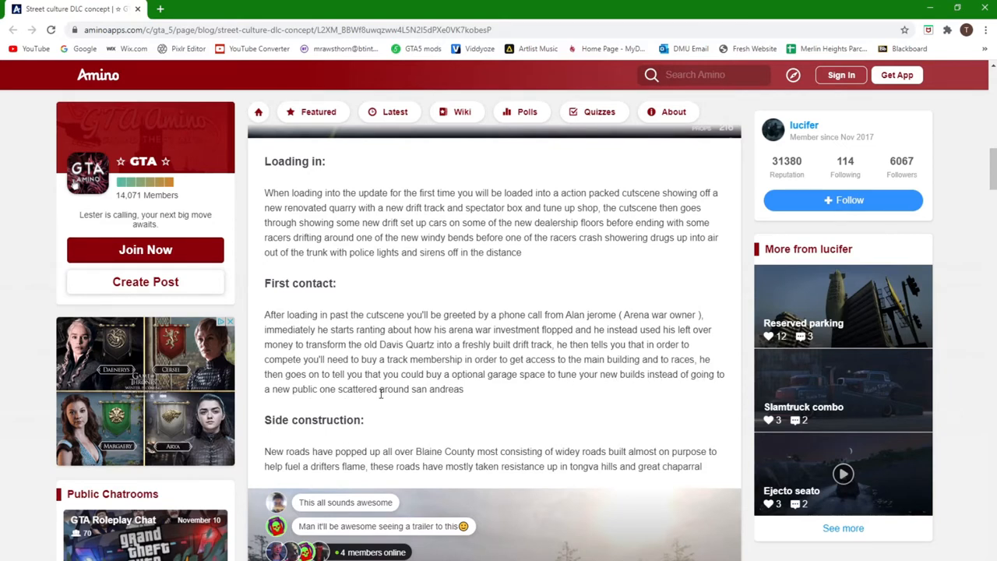
mouse_move(508, 402)
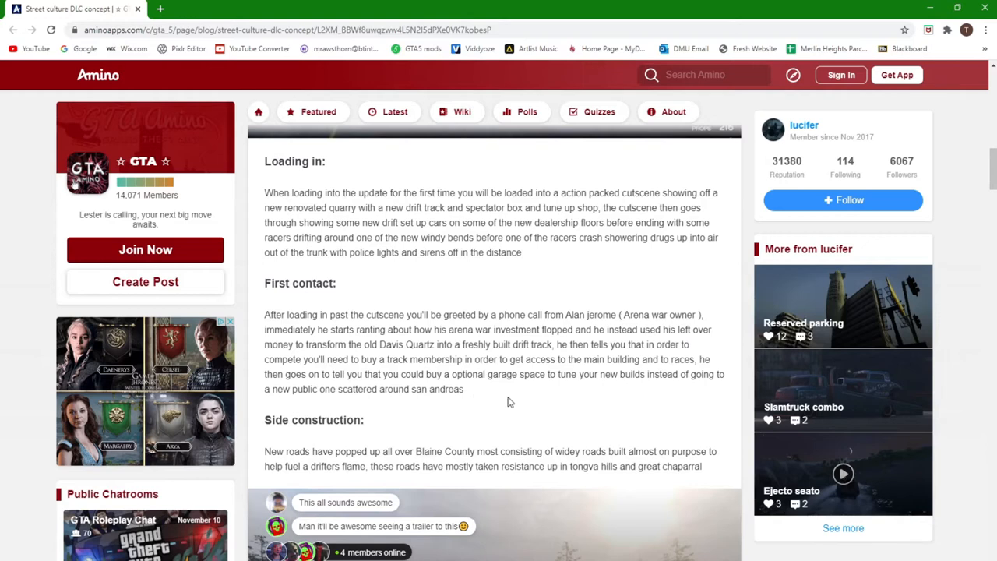
mouse_move(524, 394)
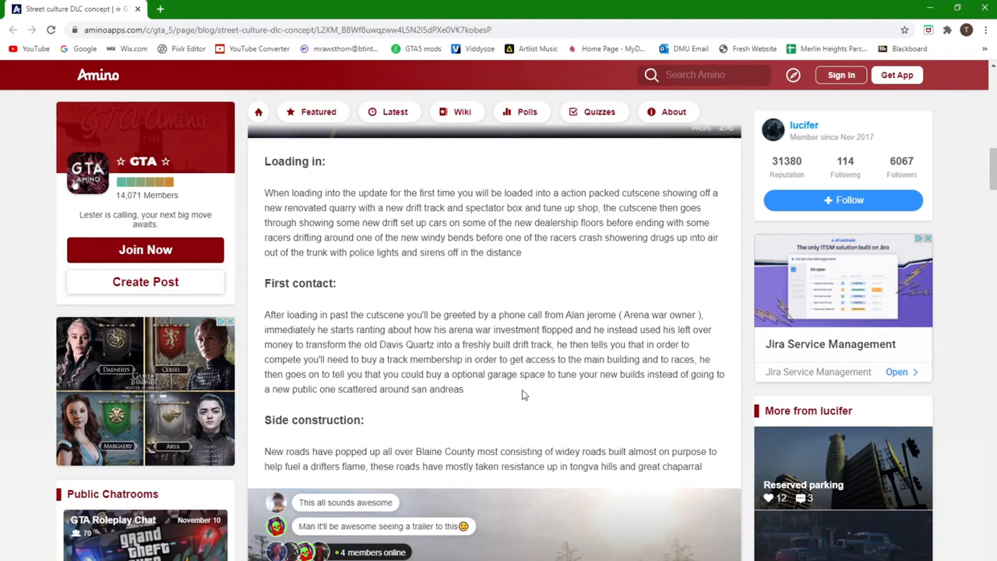
mouse_move(542, 379)
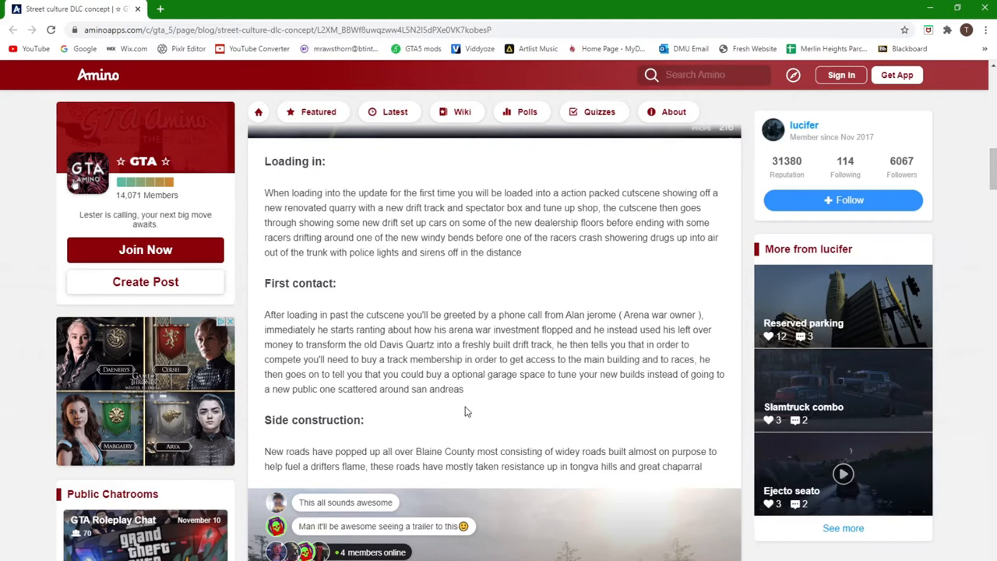
mouse_move(616, 430)
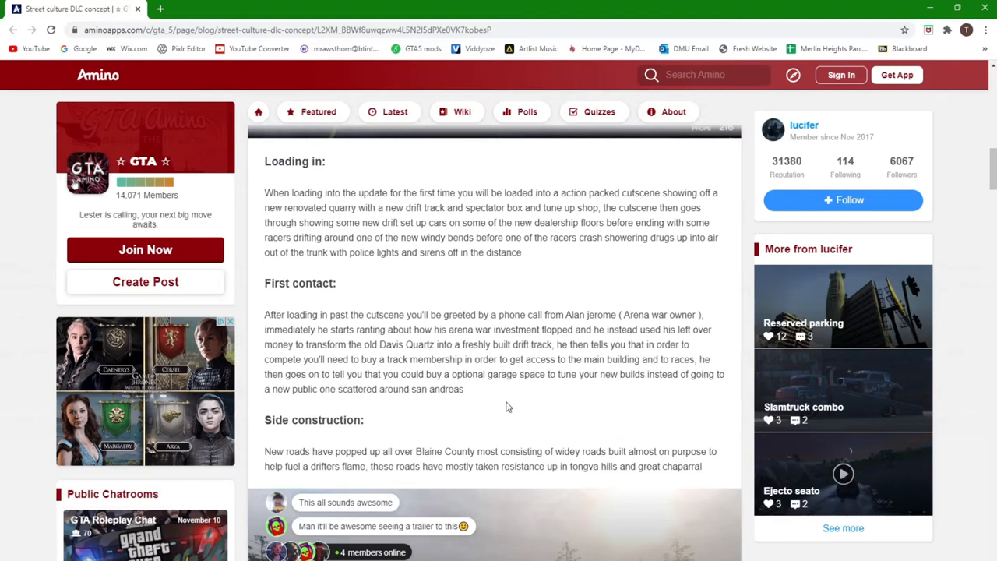
- Scroll past First contact to the Side construction paragraph and winding road screenshot
scroll("down", 3)
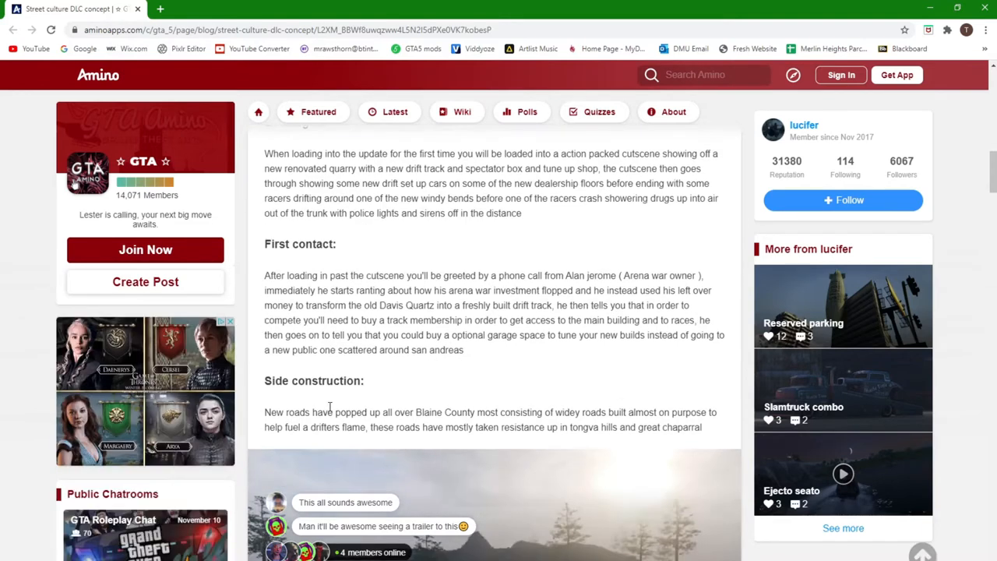
scroll("down", 3)
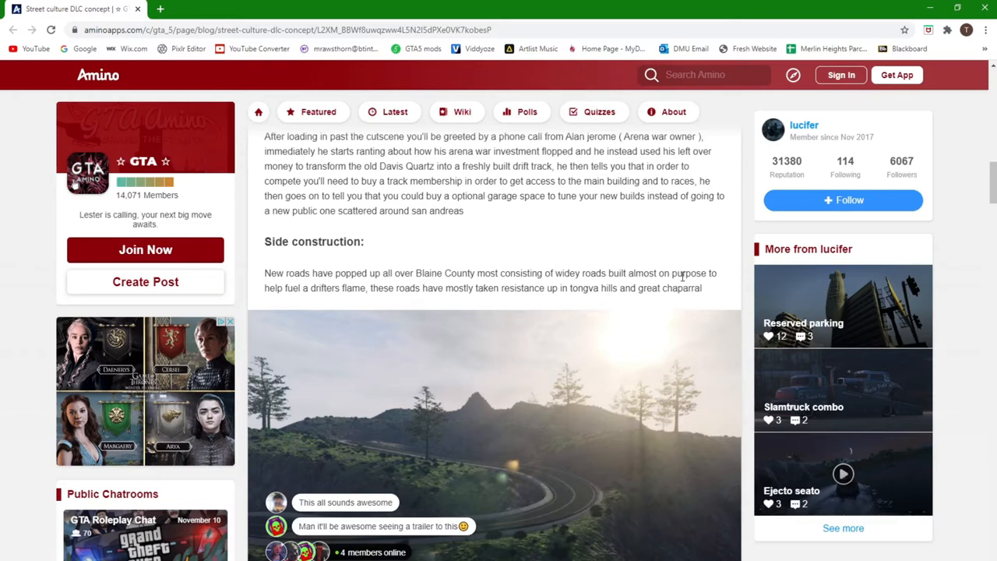
mouse_move(312, 293)
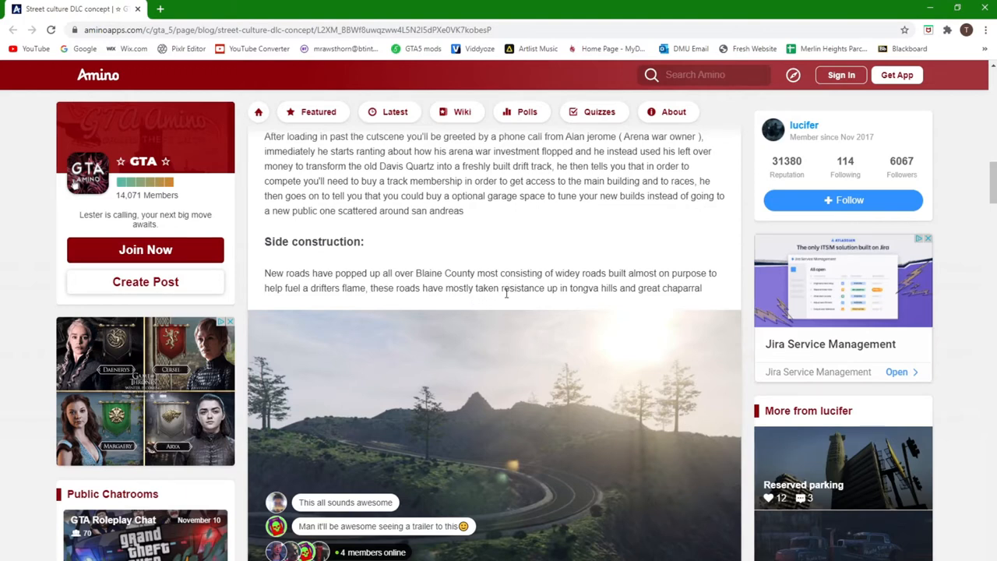
mouse_move(580, 302)
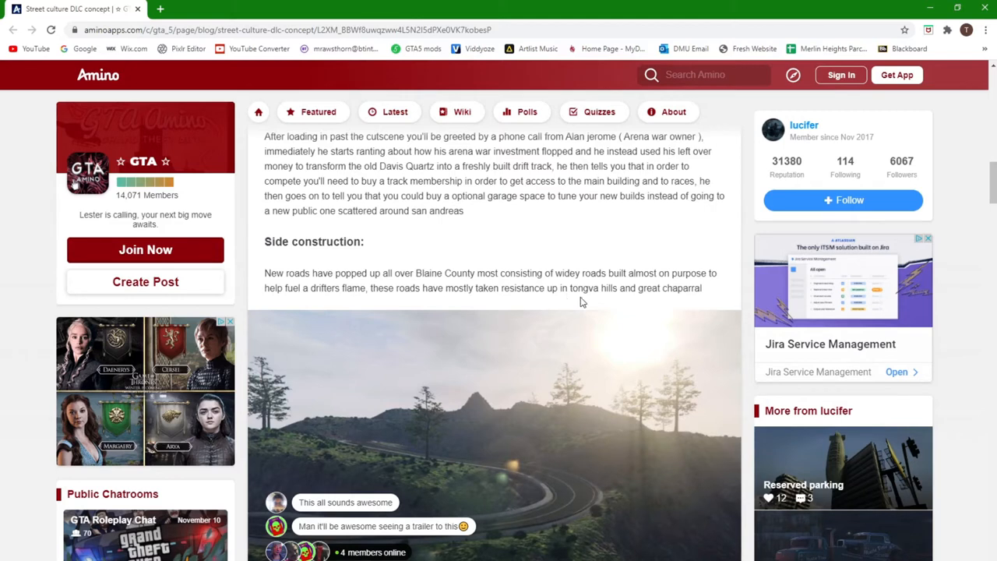
mouse_move(707, 299)
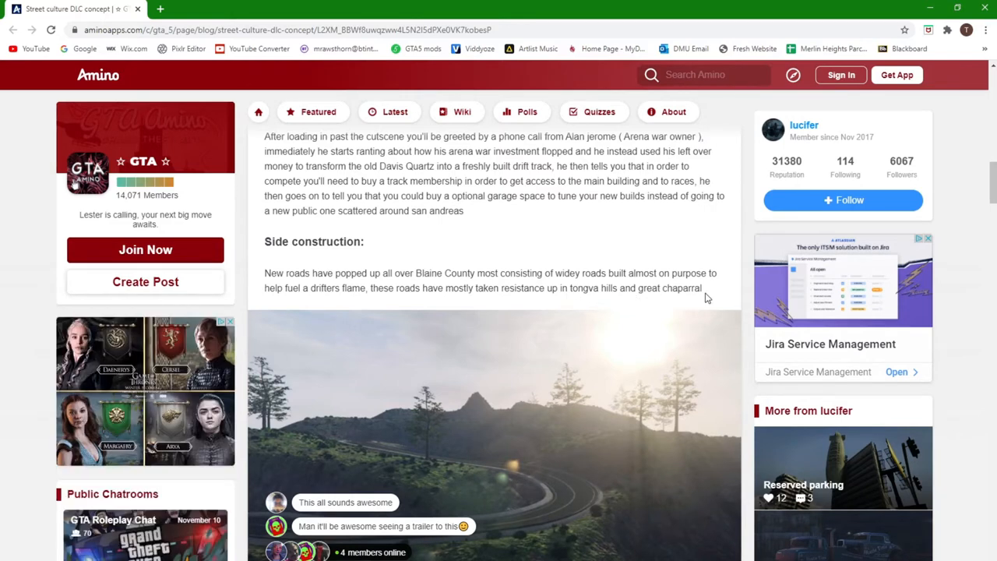
mouse_move(471, 483)
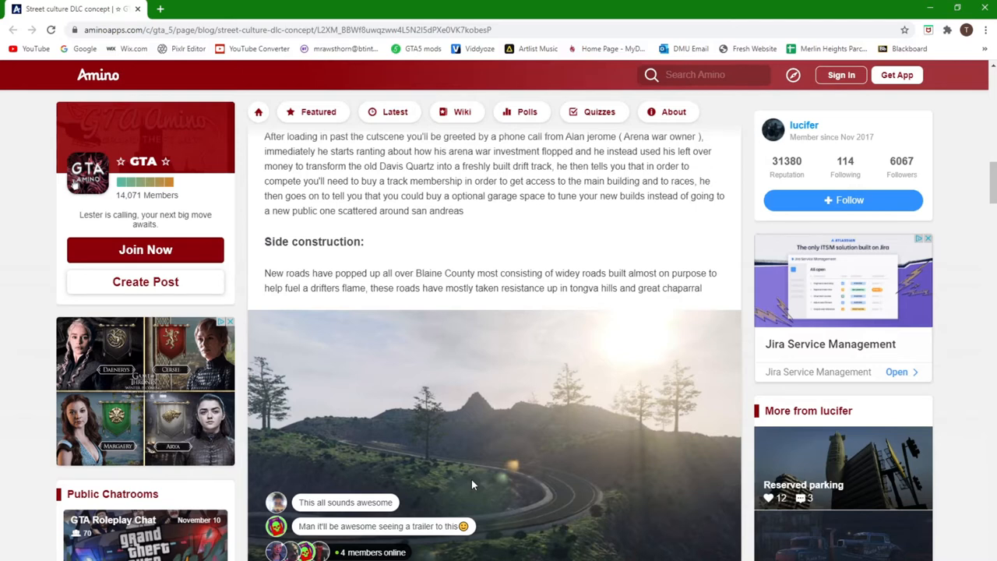
mouse_move(483, 445)
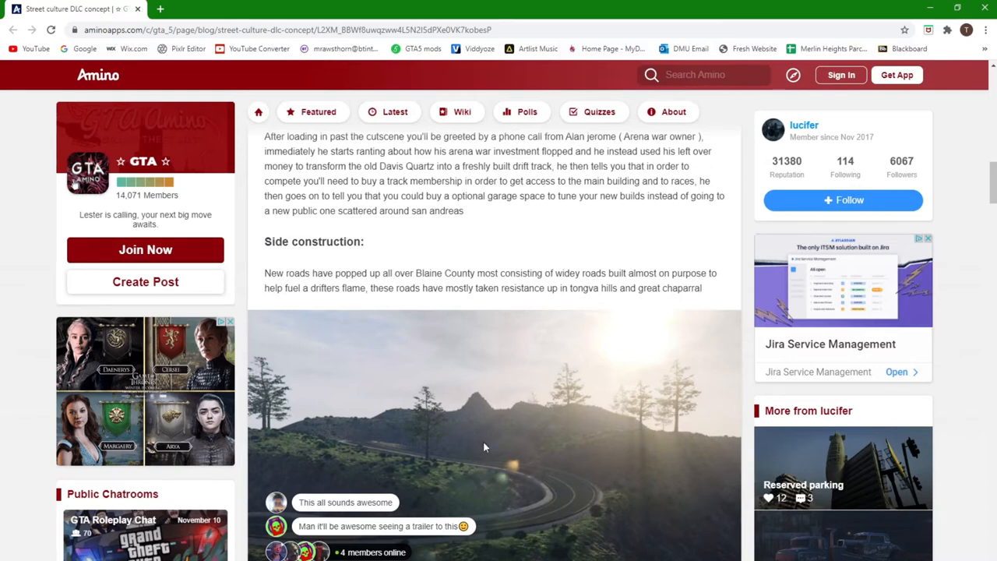
mouse_move(543, 458)
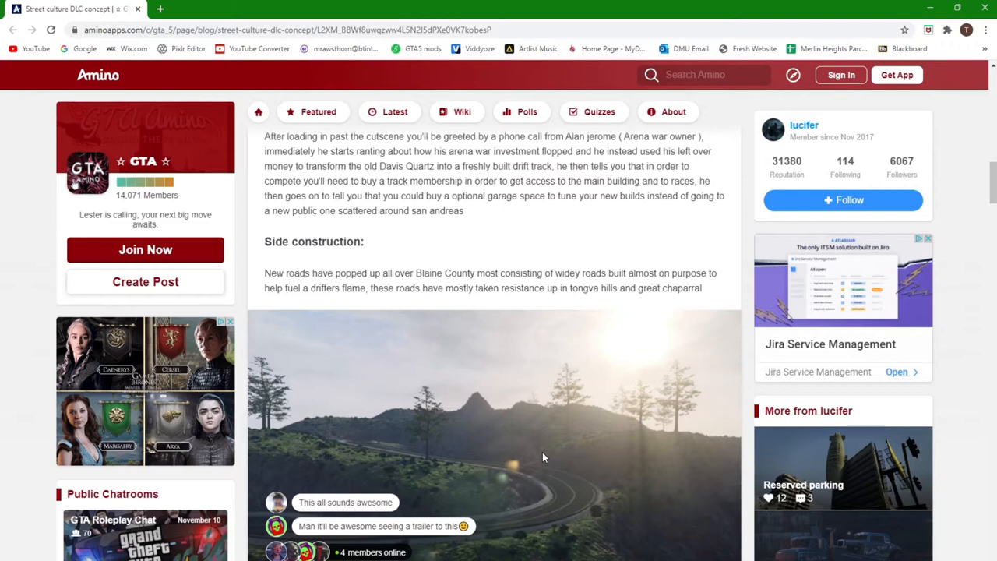
scroll("down", 3)
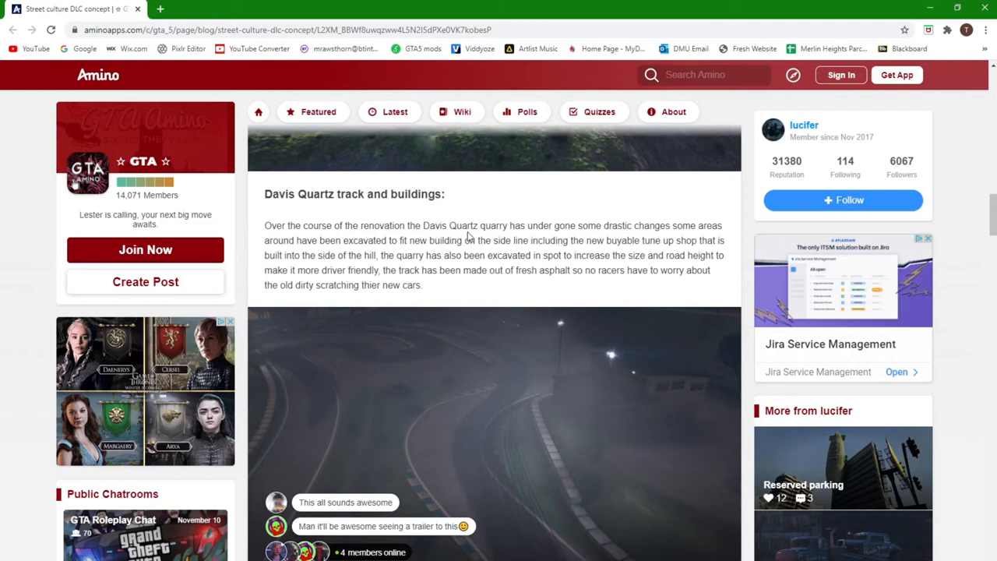
mouse_move(575, 225)
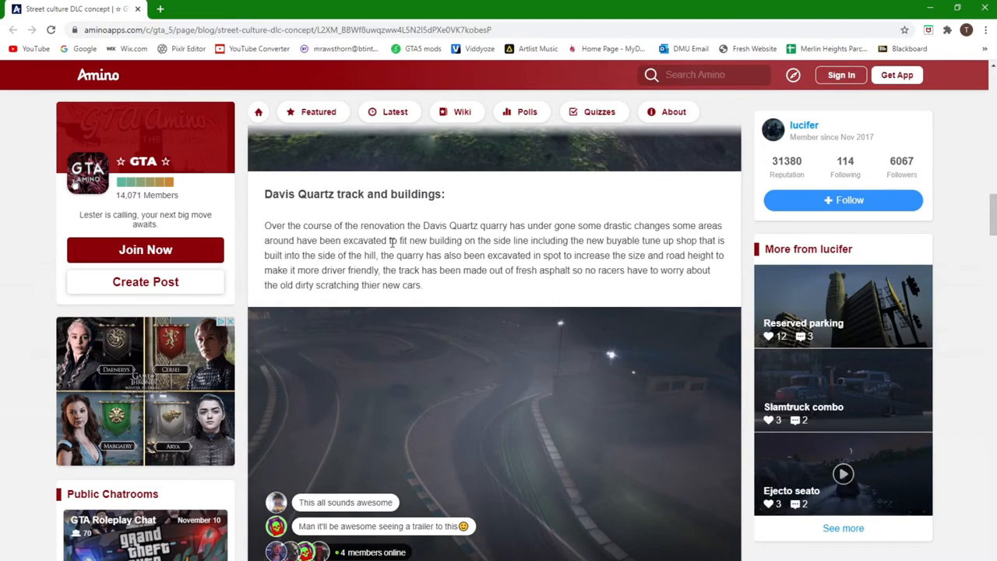
mouse_move(508, 240)
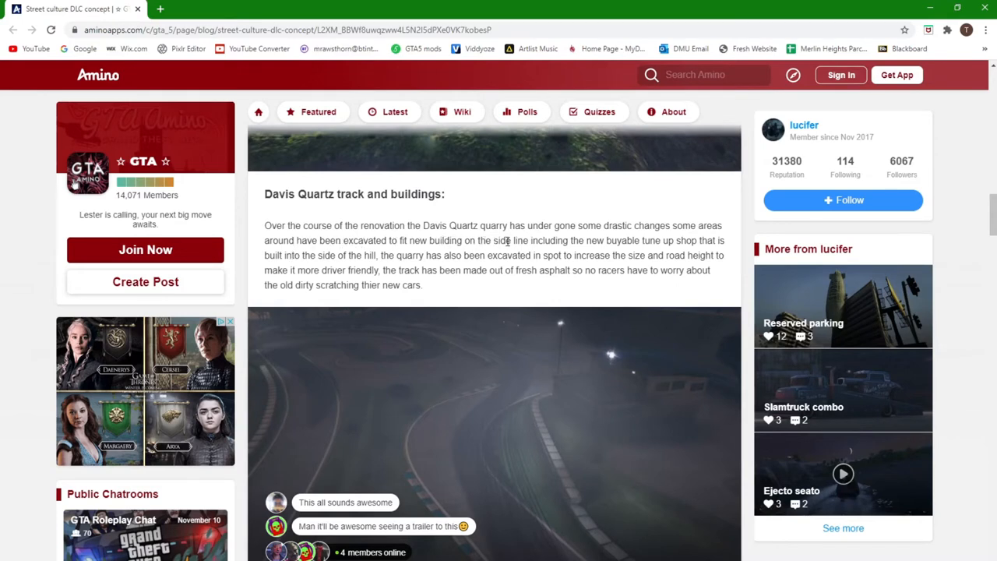
mouse_move(606, 243)
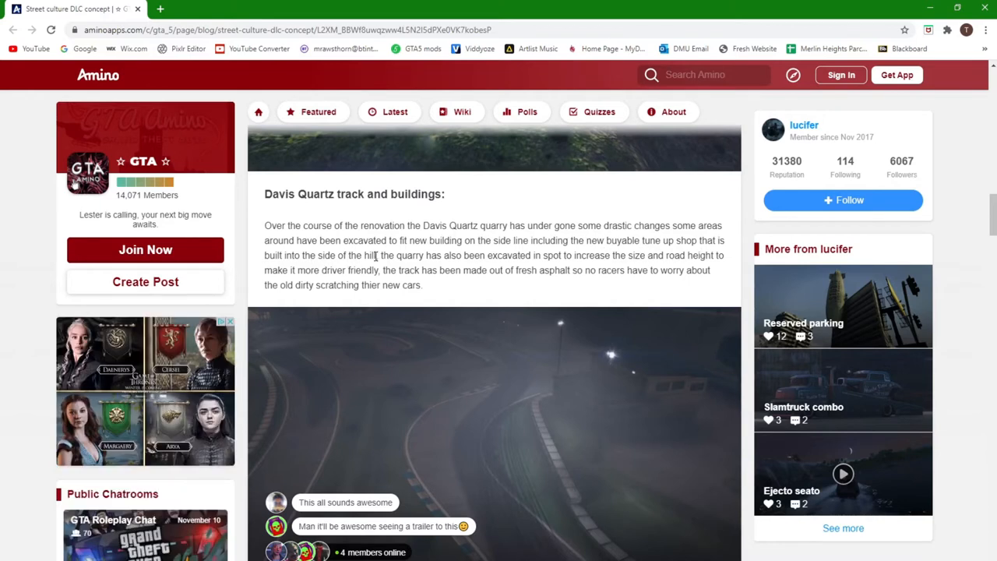
mouse_move(437, 265)
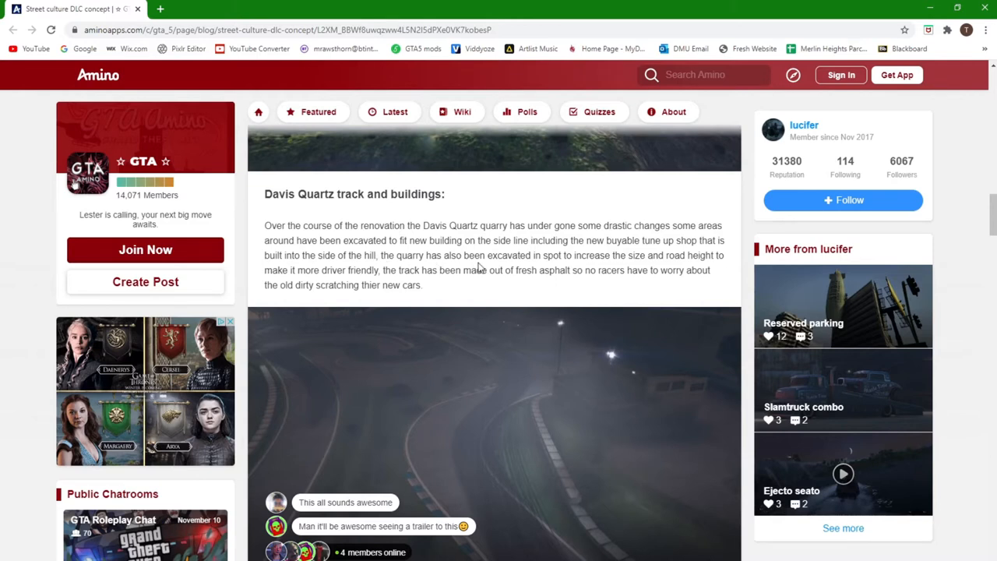
mouse_move(573, 267)
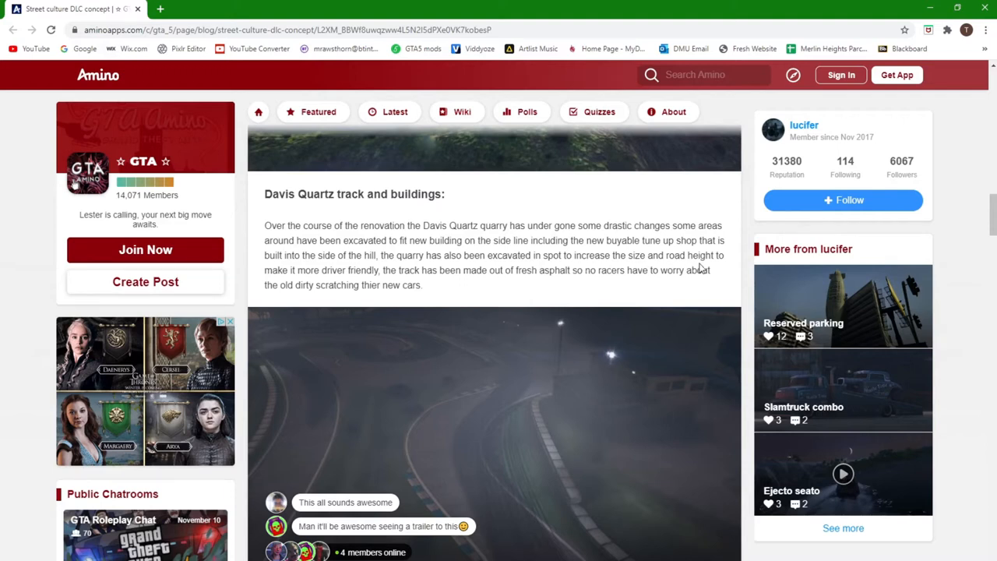
mouse_move(403, 283)
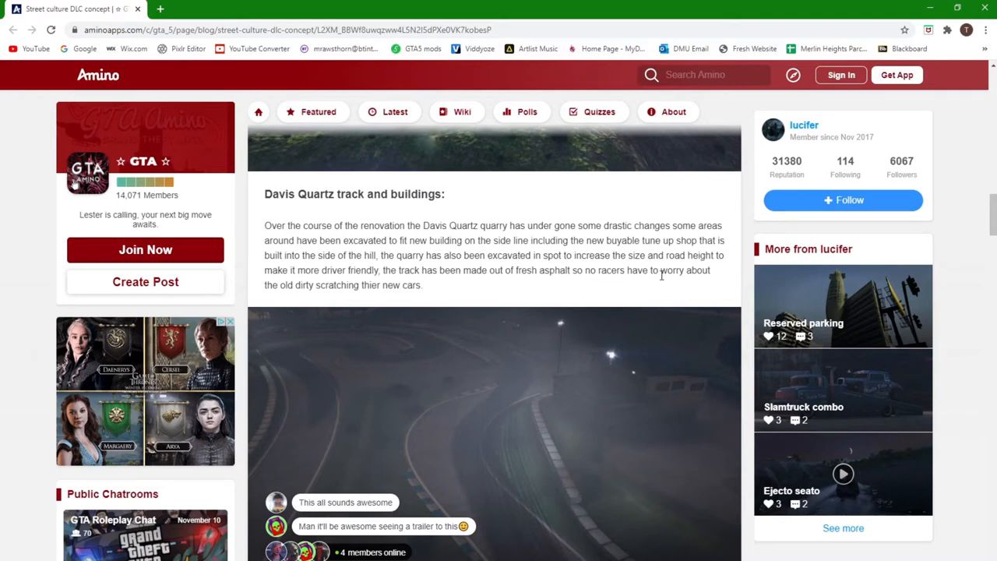
mouse_move(302, 295)
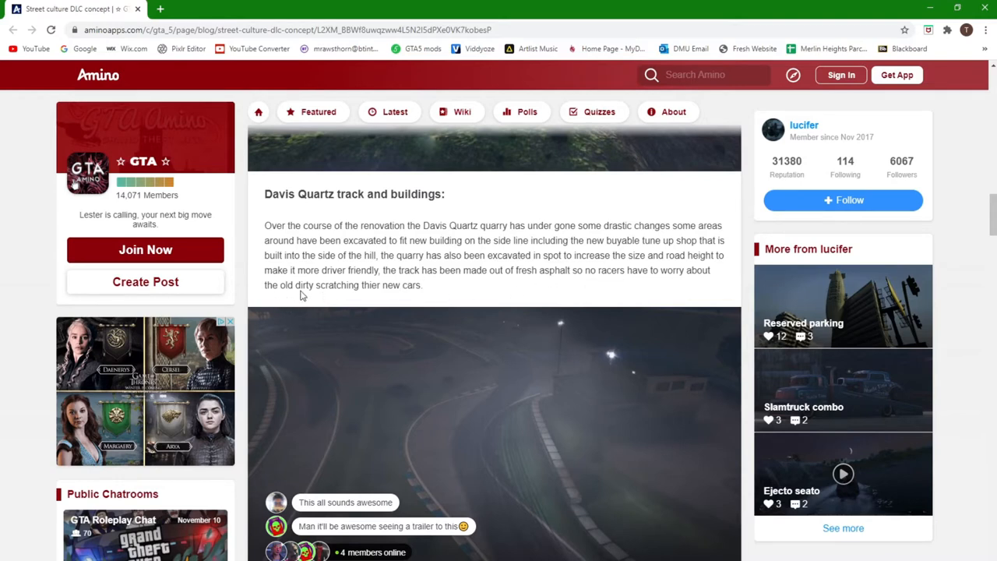
mouse_move(458, 303)
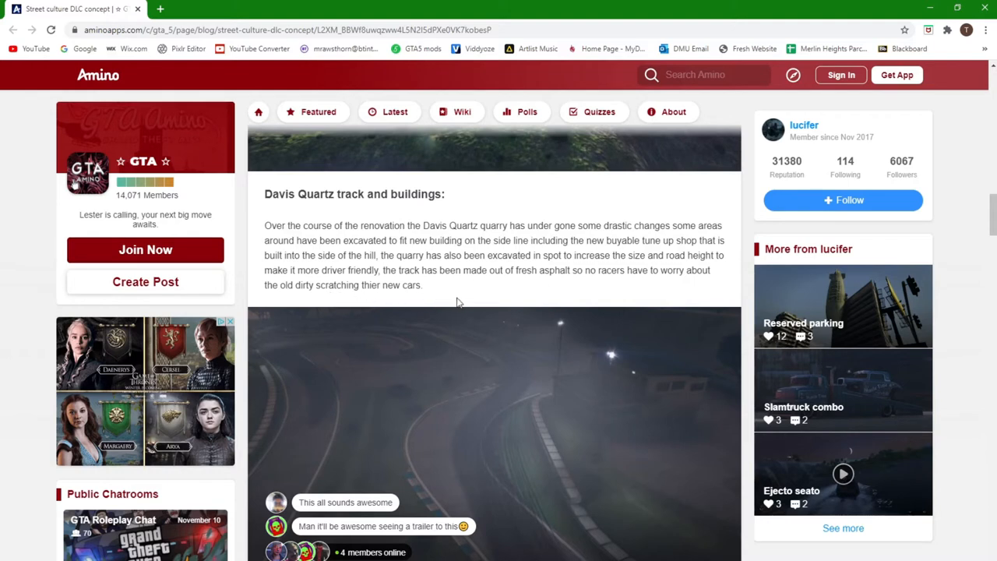
- Scroll past the Davis Quartz paragraph to the night-time quarry track photo and Main building heading
scroll("down", 3)
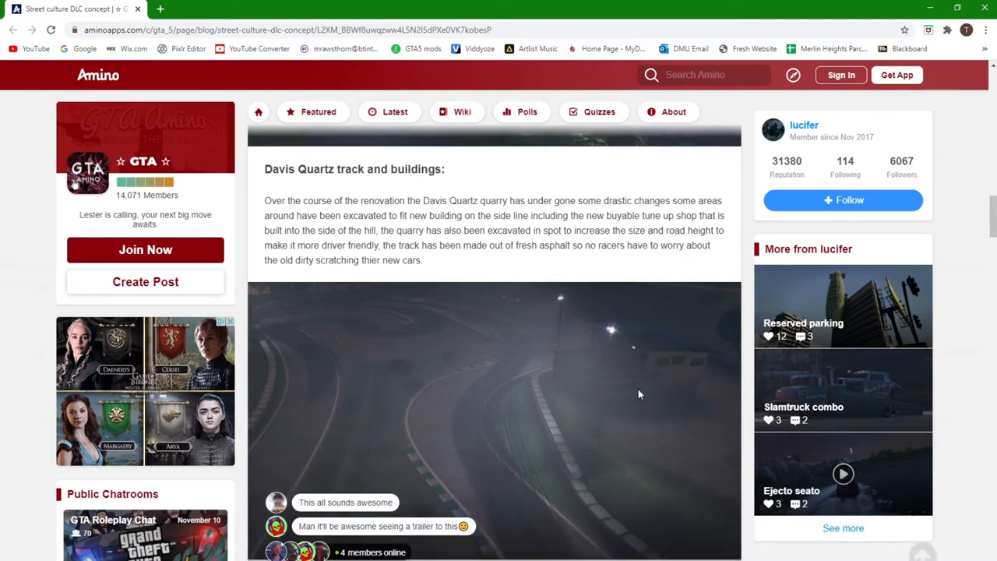
scroll("down", 3)
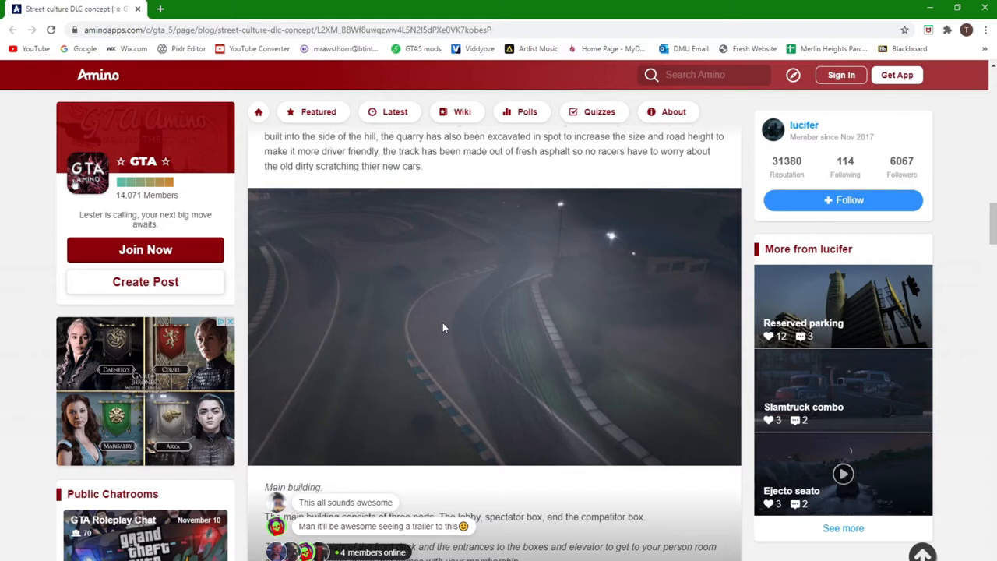
mouse_move(372, 239)
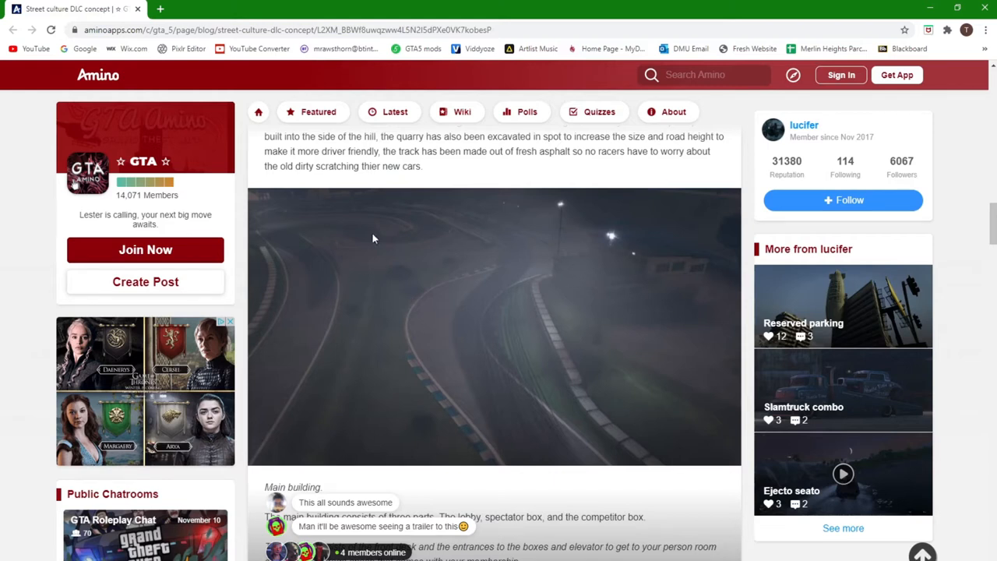
mouse_move(393, 251)
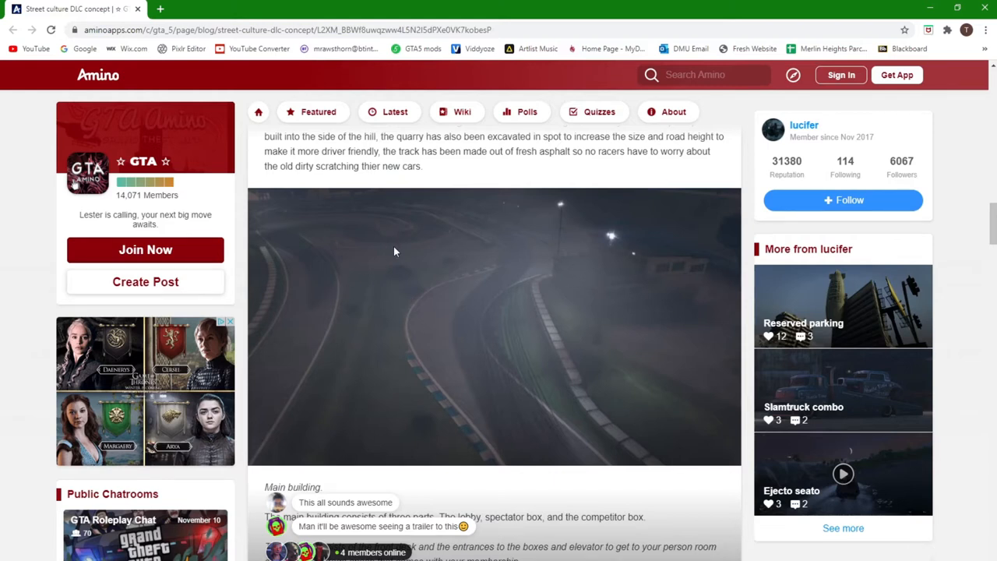
mouse_move(502, 247)
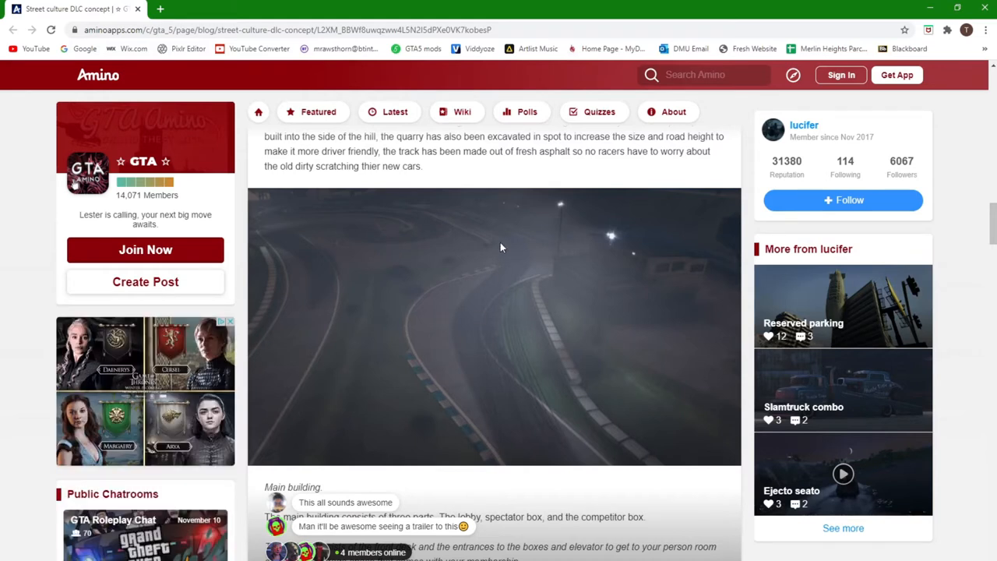
mouse_move(542, 425)
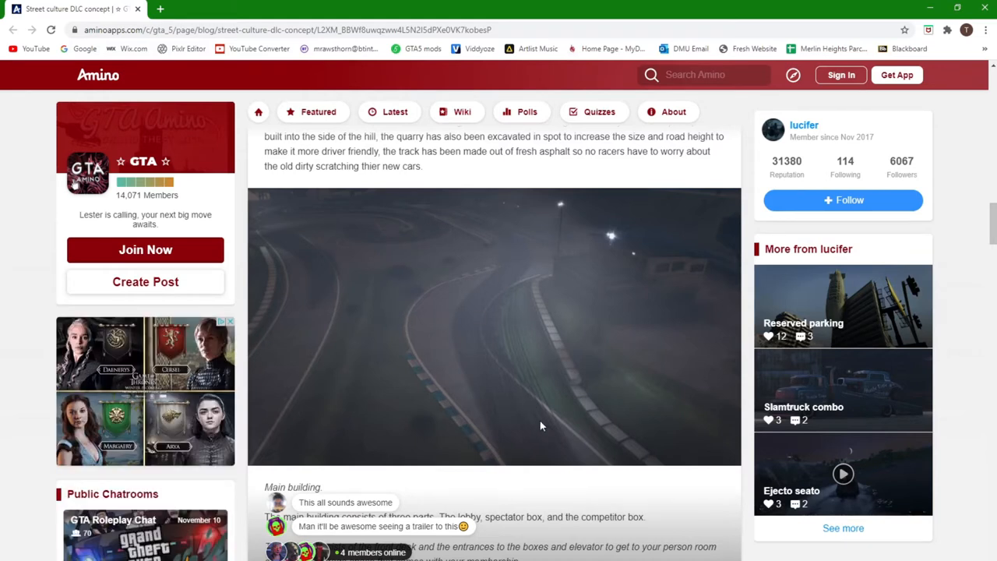
mouse_move(402, 199)
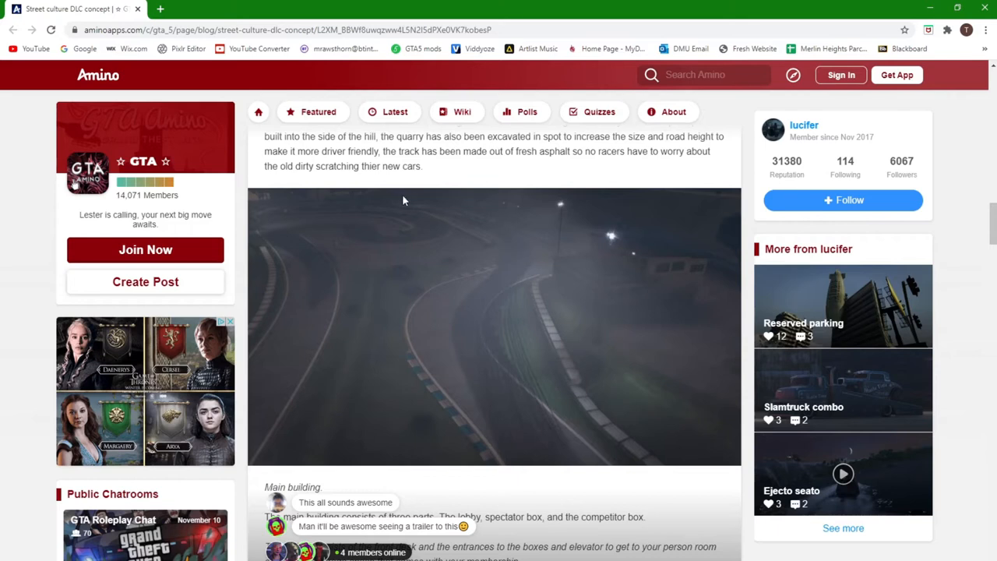
- Scroll to show the full Main building section with lobby, front desk, spectator box and gift shop
scroll("down", 3)
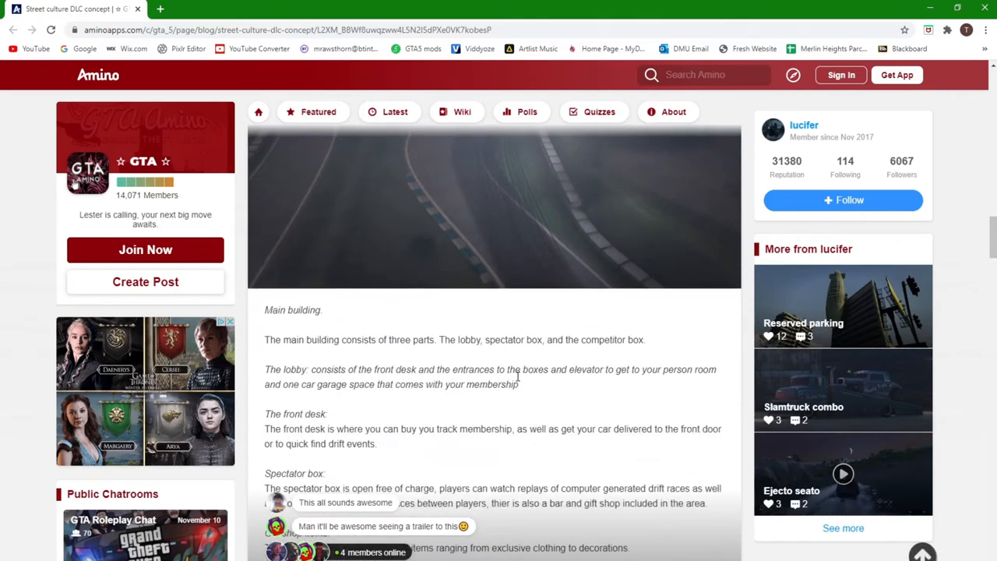
scroll("down", 3)
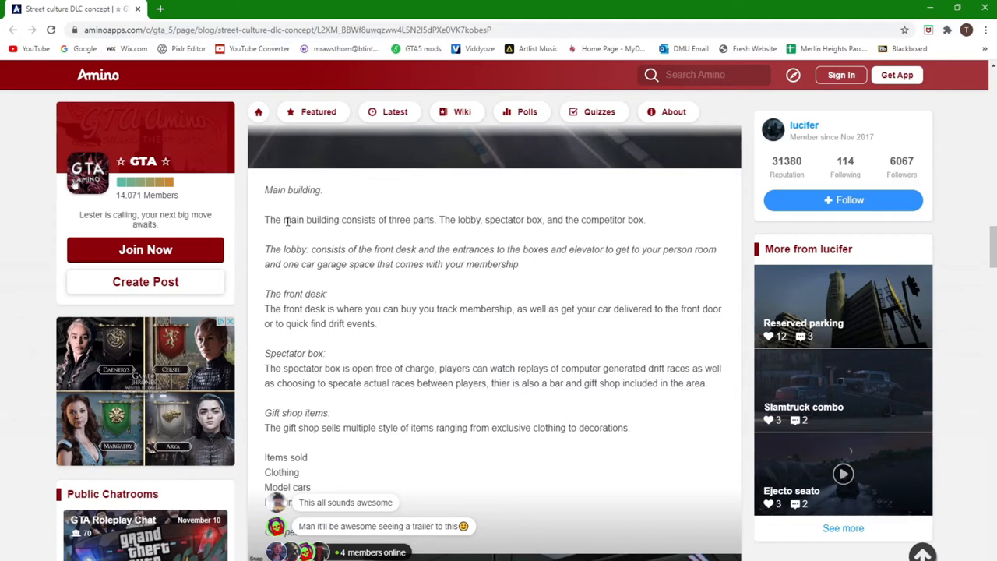
mouse_move(454, 221)
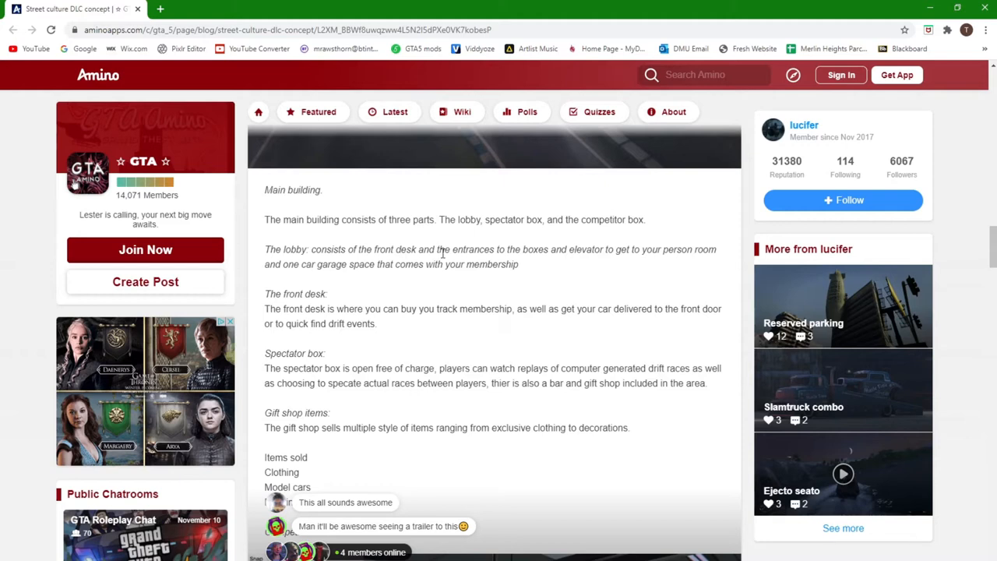
mouse_move(582, 248)
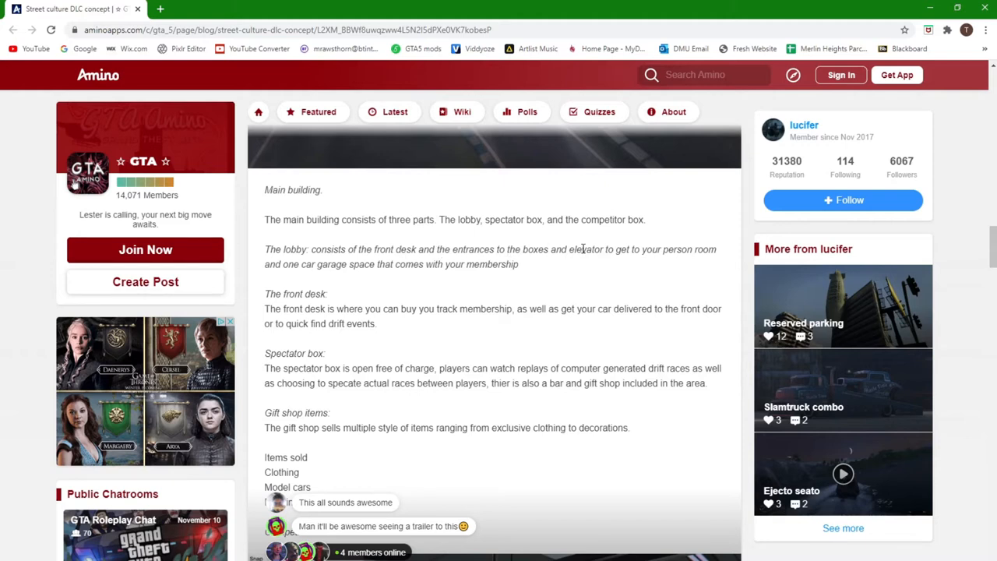
mouse_move(428, 283)
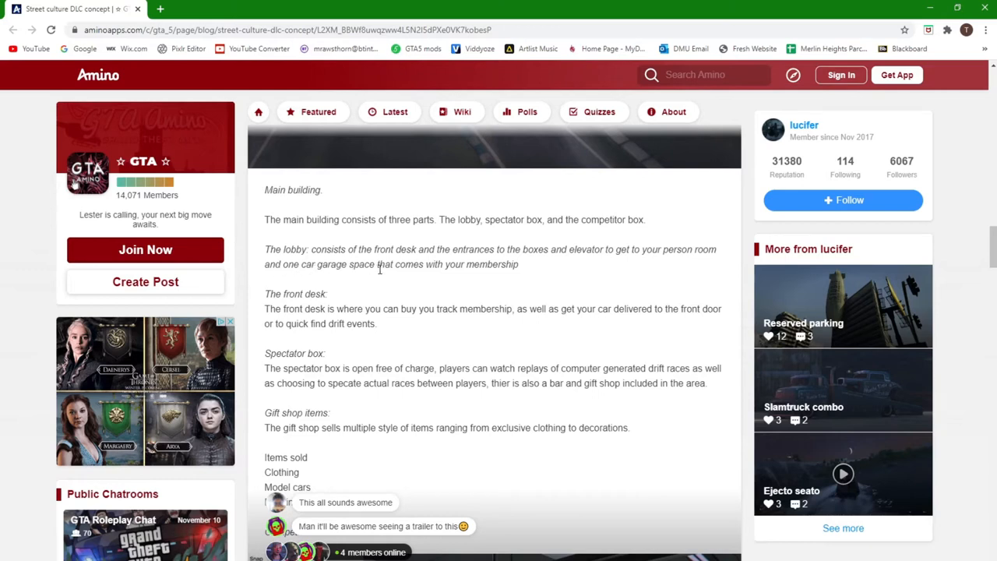
mouse_move(511, 266)
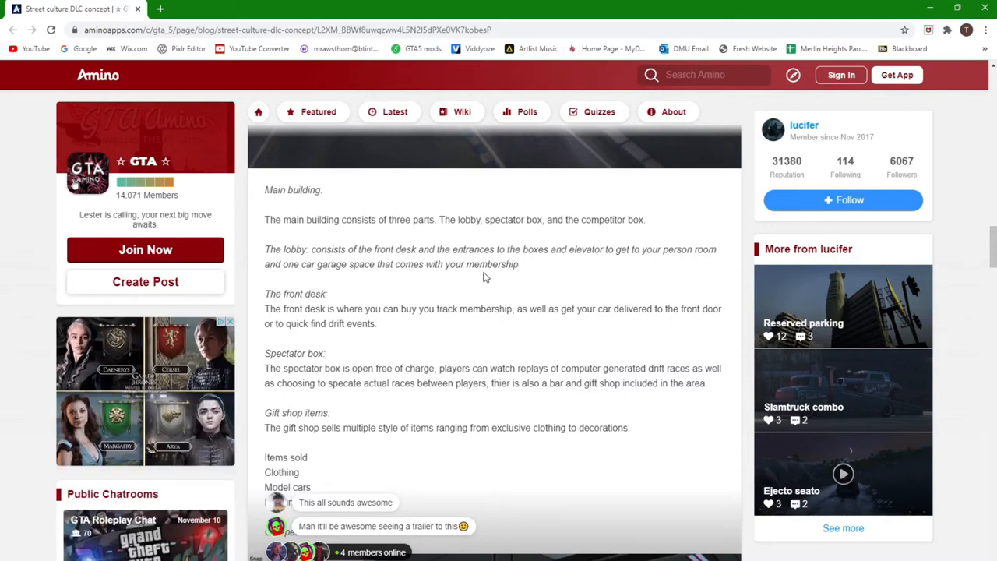
mouse_move(338, 309)
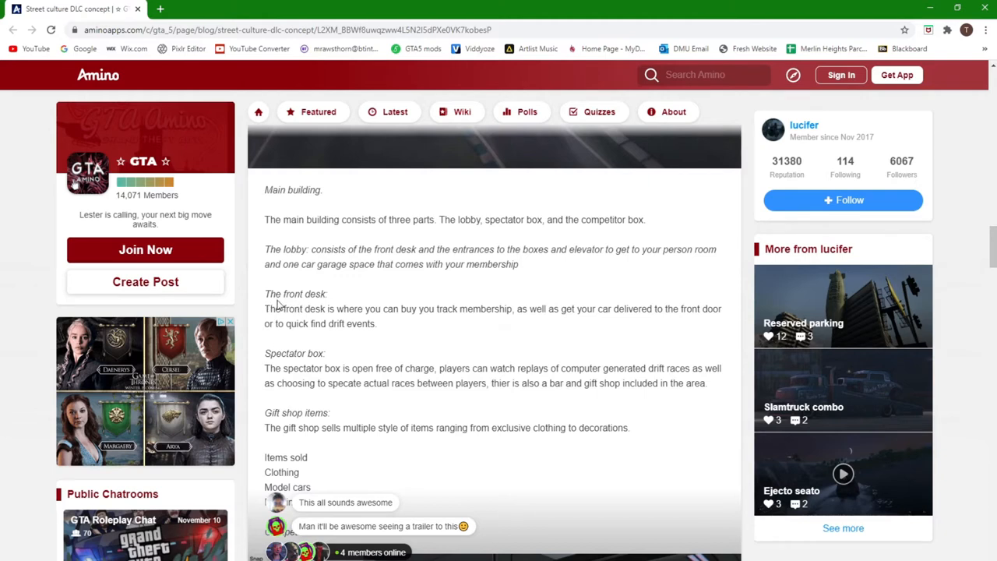
mouse_move(497, 277)
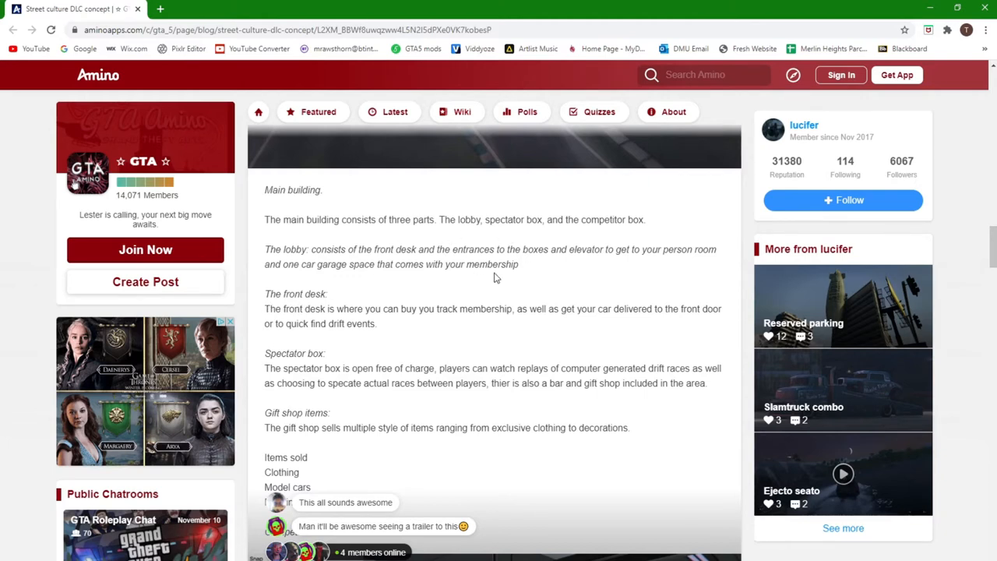
mouse_move(601, 248)
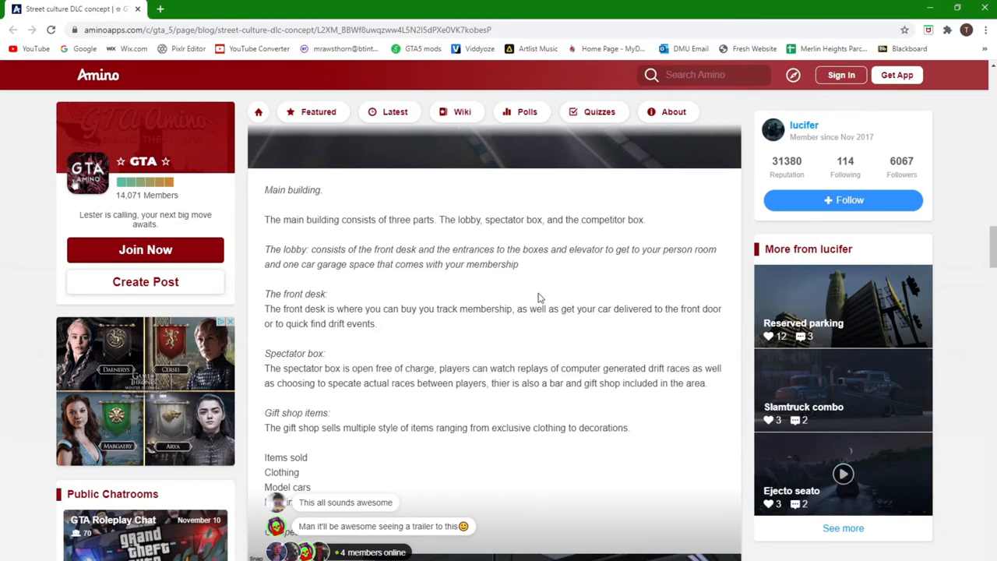
mouse_move(449, 299)
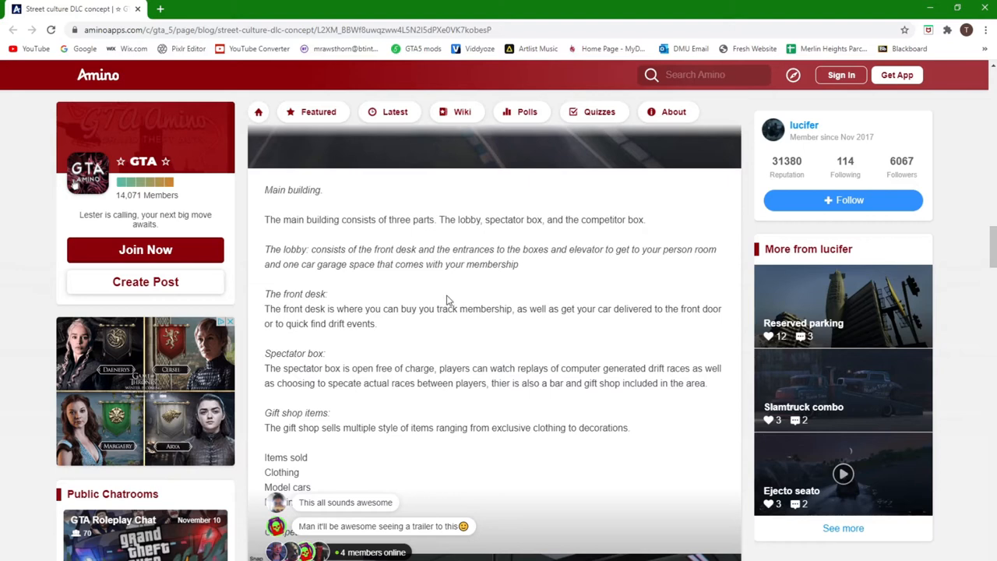
mouse_move(288, 309)
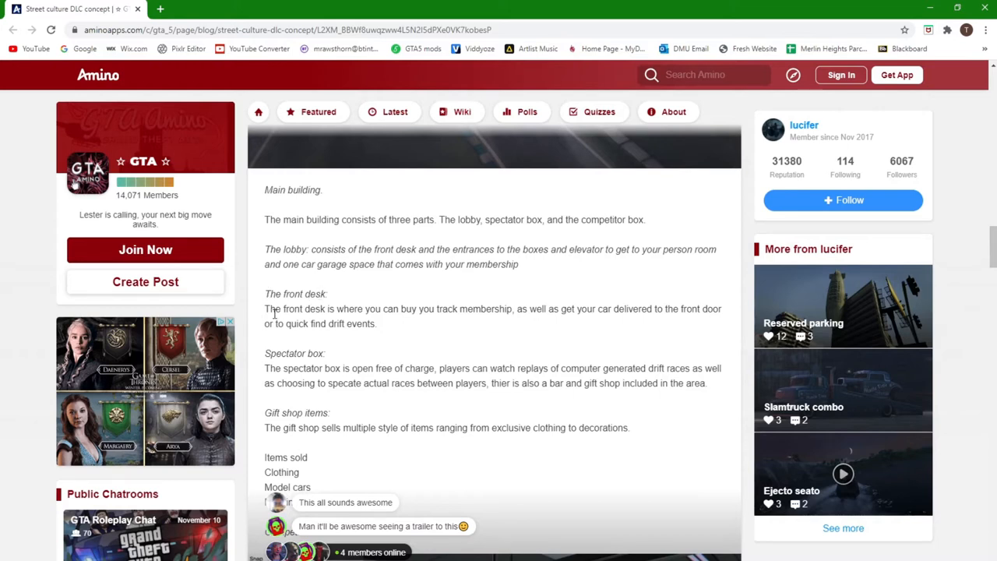
mouse_move(389, 315)
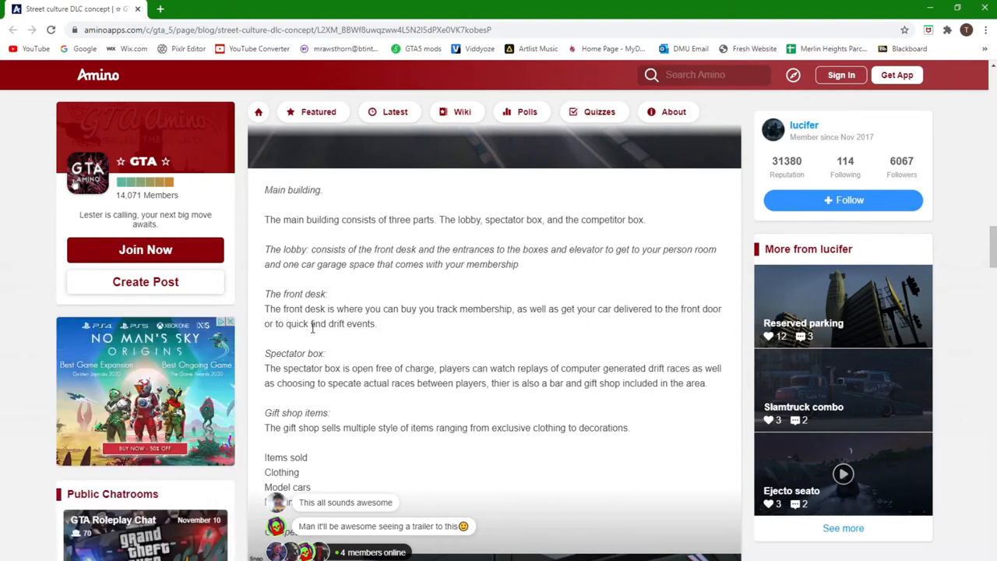
mouse_move(349, 368)
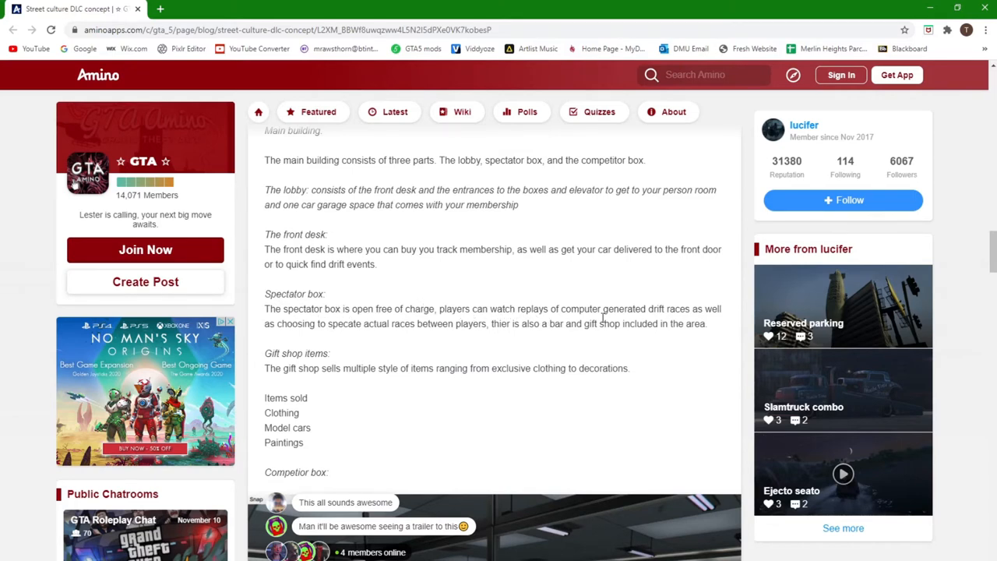
mouse_move(324, 341)
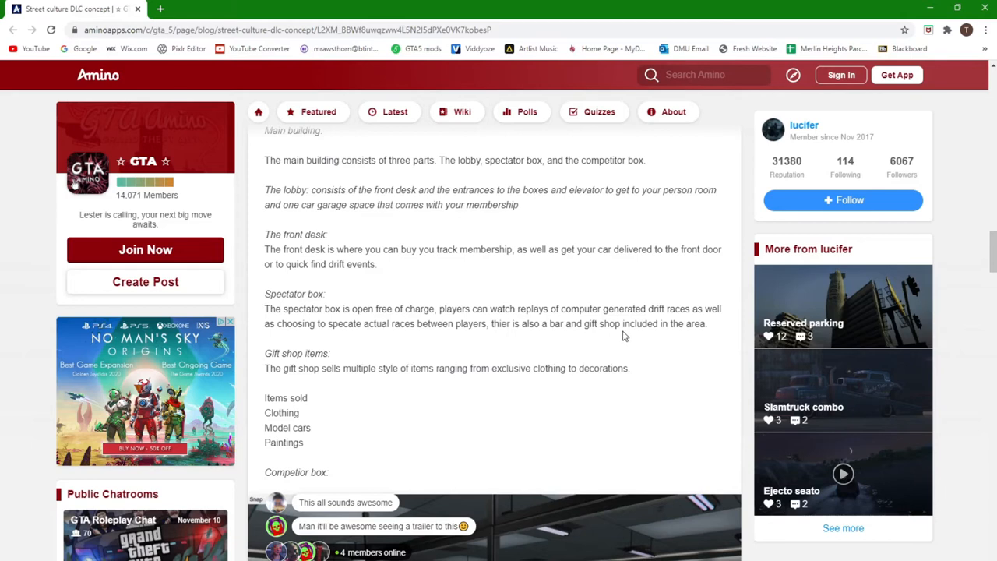
mouse_move(608, 340)
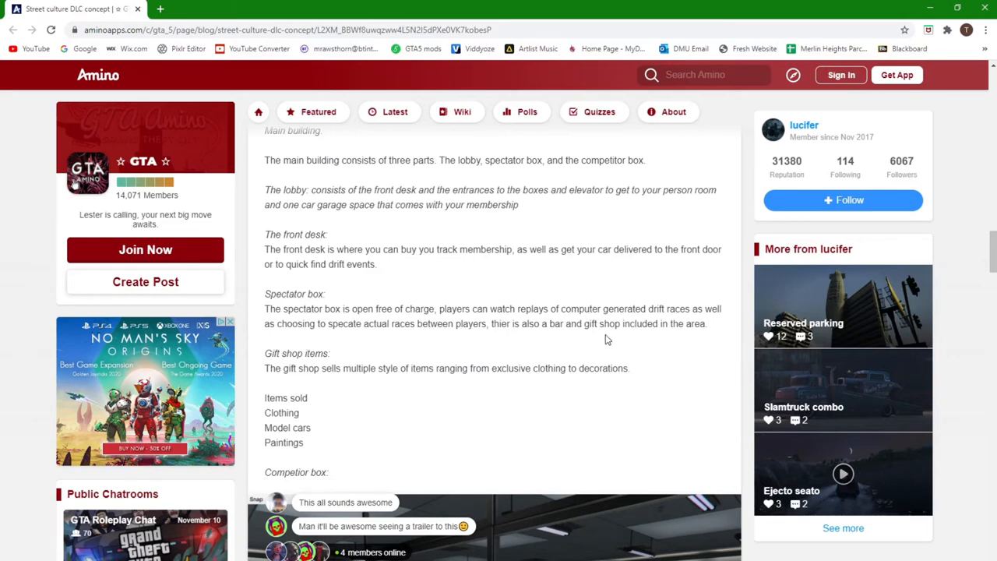
mouse_move(615, 340)
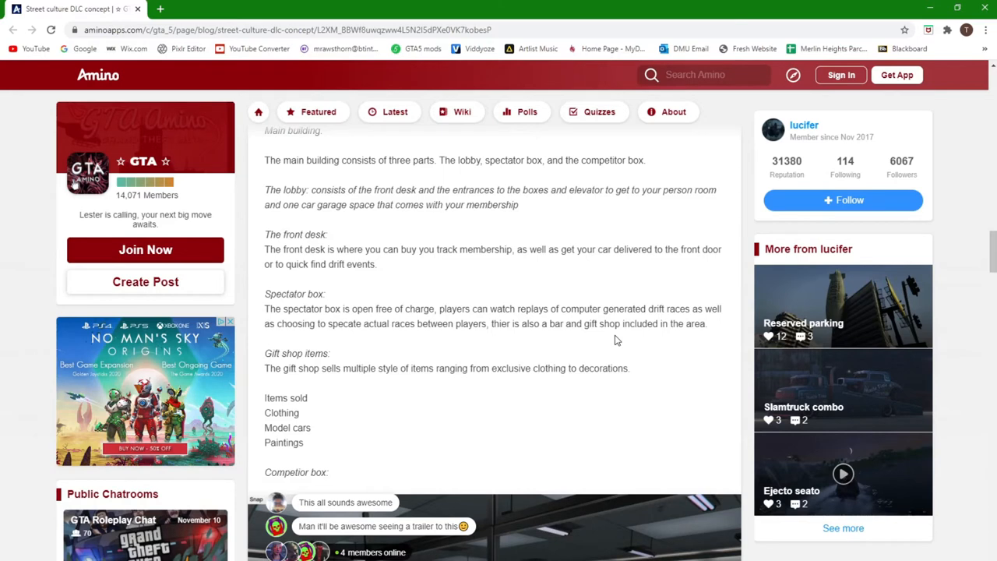
mouse_move(617, 322)
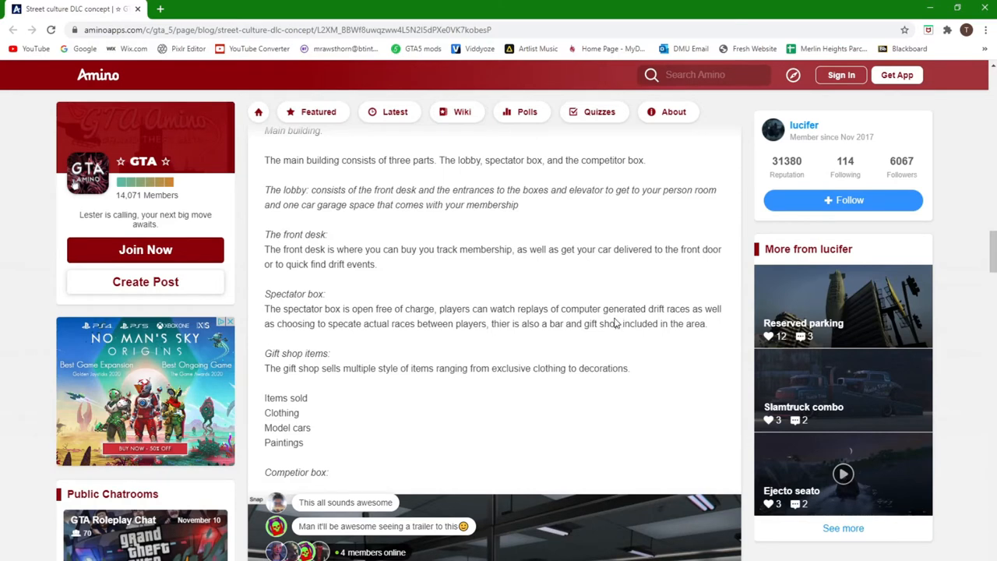
mouse_move(606, 343)
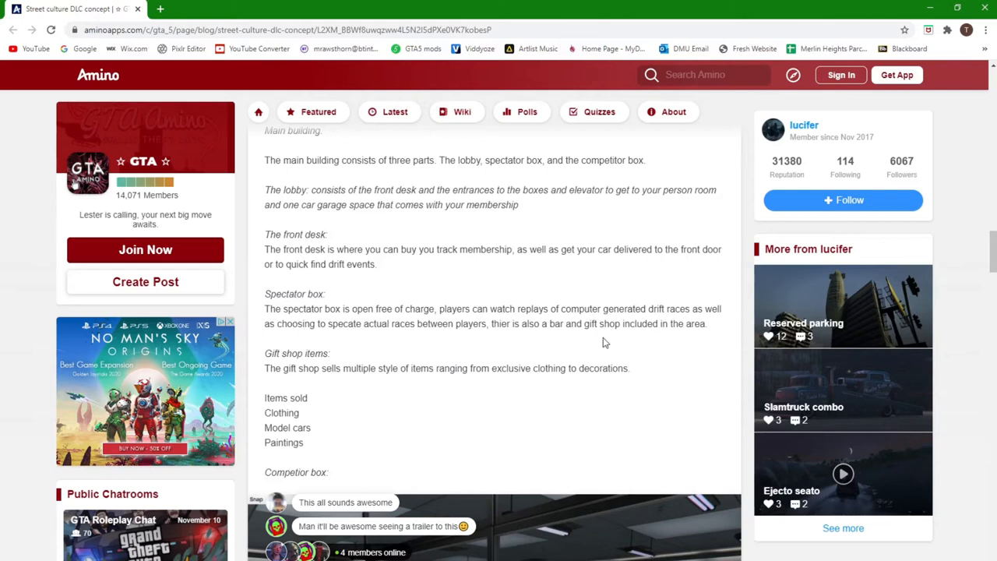
mouse_move(632, 340)
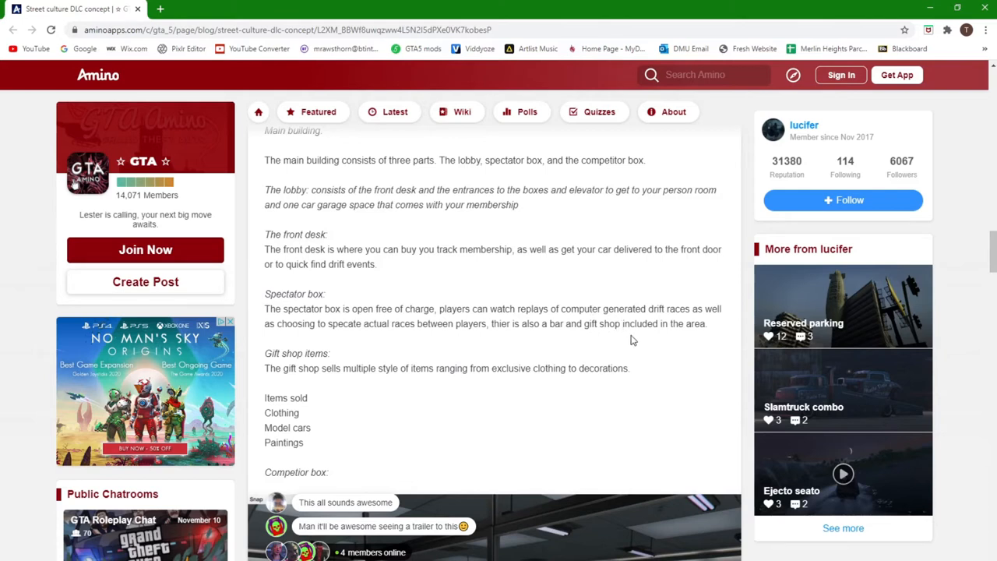
mouse_move(579, 336)
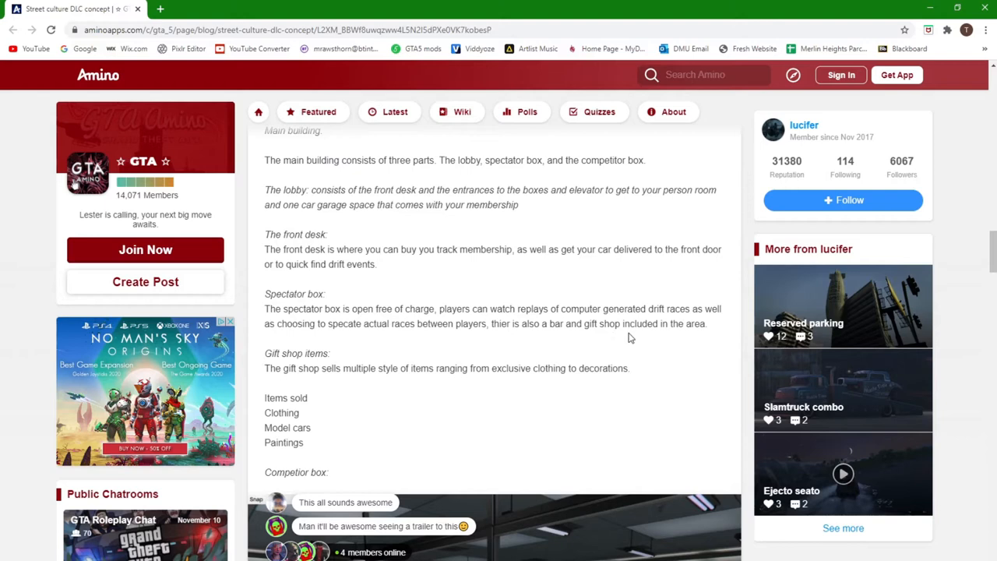
mouse_move(586, 337)
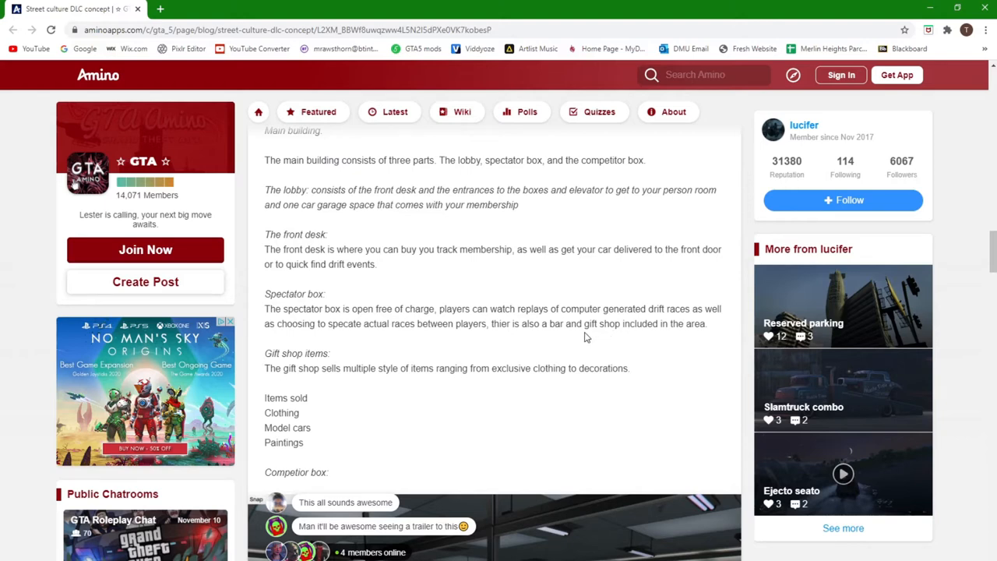
mouse_move(636, 344)
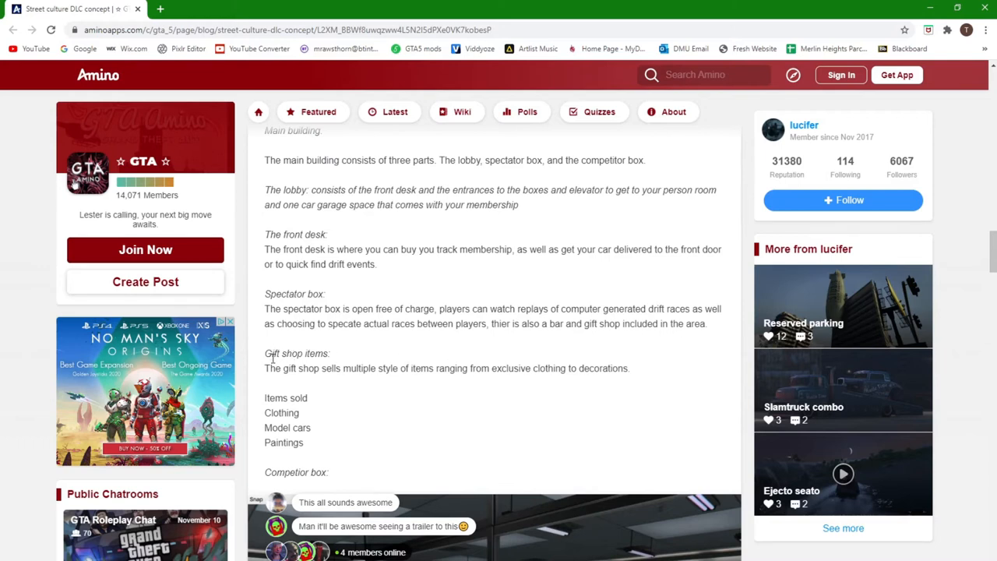
mouse_move(296, 380)
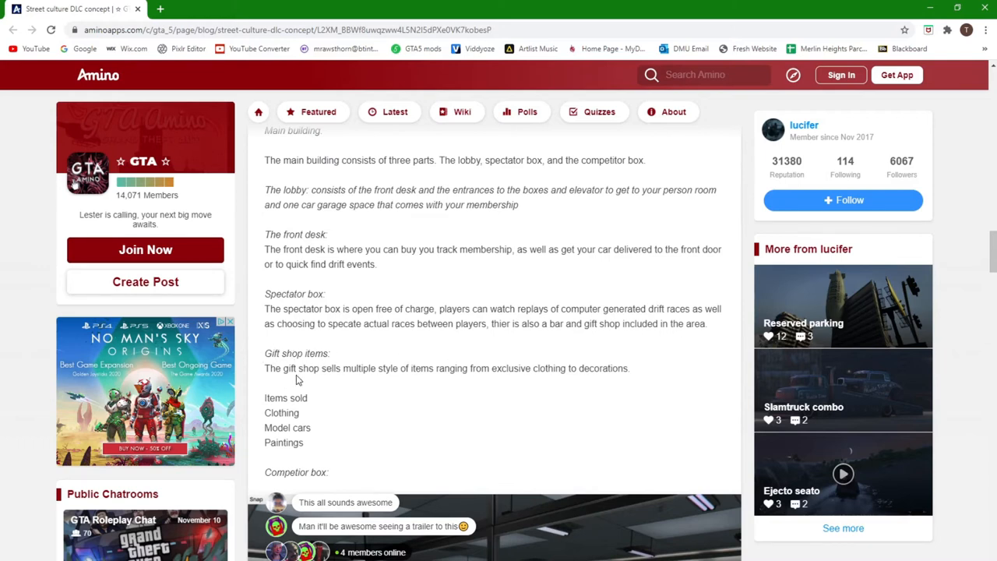
mouse_move(398, 383)
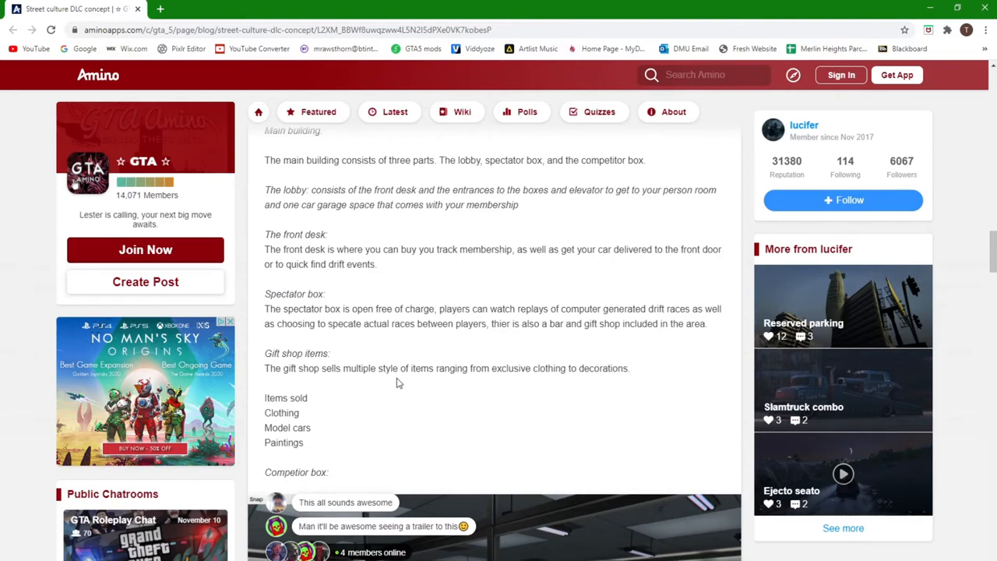
mouse_move(548, 380)
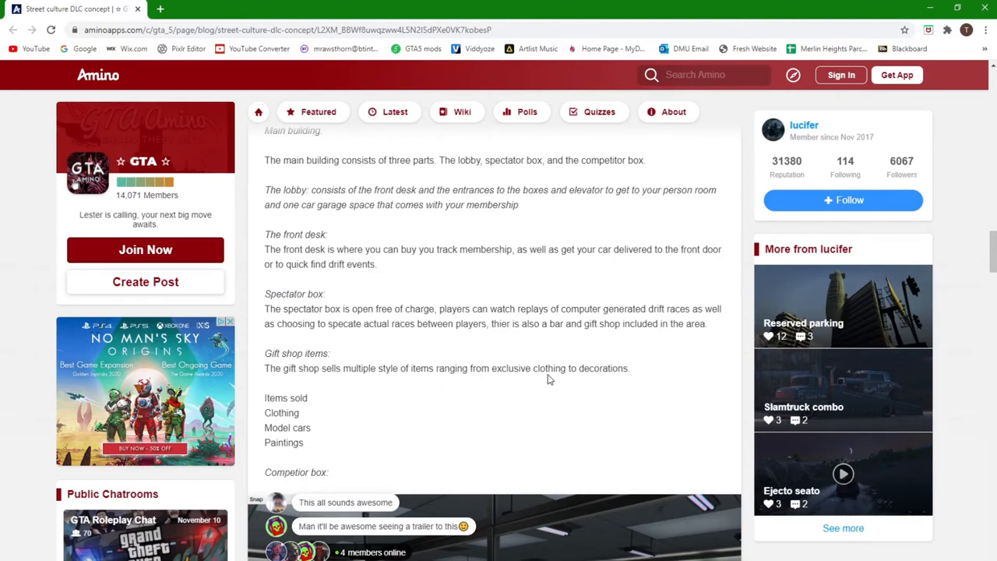
mouse_move(501, 372)
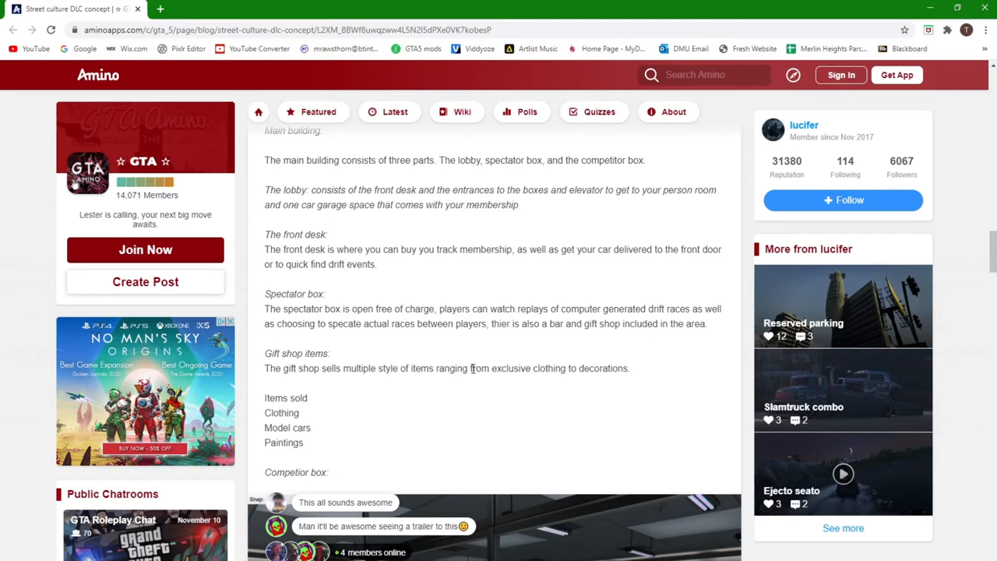
mouse_move(506, 392)
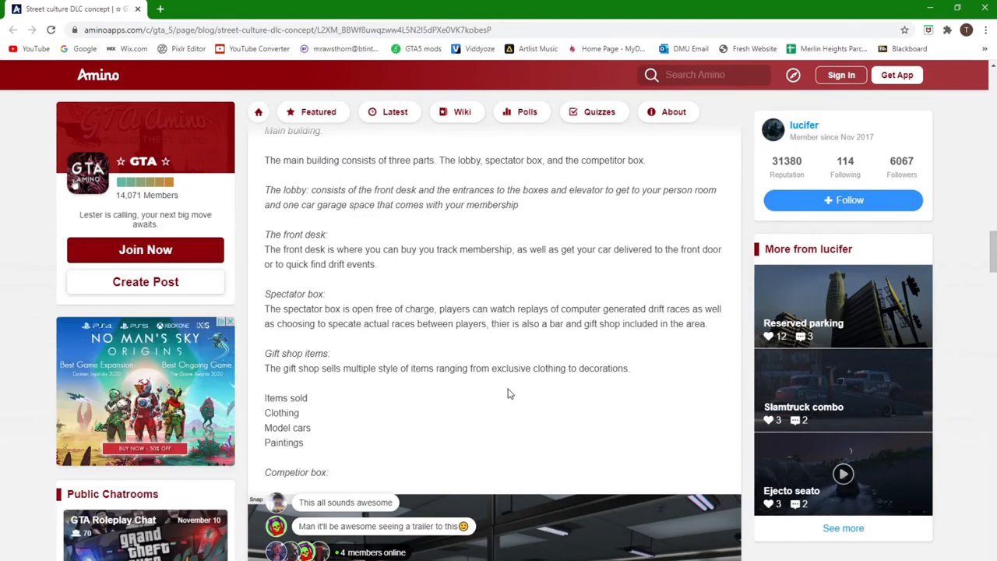
- Scroll past the Gift shop items list to the Competitor box heading and garage screenshot
scroll("down", 3)
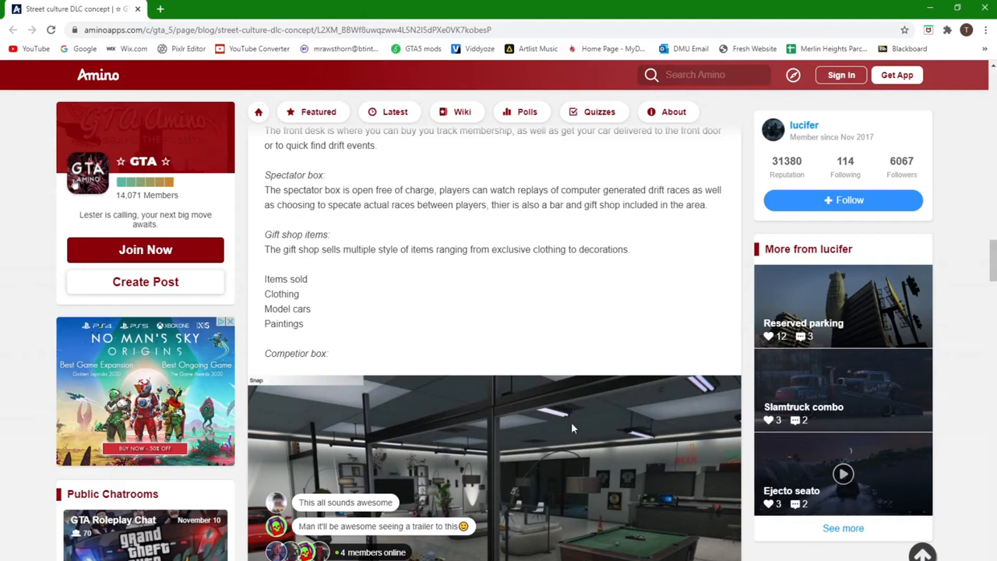
mouse_move(315, 288)
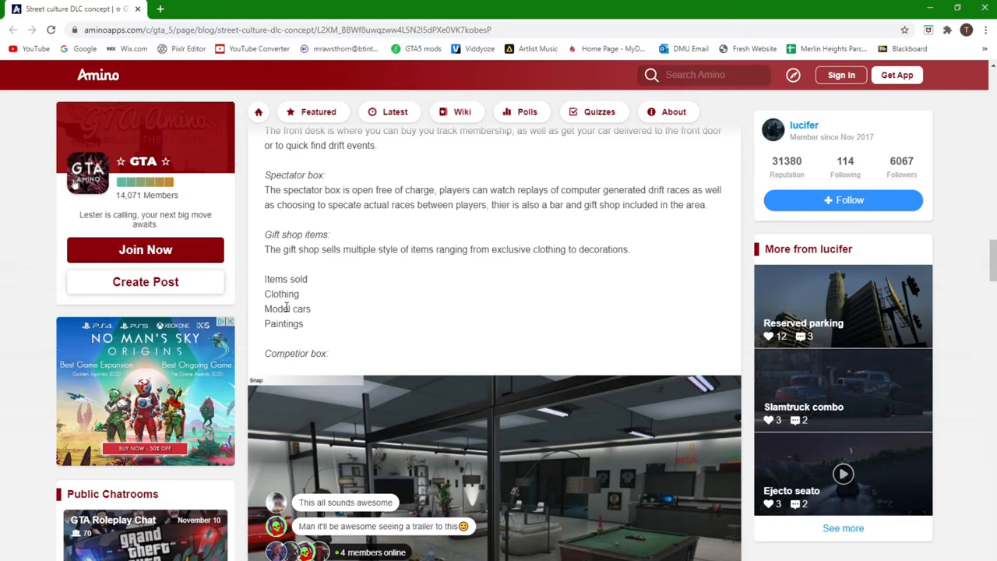
mouse_move(317, 334)
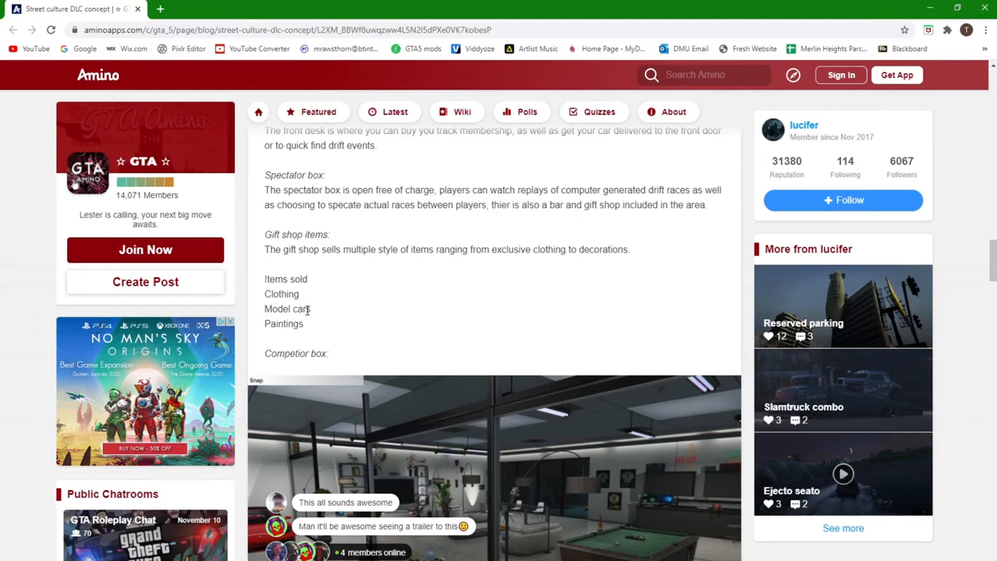
mouse_move(339, 302)
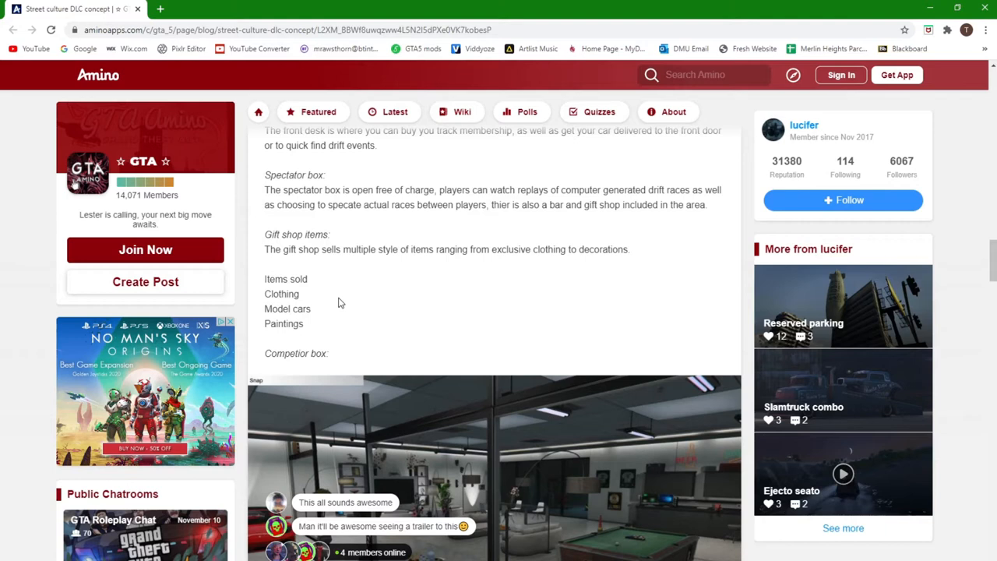
mouse_move(412, 311)
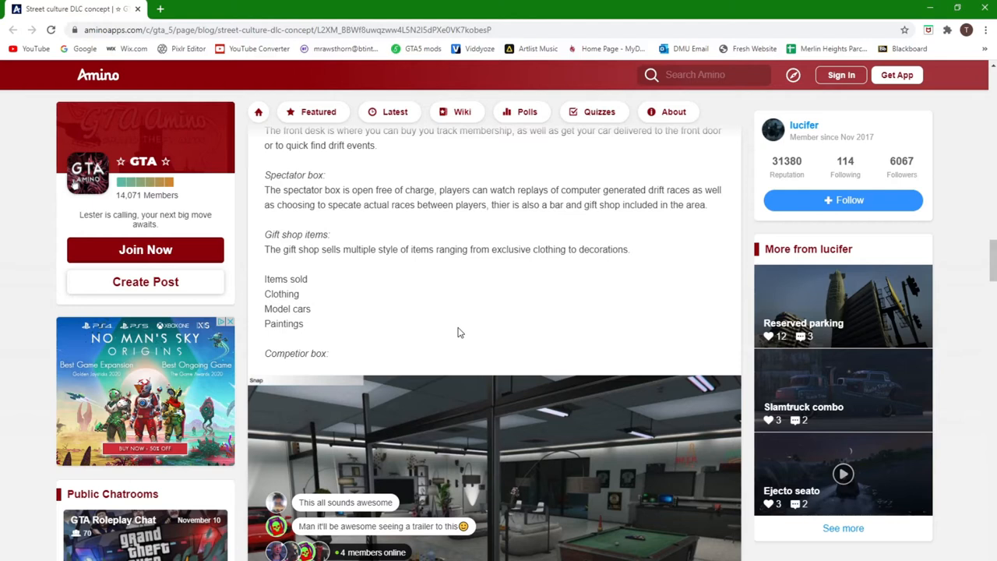
mouse_move(446, 313)
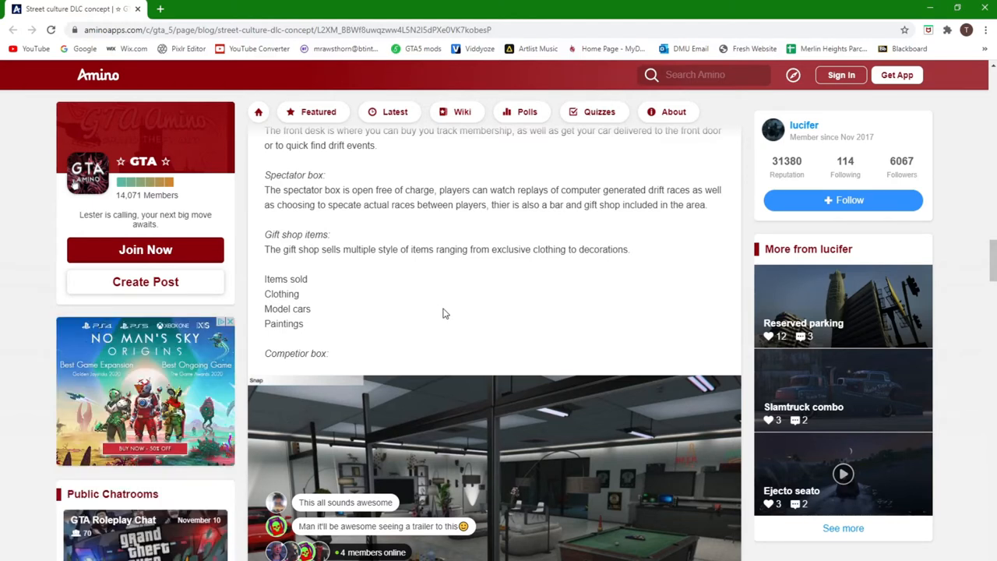
scroll("down", 3)
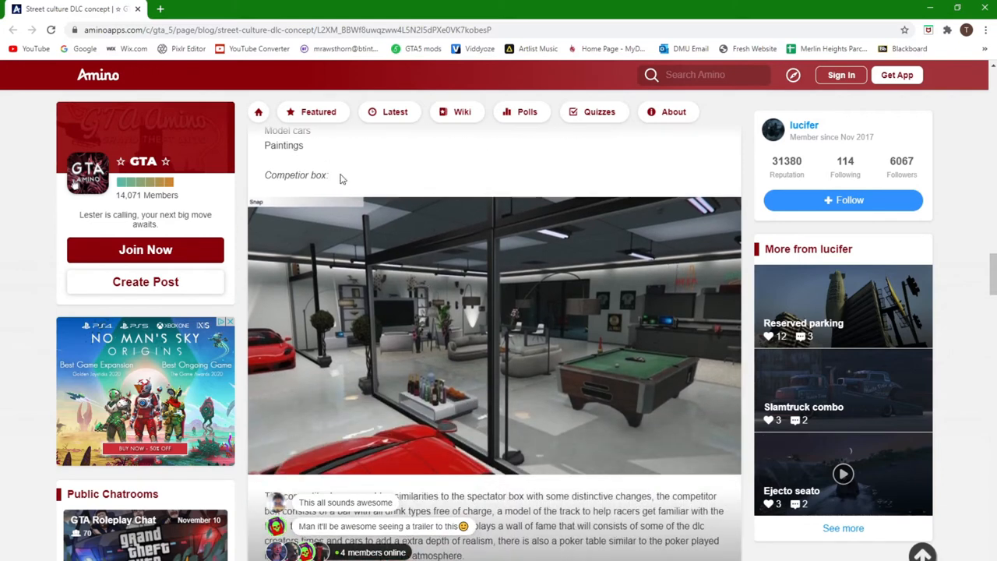
mouse_move(253, 255)
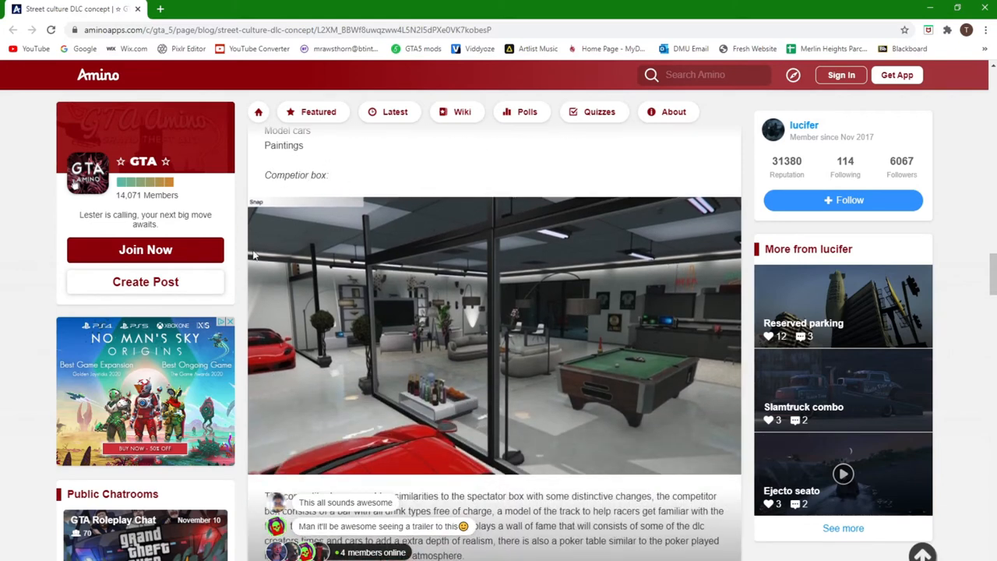
mouse_move(390, 352)
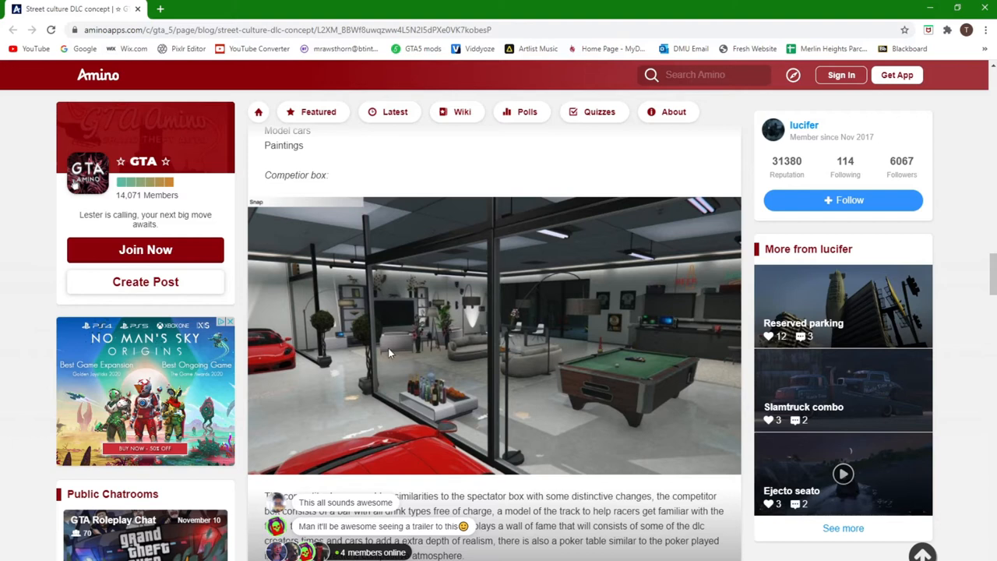
mouse_move(571, 337)
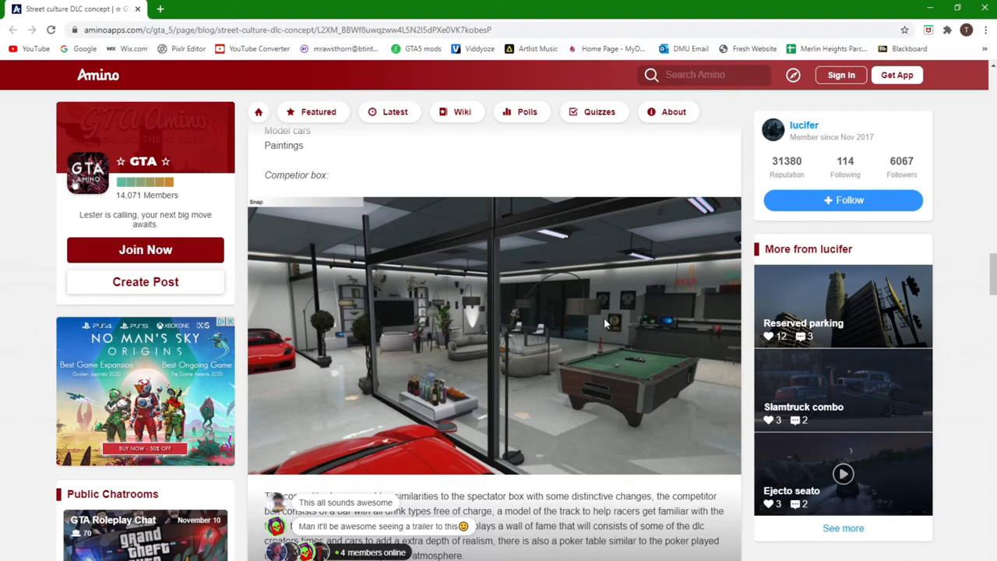
mouse_move(624, 346)
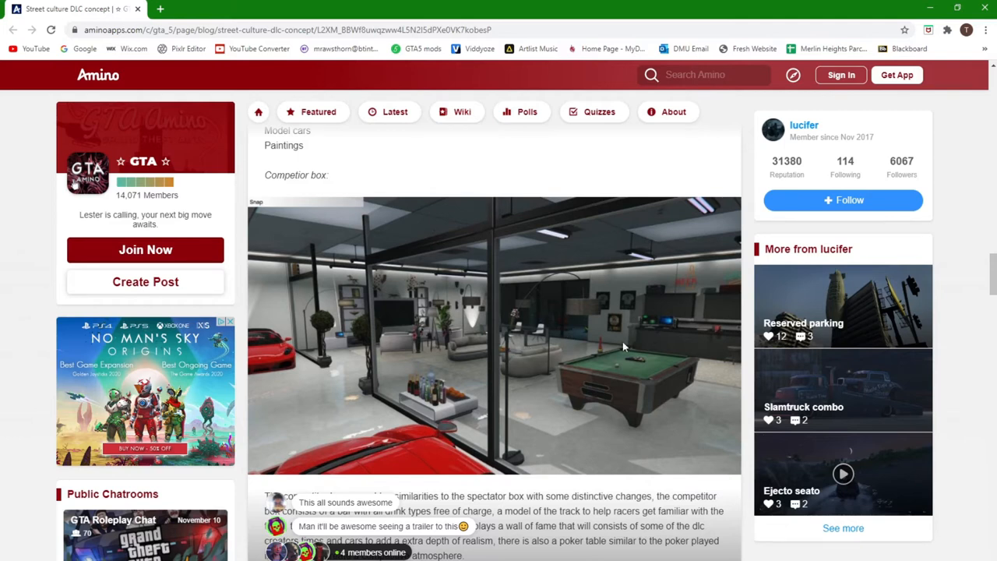
- Scroll below the garage photo to the Competitor box description and First mission/race heading
scroll("down", 3)
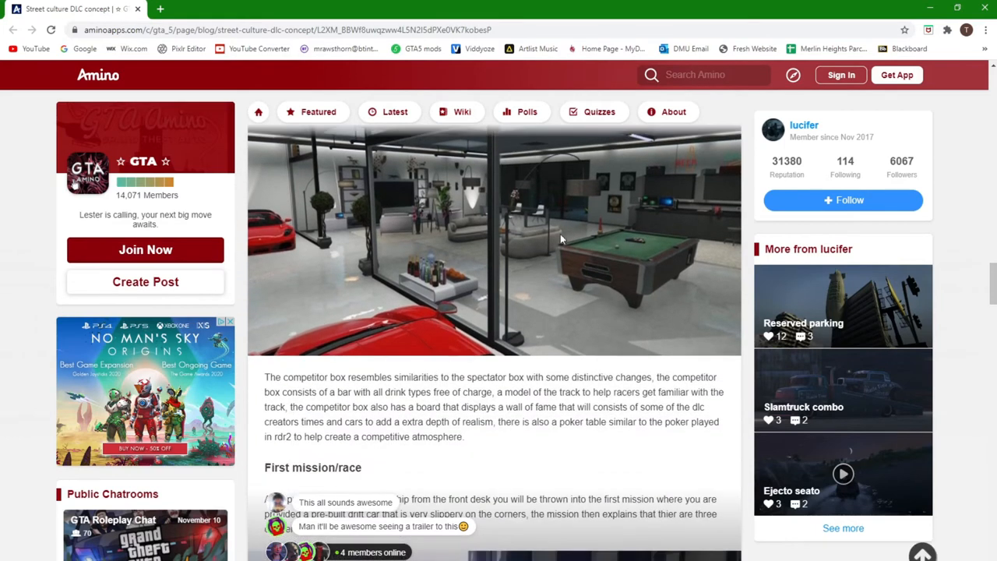
mouse_move(579, 257)
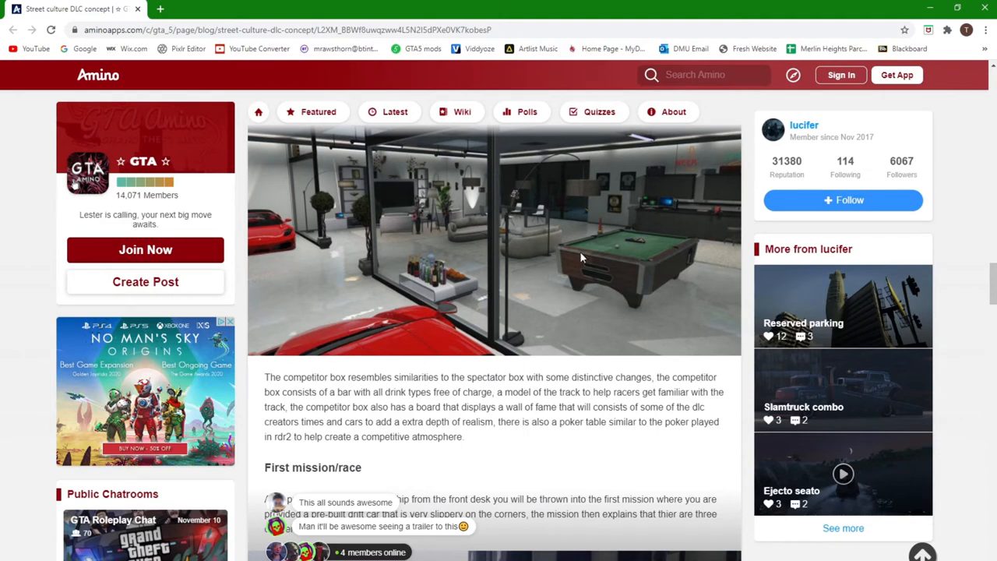
mouse_move(679, 265)
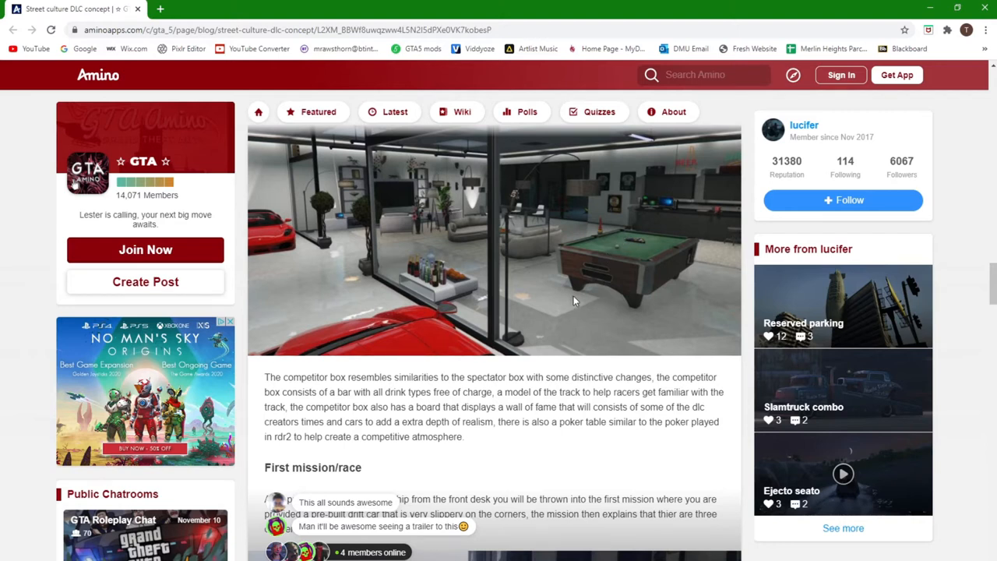
scroll("down", 3)
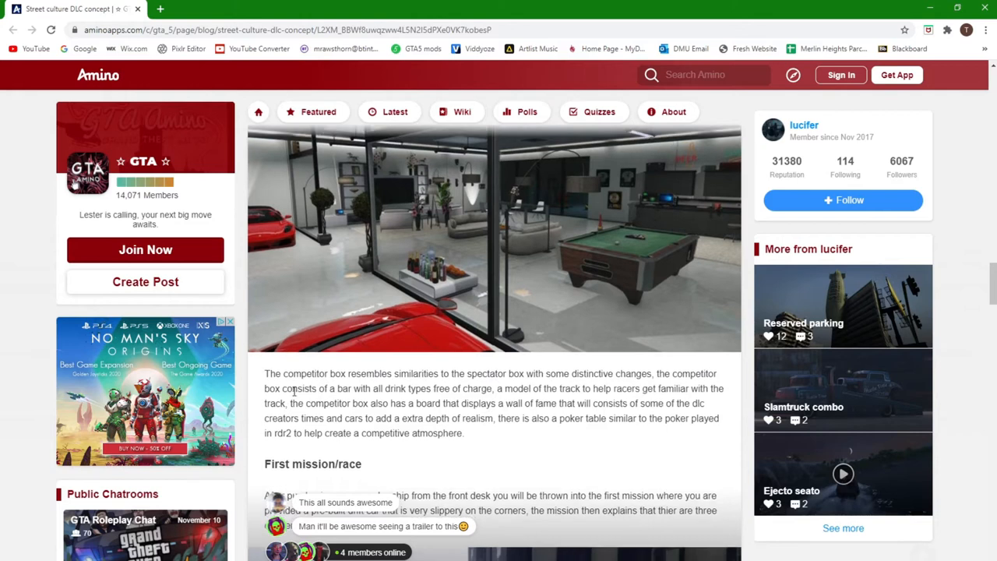
scroll("down", 3)
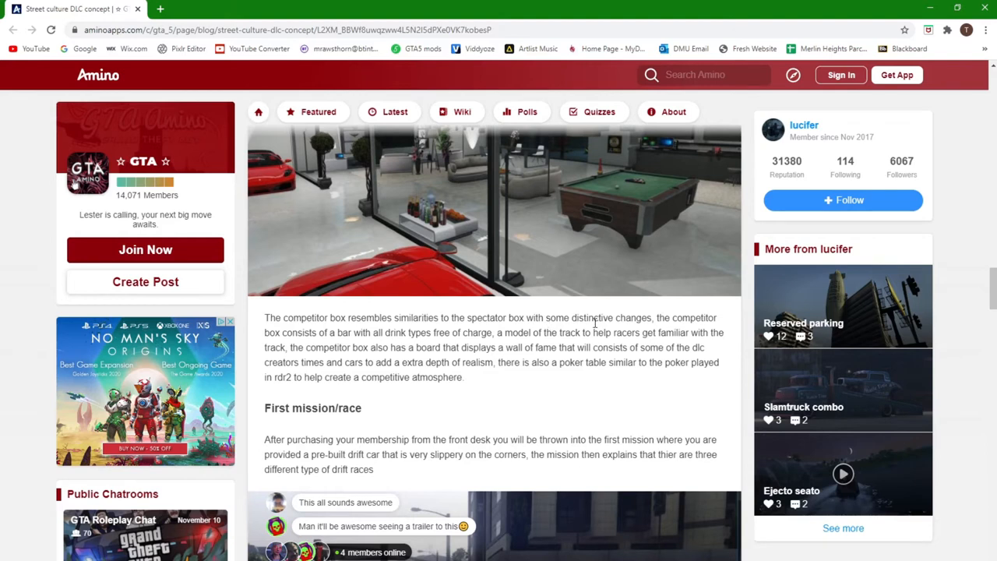
mouse_move(314, 346)
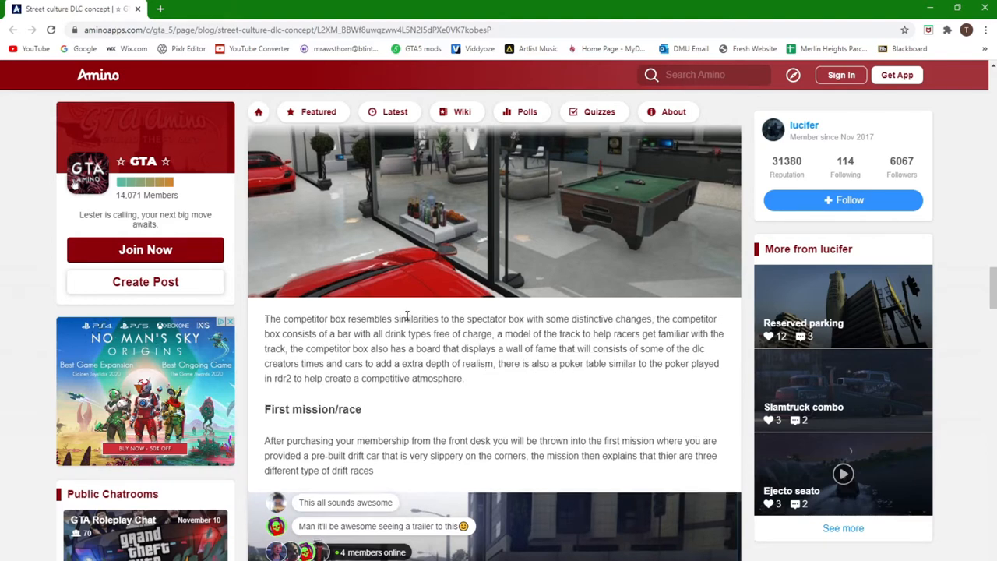
scroll("down", 3)
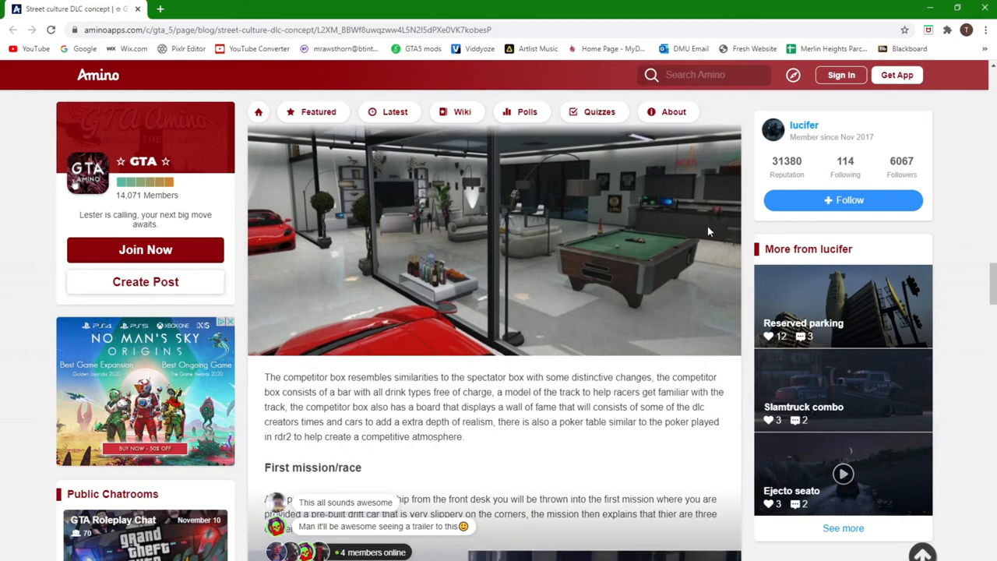
mouse_move(364, 392)
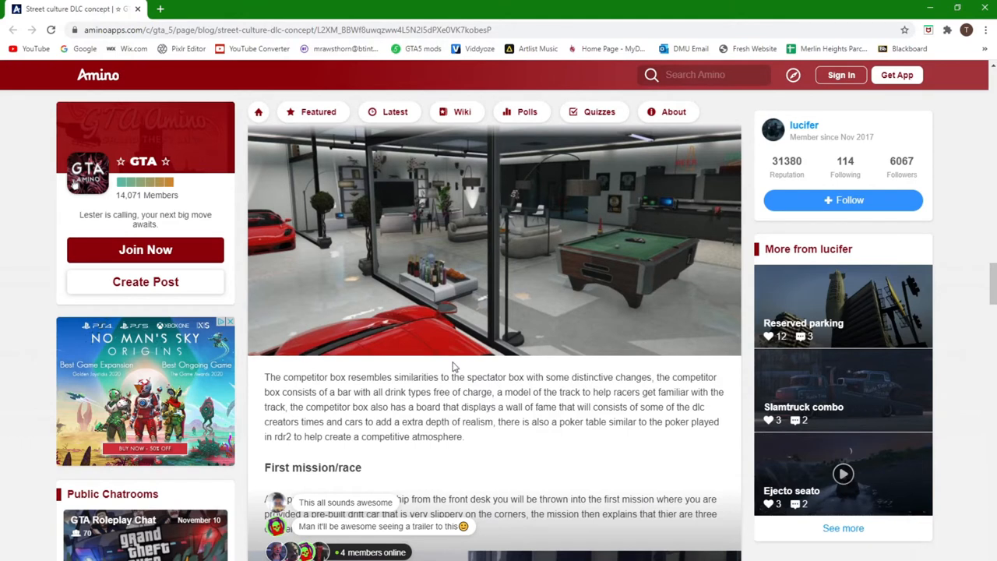
mouse_move(458, 319)
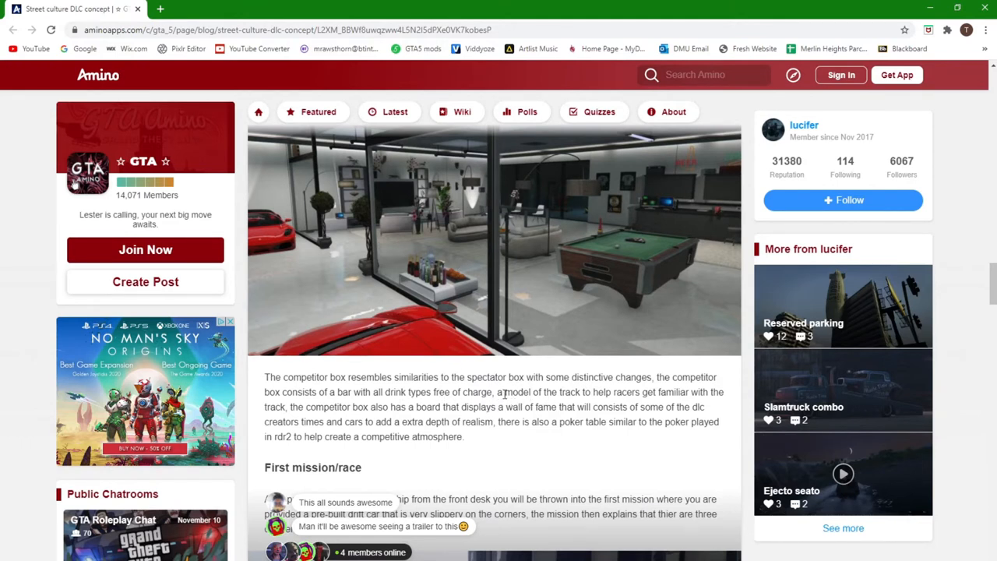
mouse_move(632, 402)
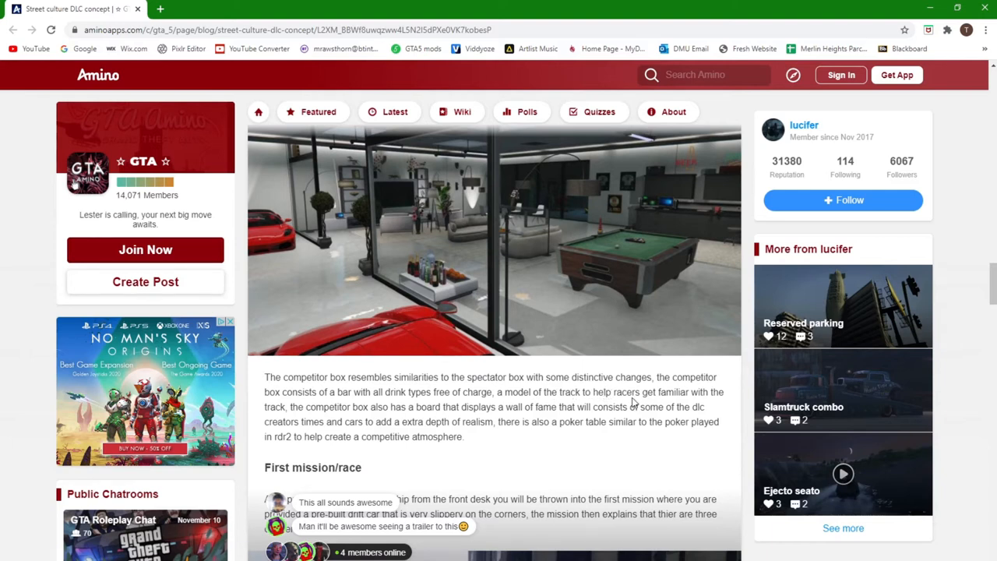
mouse_move(305, 408)
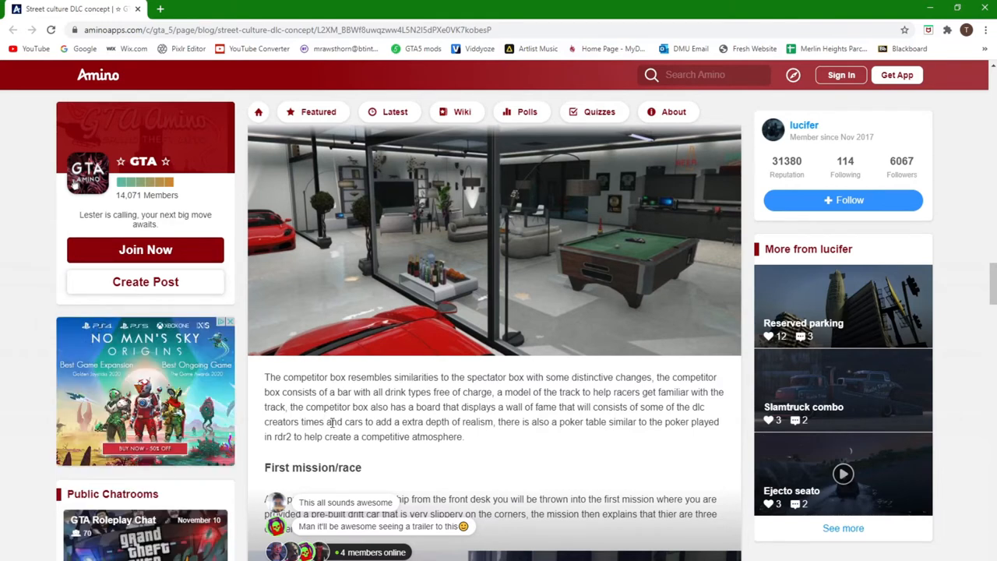
mouse_move(414, 421)
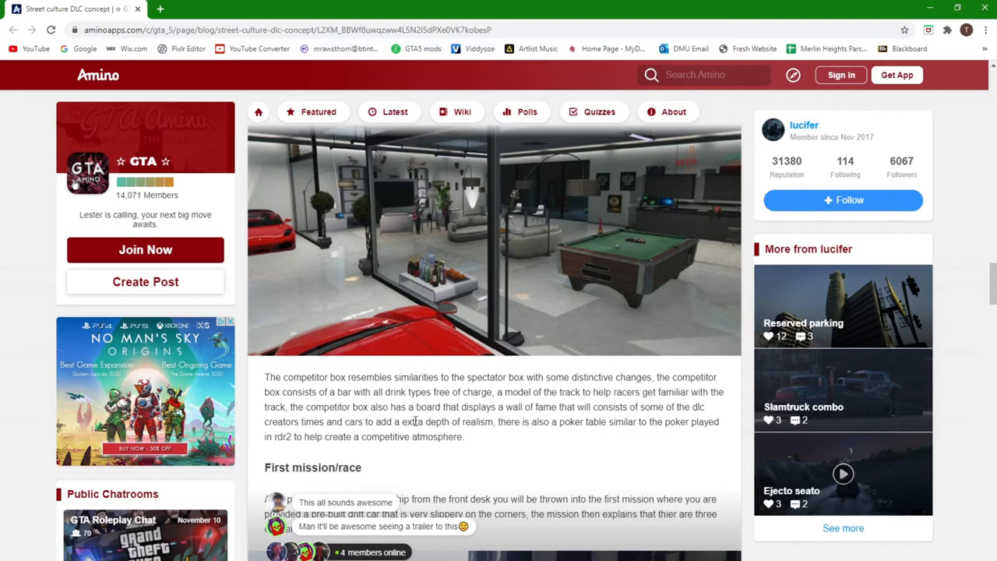
mouse_move(508, 421)
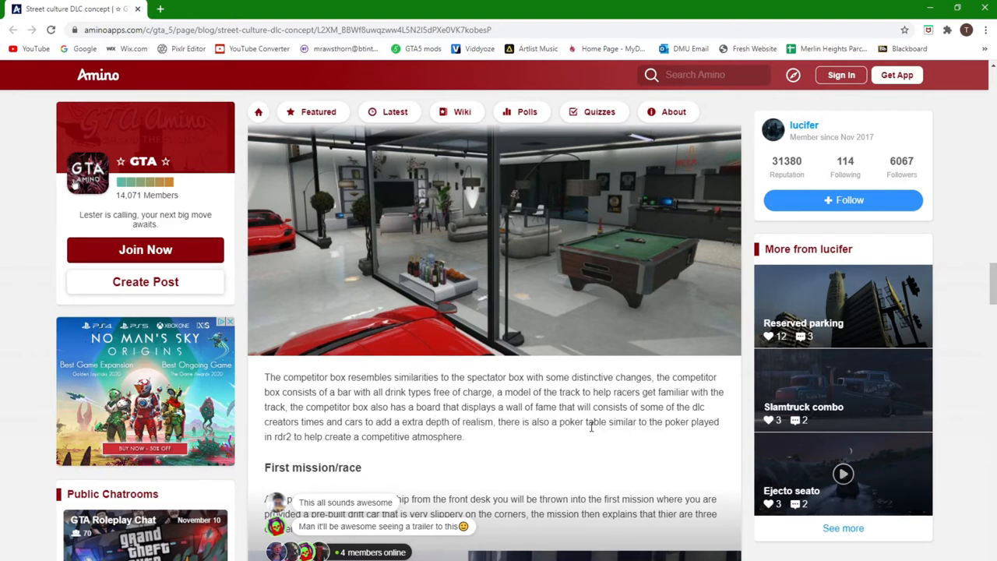
mouse_move(616, 277)
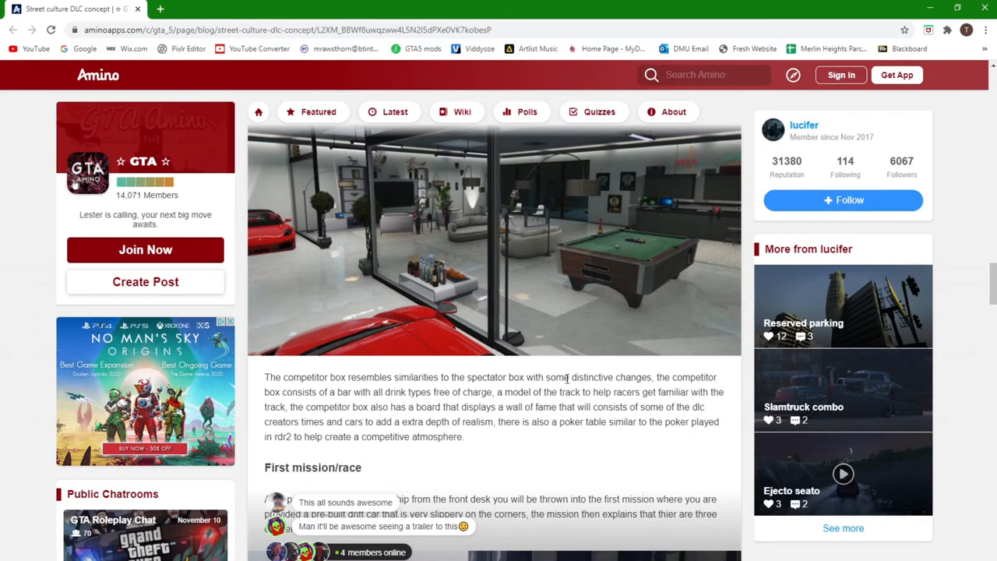
mouse_move(698, 434)
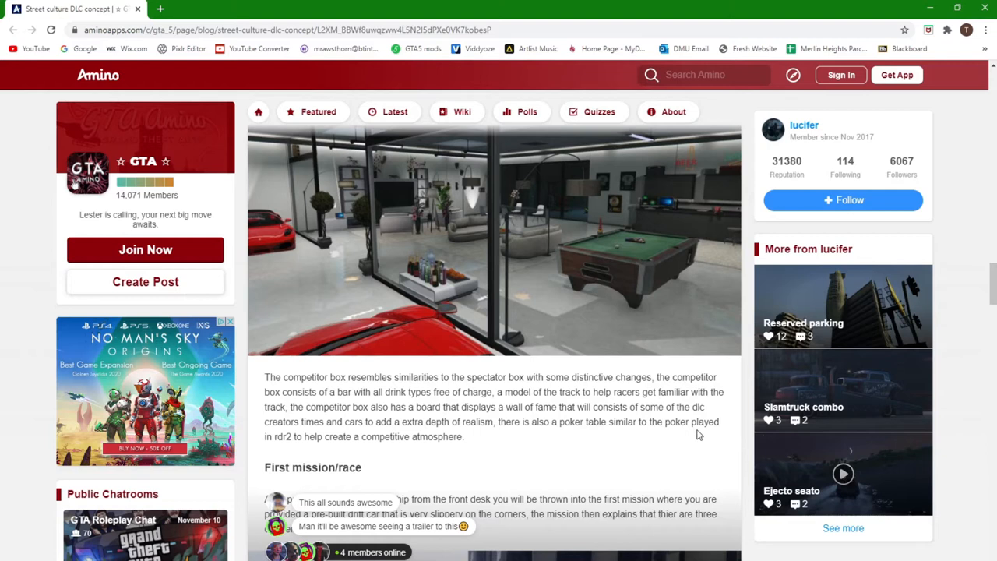
mouse_move(295, 447)
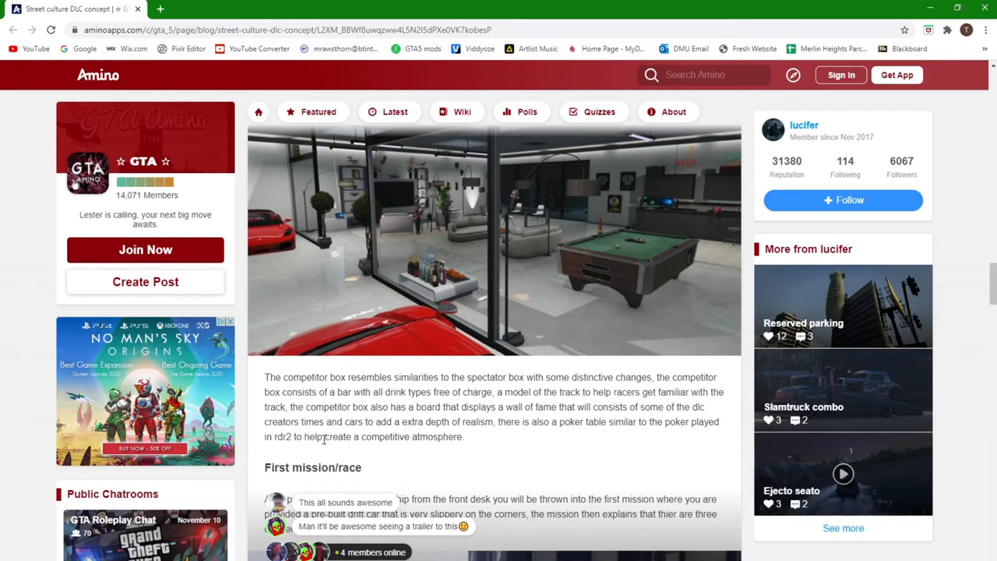
mouse_move(673, 243)
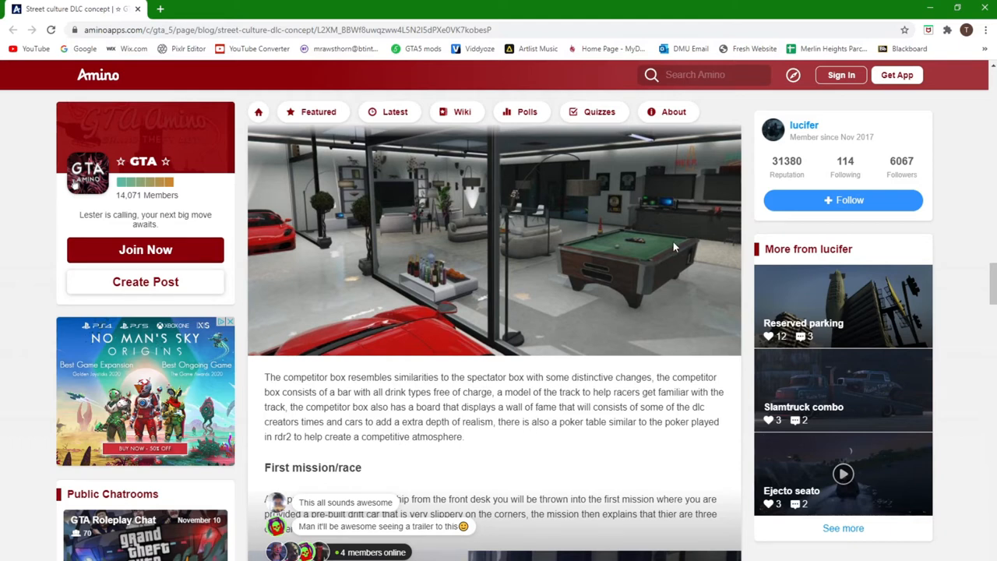
mouse_move(645, 305)
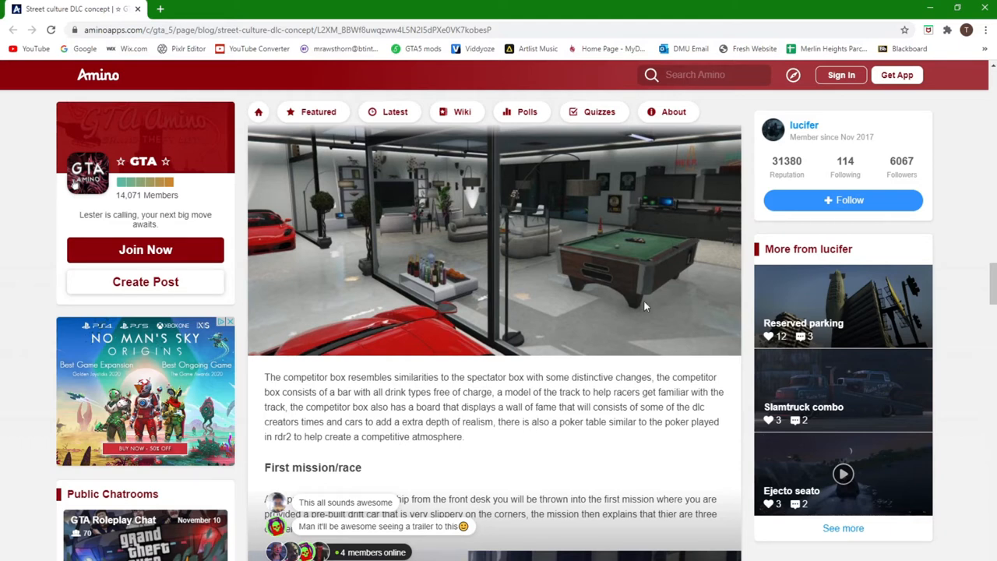
mouse_move(669, 285)
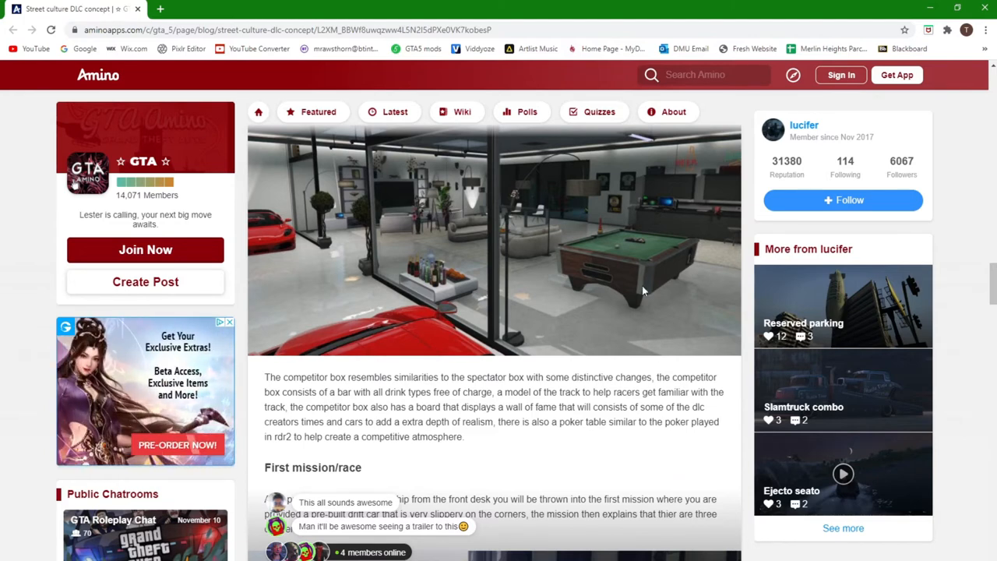
- Scroll past First mission/race to the drift-car screenshot and the race-type descriptions
scroll("down", 3)
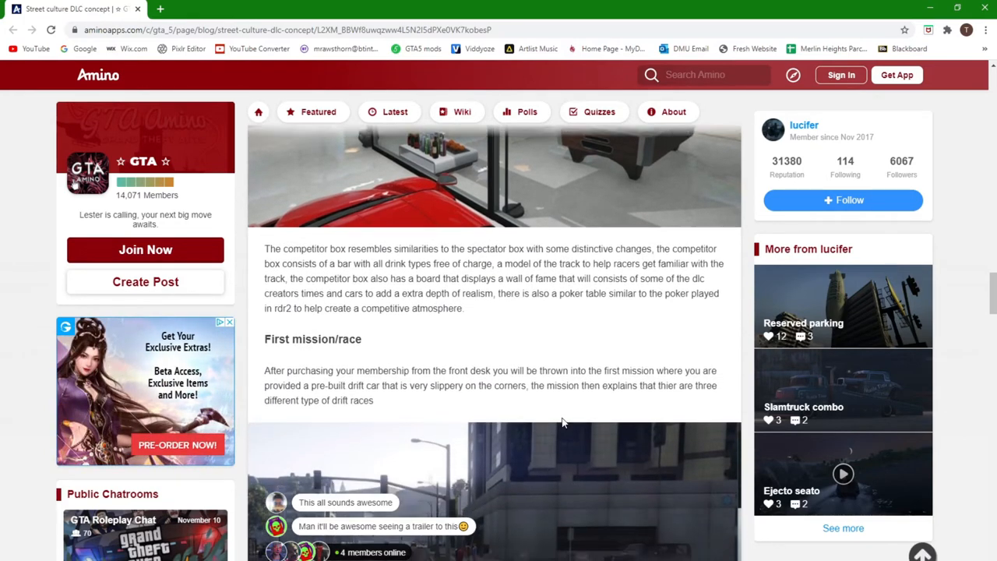
scroll("down", 3)
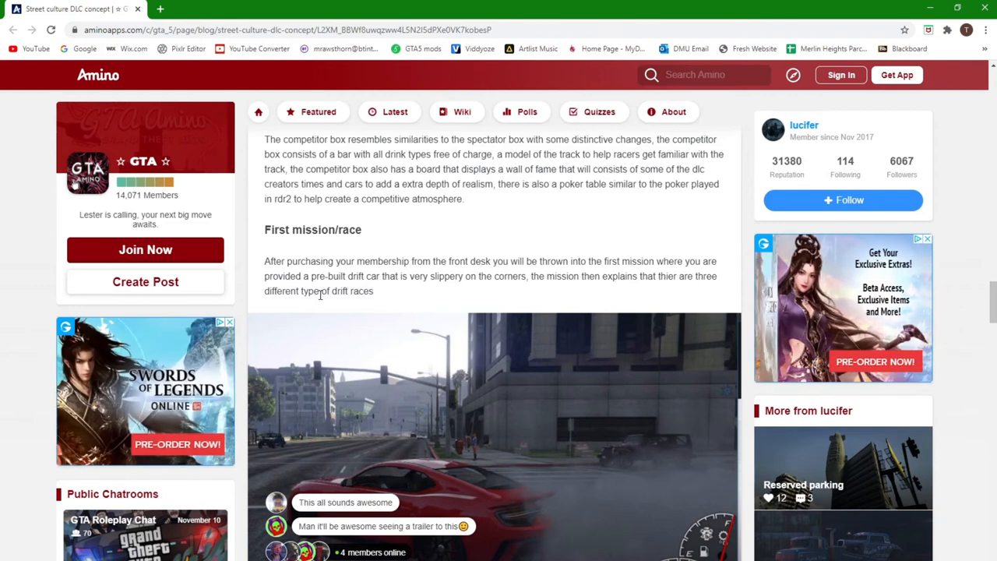
scroll("down", 3)
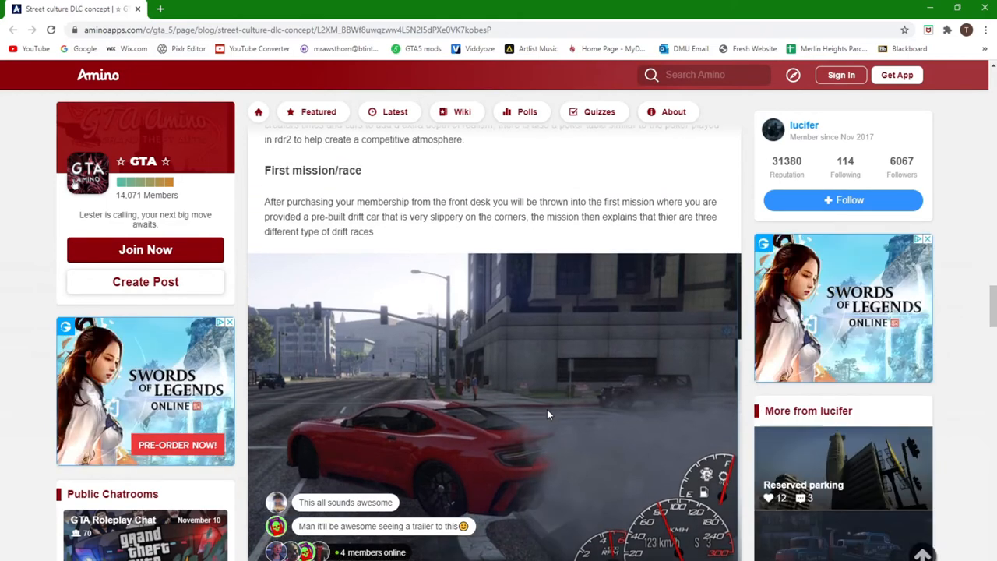
scroll("down", 3)
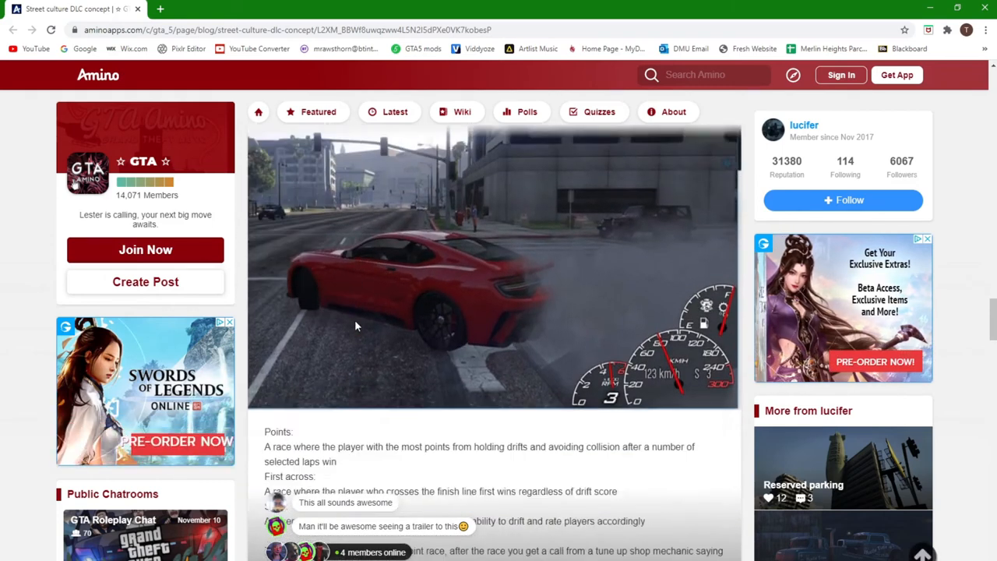
- Scroll past the race-type list to the Introduction to smuggling paragraph and Smuggling set up heading
scroll("down", 3)
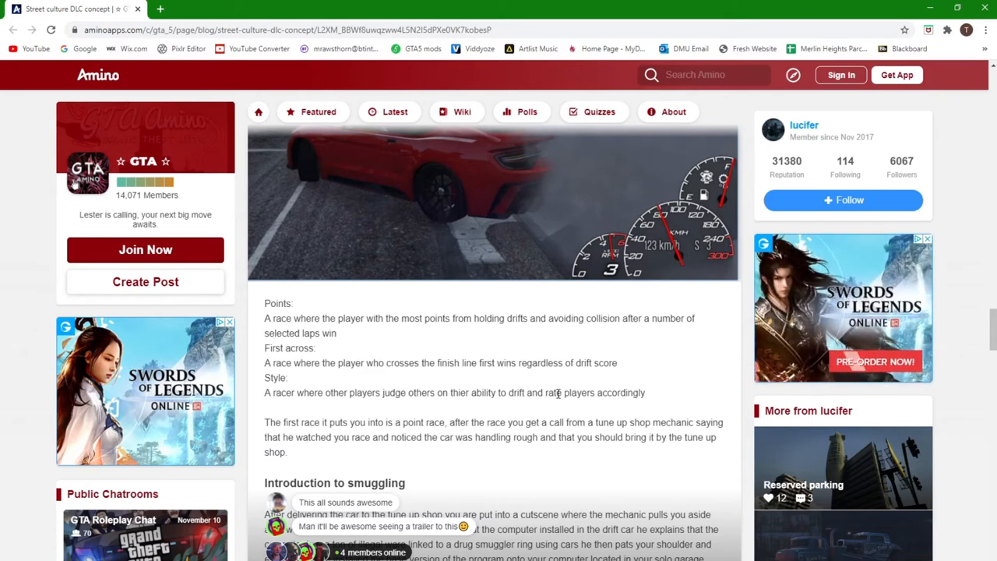
mouse_move(667, 402)
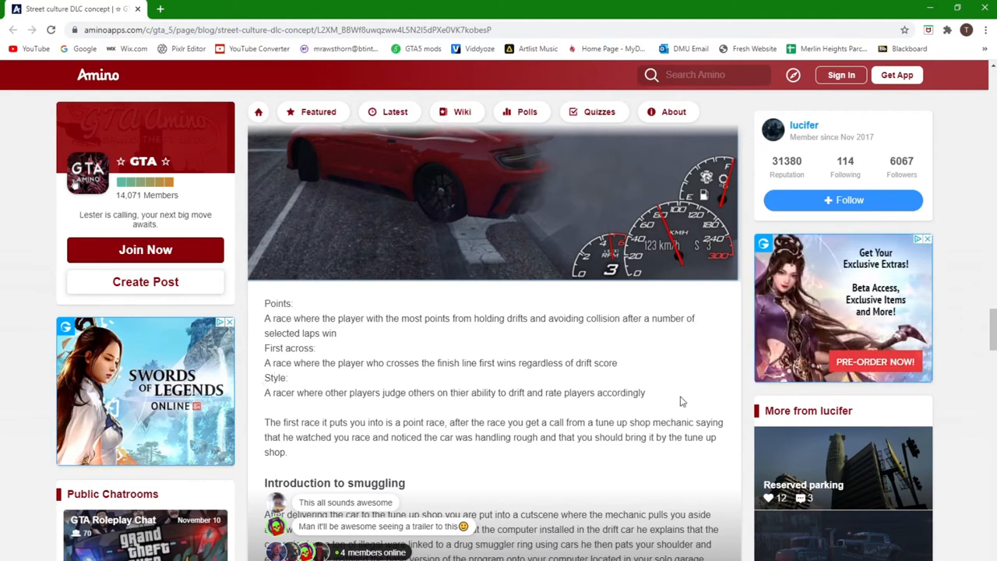
mouse_move(667, 400)
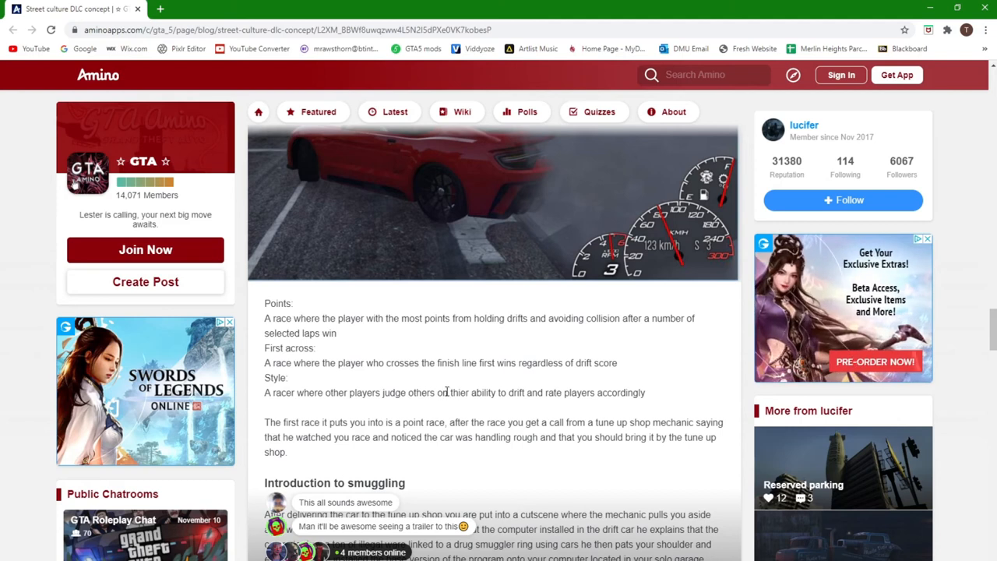
mouse_move(587, 397)
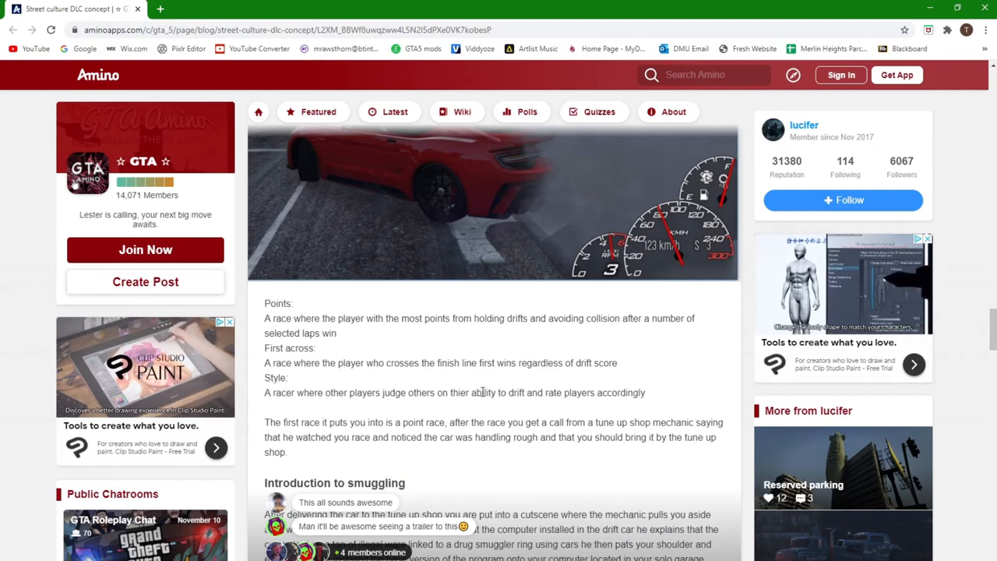
scroll("down", 3)
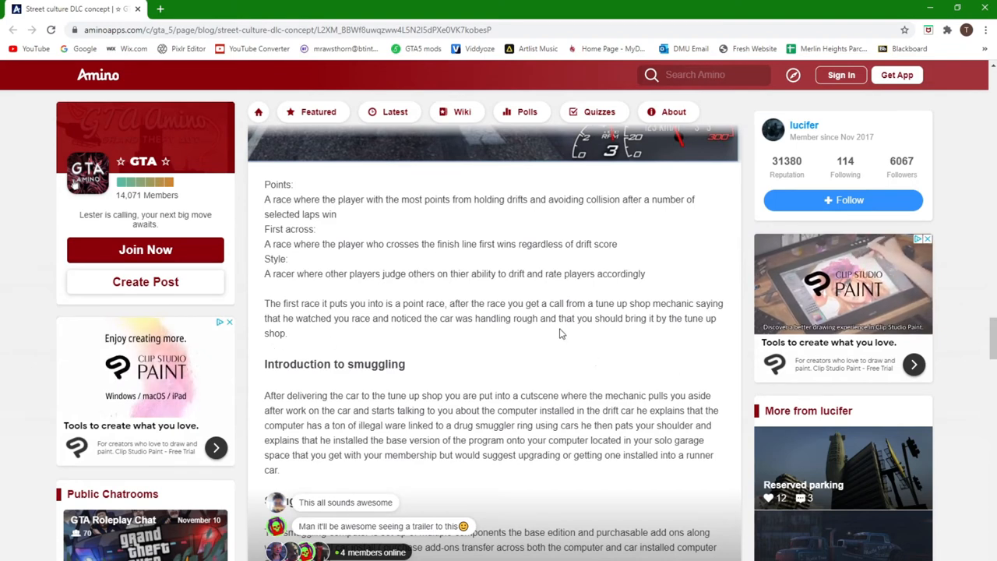
scroll("down", 3)
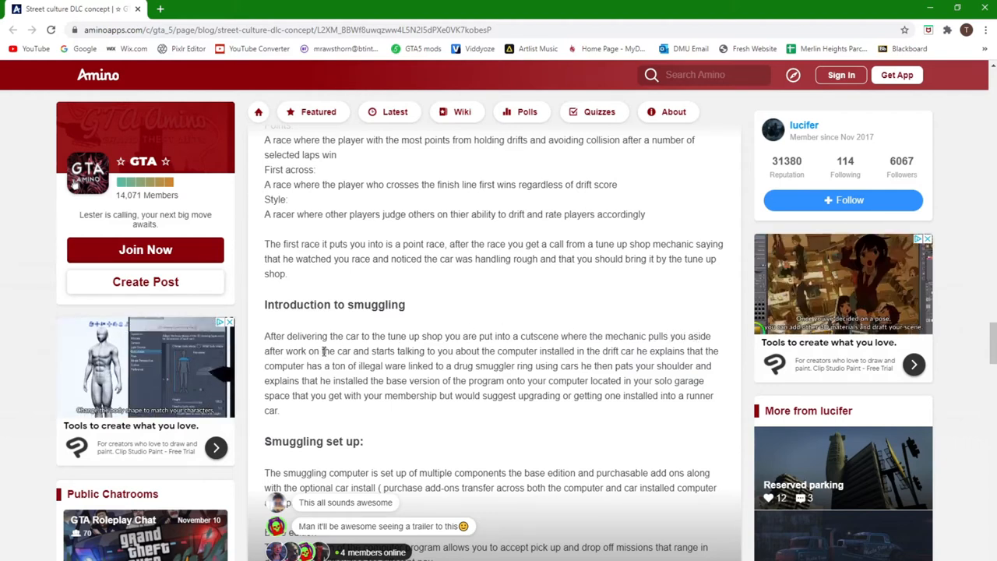
mouse_move(467, 313)
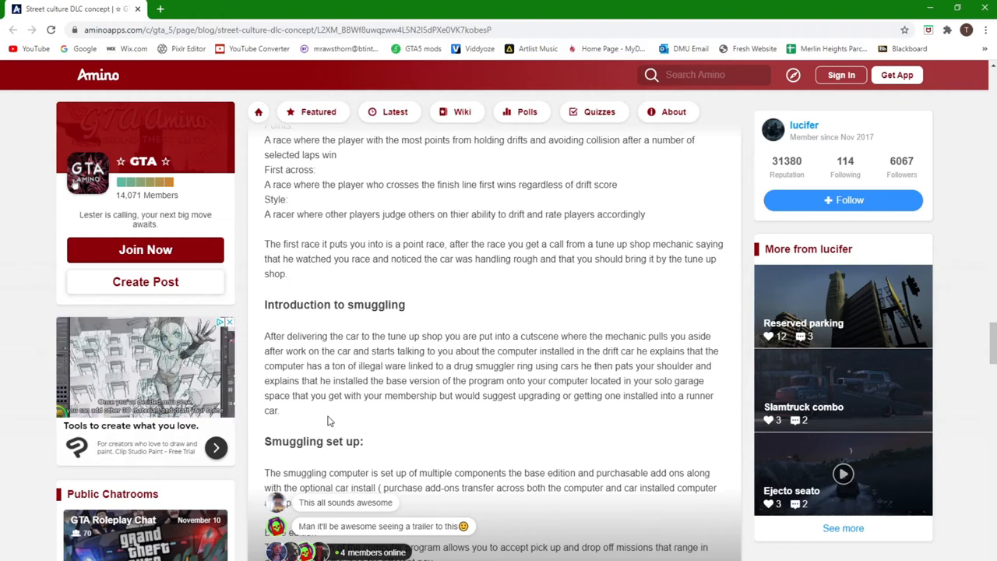
- Scroll through the Smuggling set up details to the Data base add-on paragraph and character sheet
scroll("down", 3)
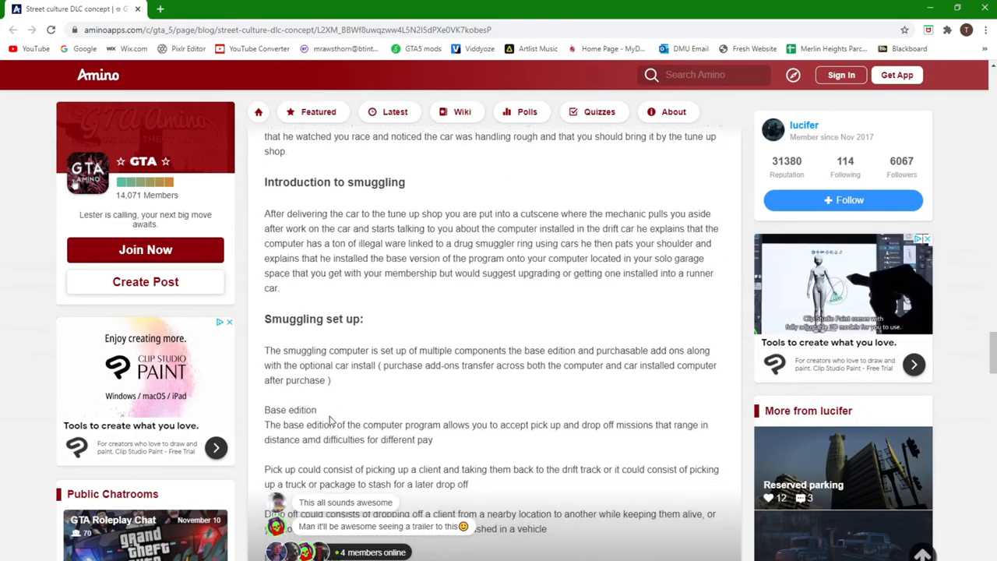
scroll("down", 3)
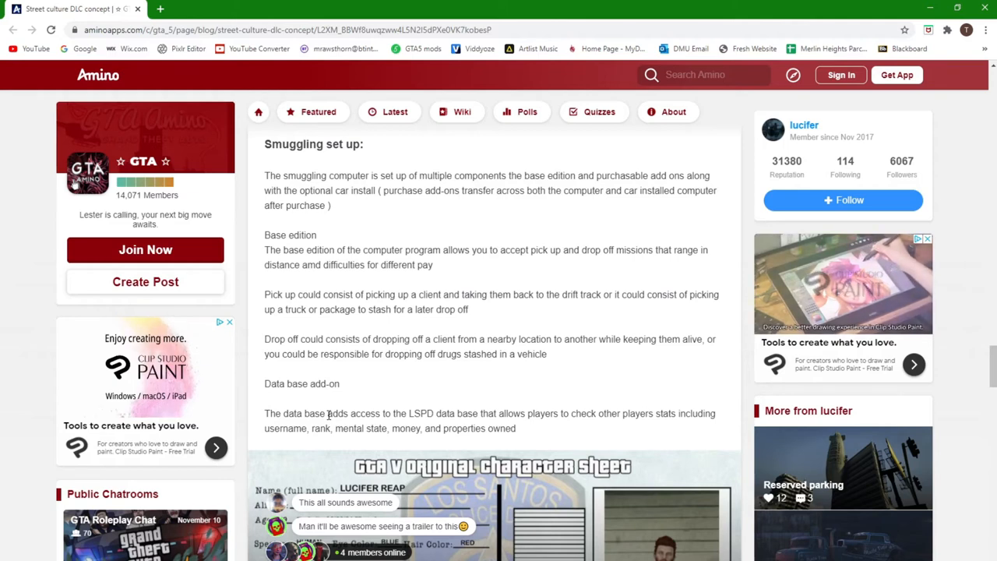
scroll("down", 3)
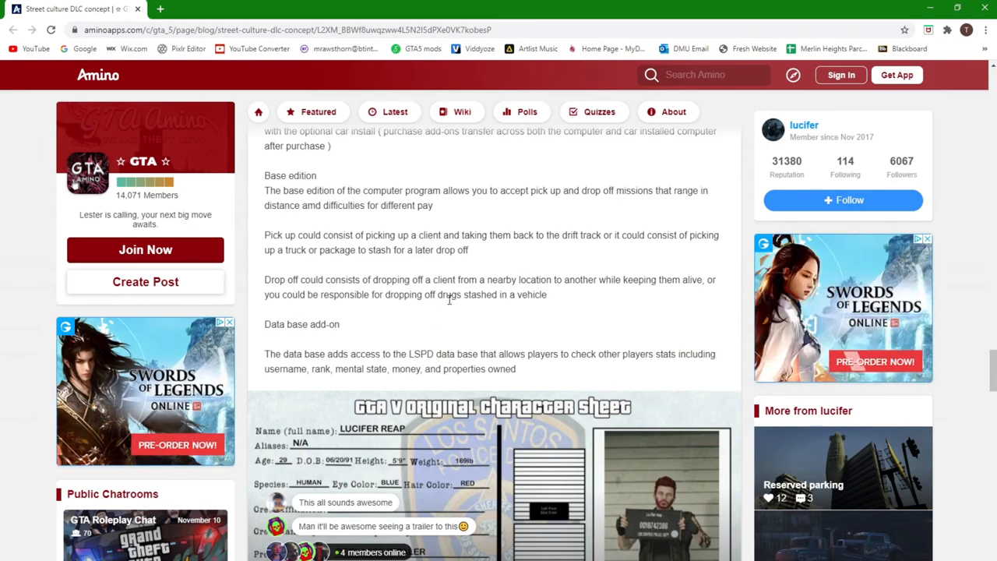
mouse_move(546, 318)
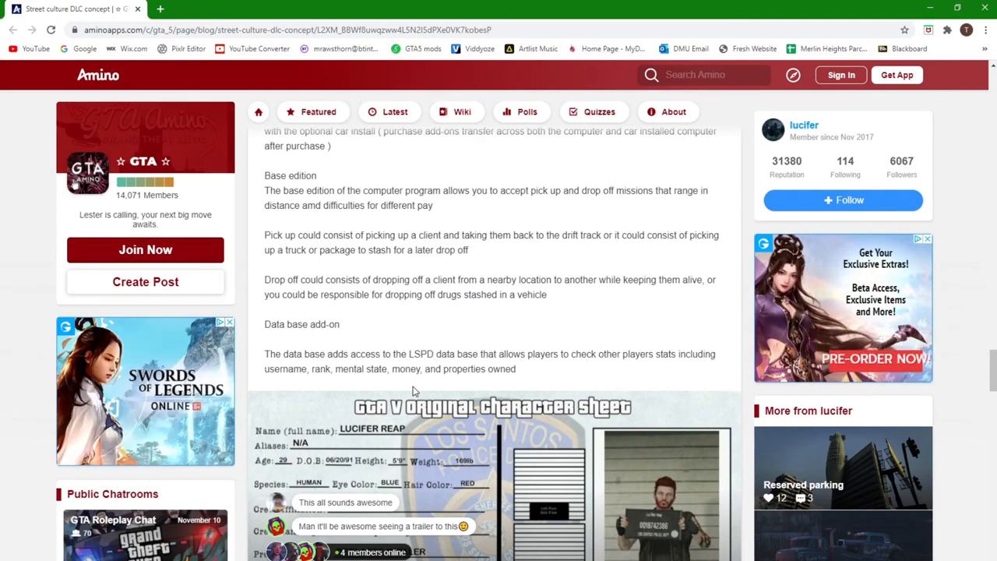
- Scroll slightly to show the full GTA V character sheet with crew, vehicle, weapon and record entries
scroll("down", 3)
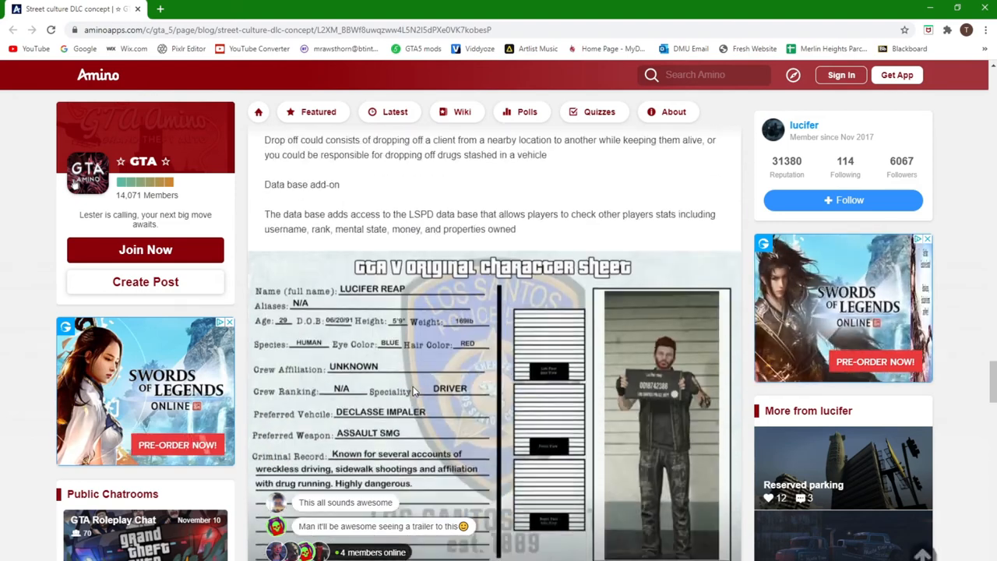
scroll("down", 3)
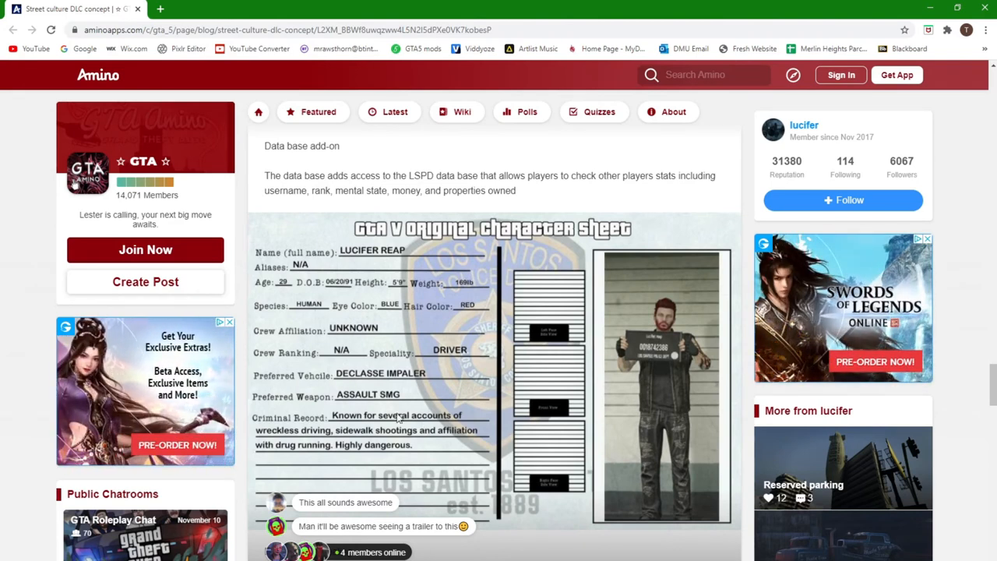
scroll("down", 3)
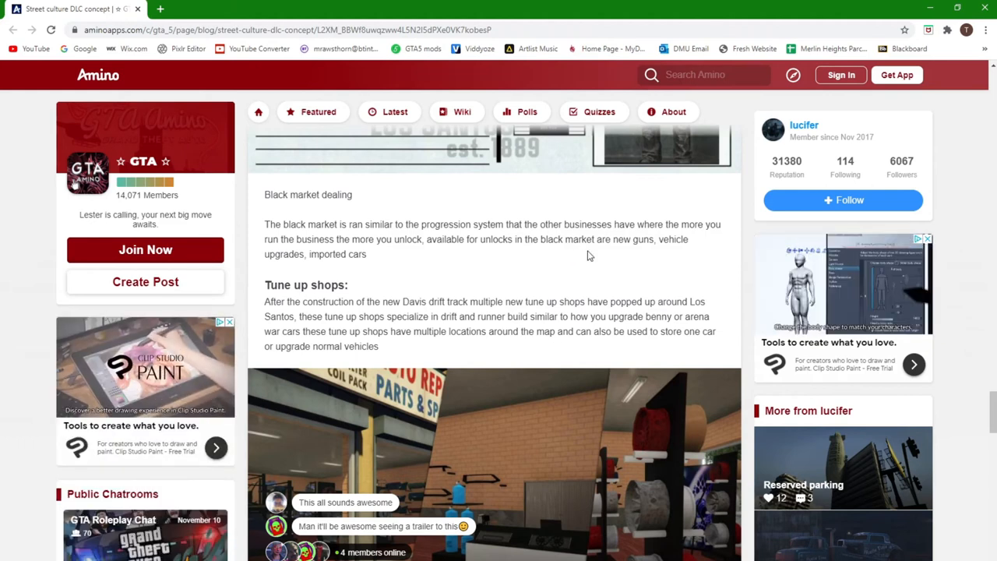
mouse_move(542, 237)
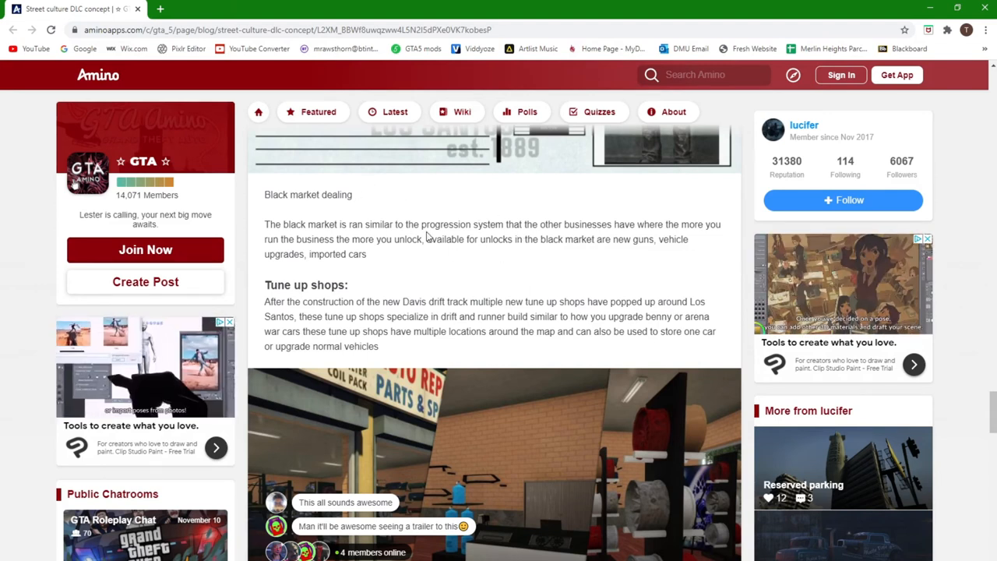
mouse_move(439, 273)
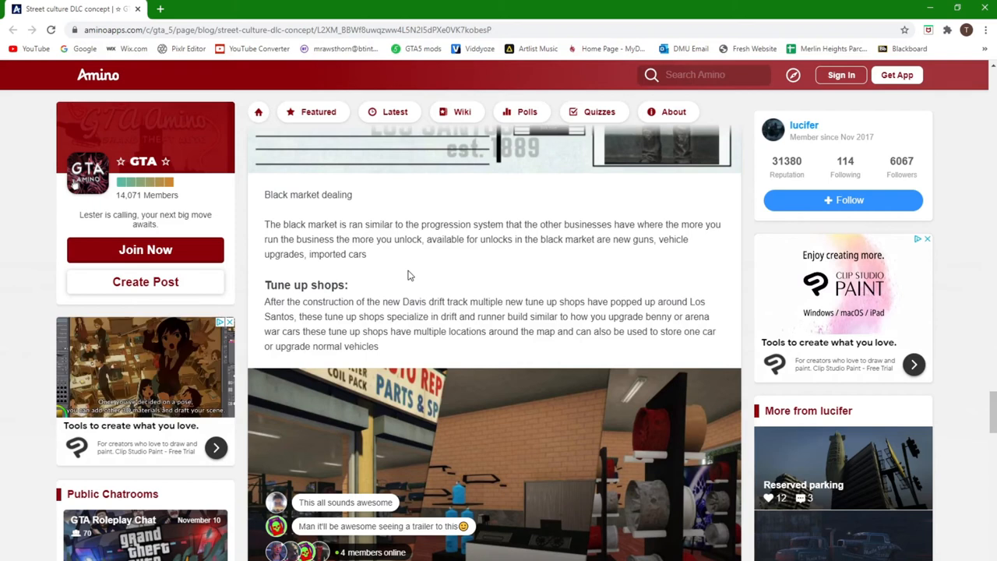
- Scroll past the Tune up shops text until the parts-shop screenshot fills the view
scroll("down", 3)
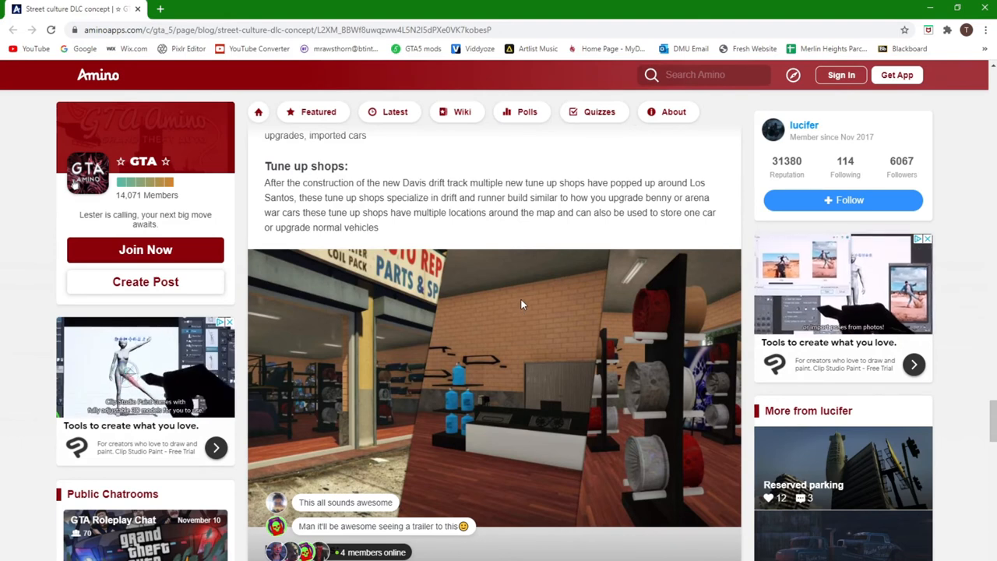
mouse_move(450, 200)
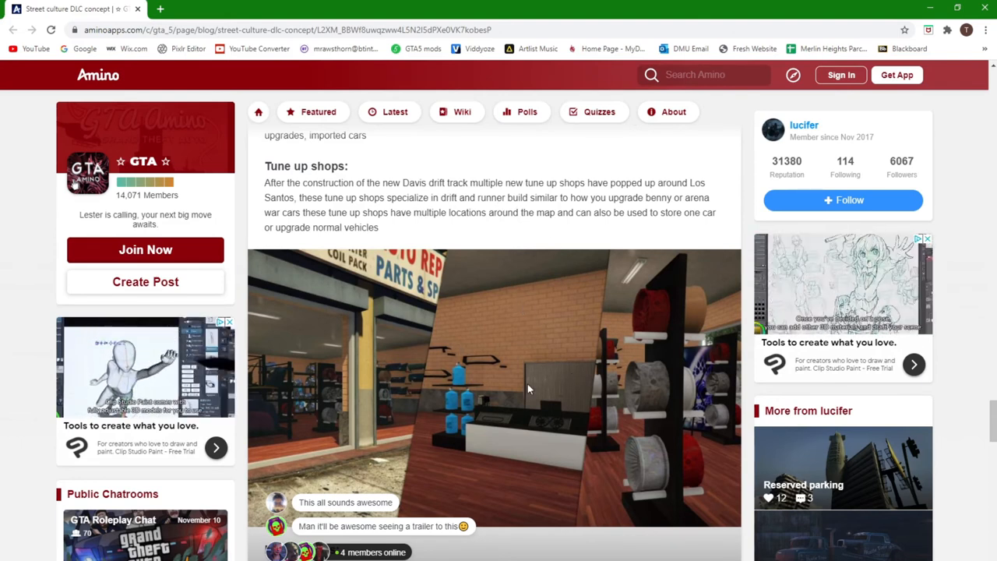
scroll("down", 3)
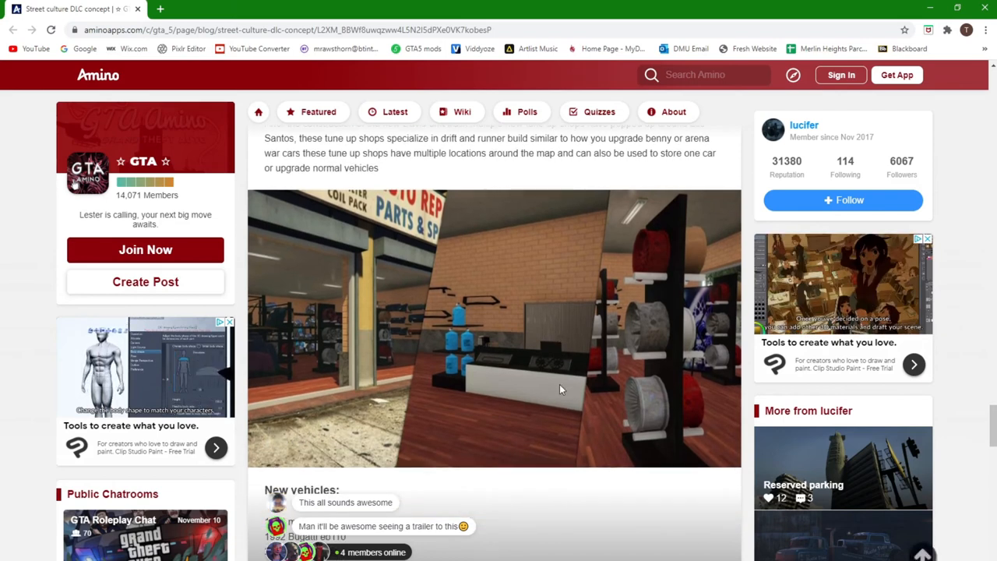
- Scroll through the New vehicles list to the New vehicle upgrades heading with twin turbo and nos entries
scroll("down", 3)
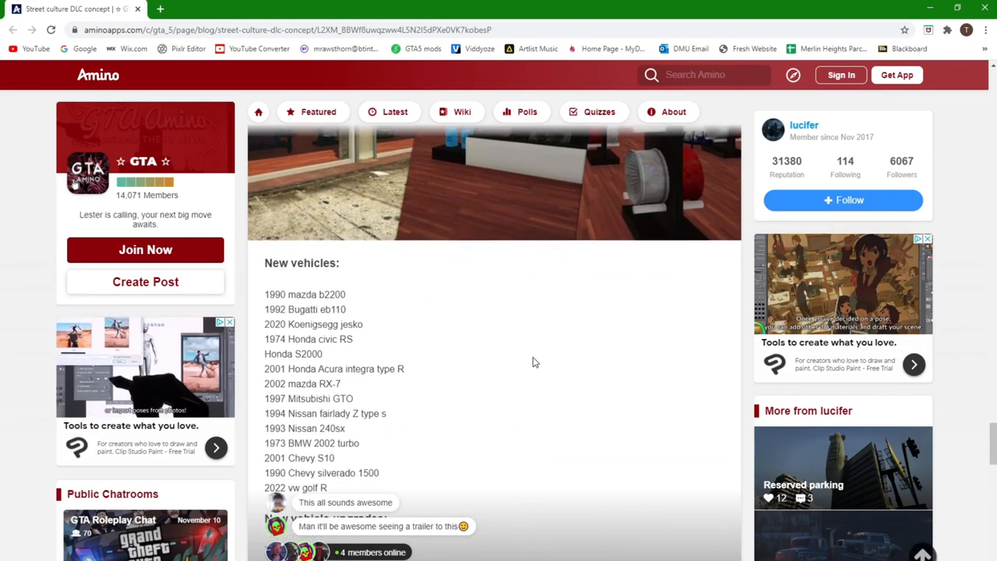
scroll("down", 3)
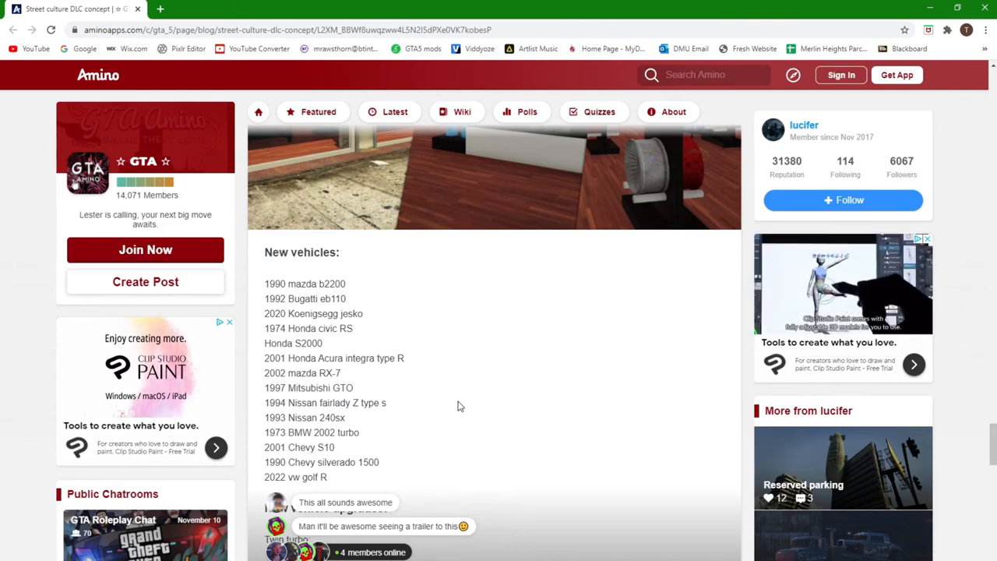
scroll("down", 3)
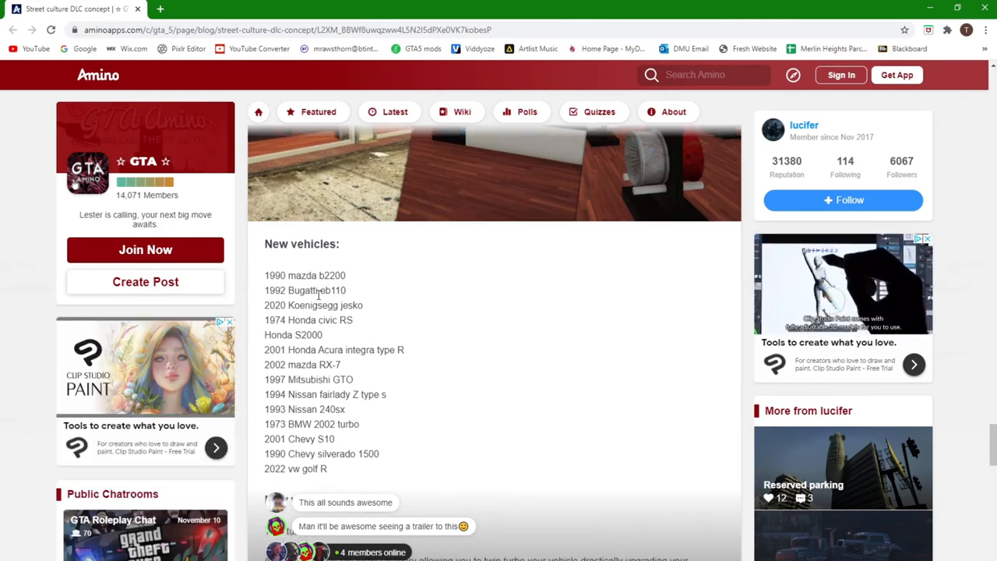
scroll("down", 3)
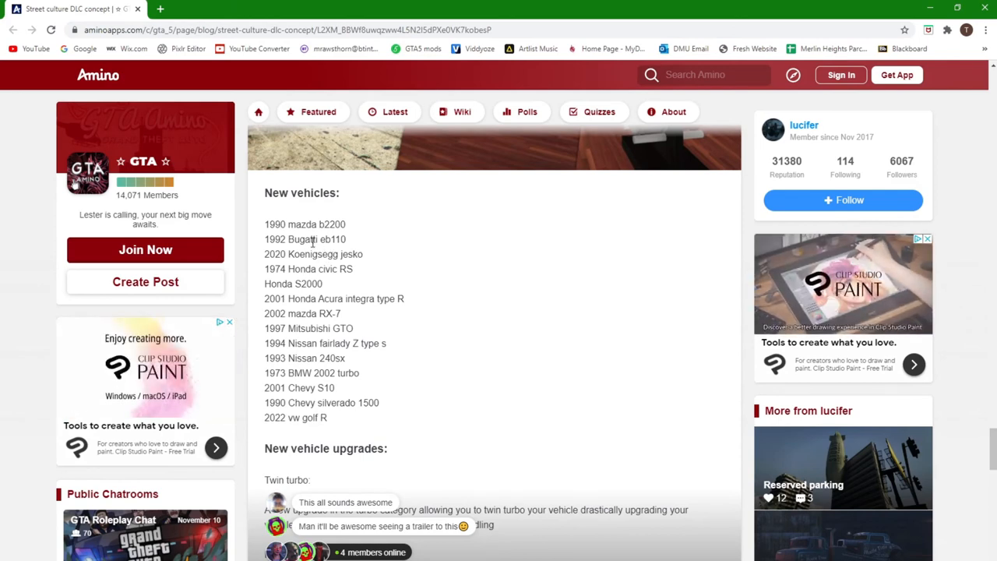
mouse_move(365, 268)
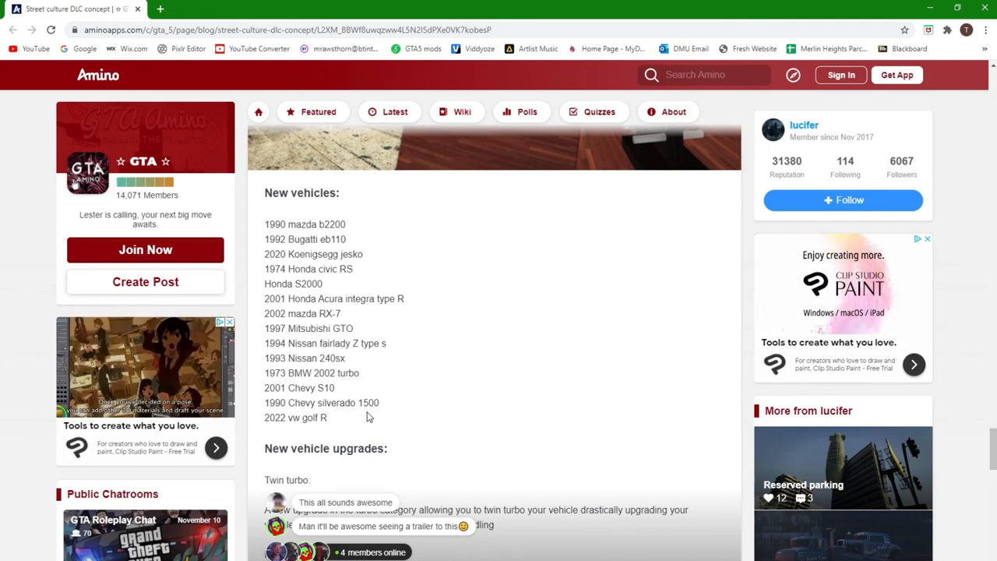
mouse_move(486, 250)
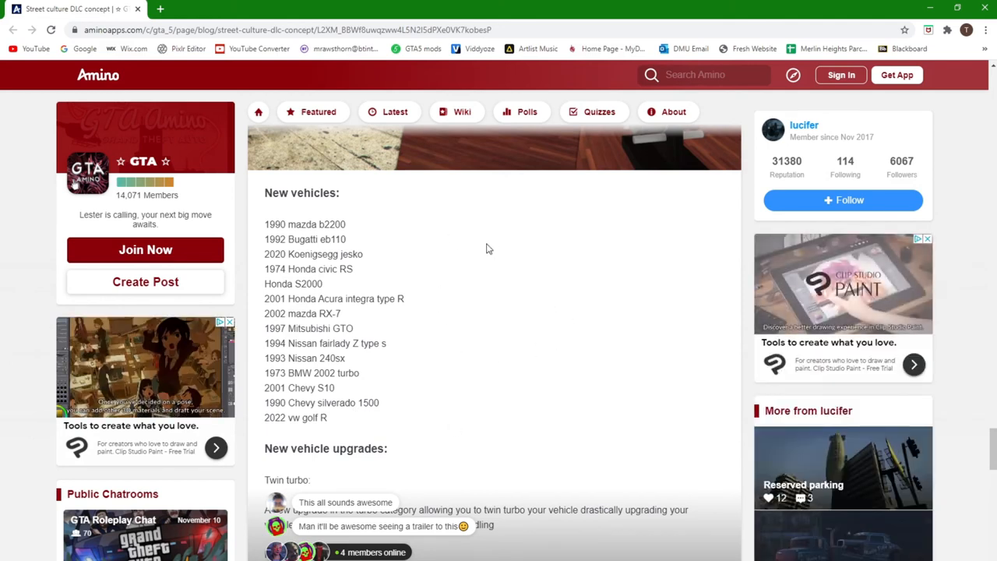
mouse_move(561, 230)
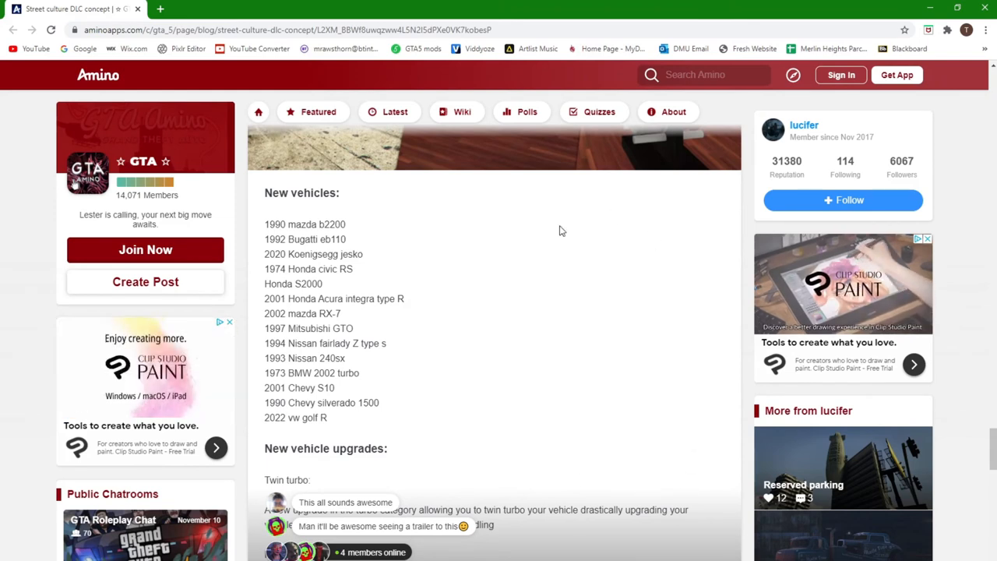
mouse_move(567, 435)
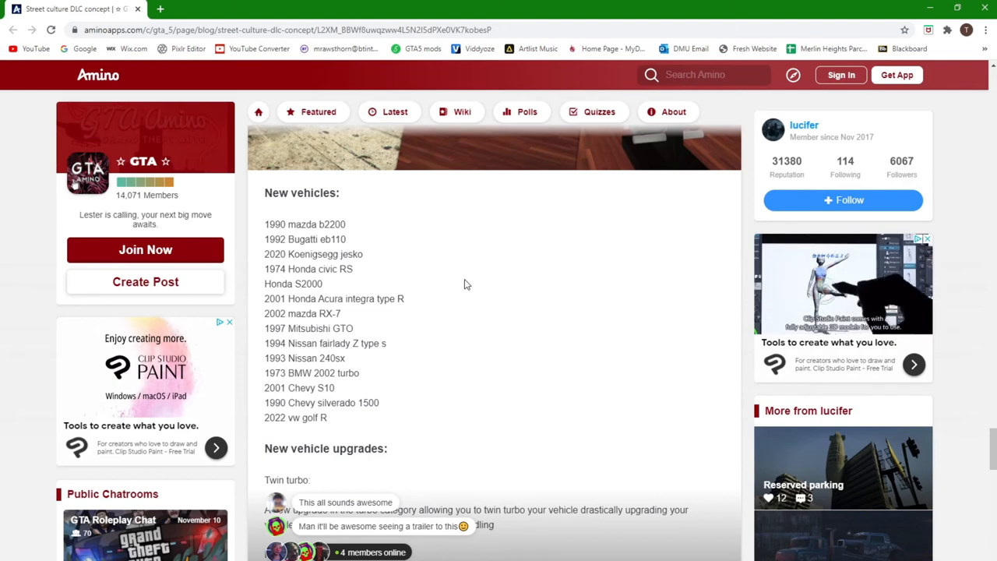
mouse_move(512, 357)
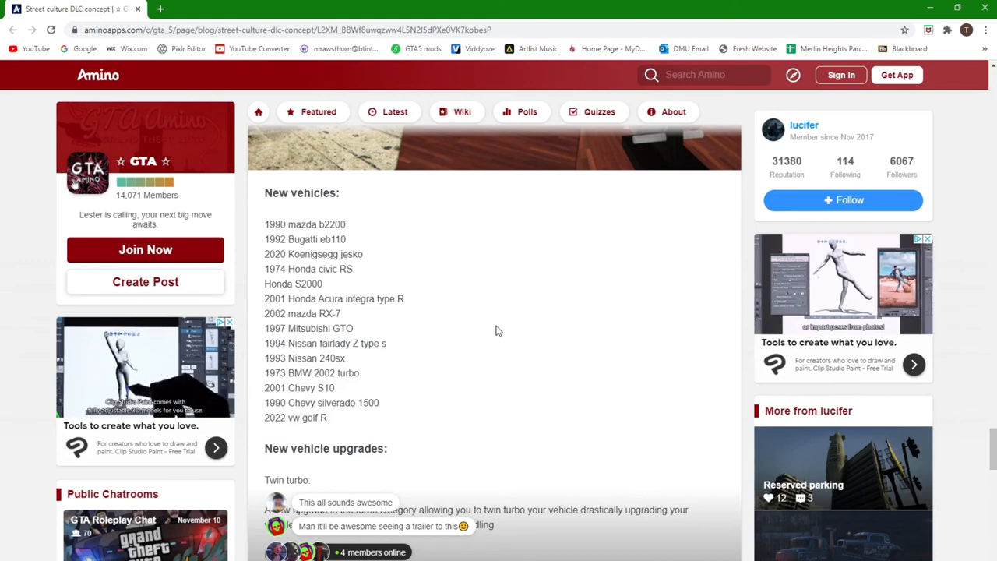
scroll("down", 3)
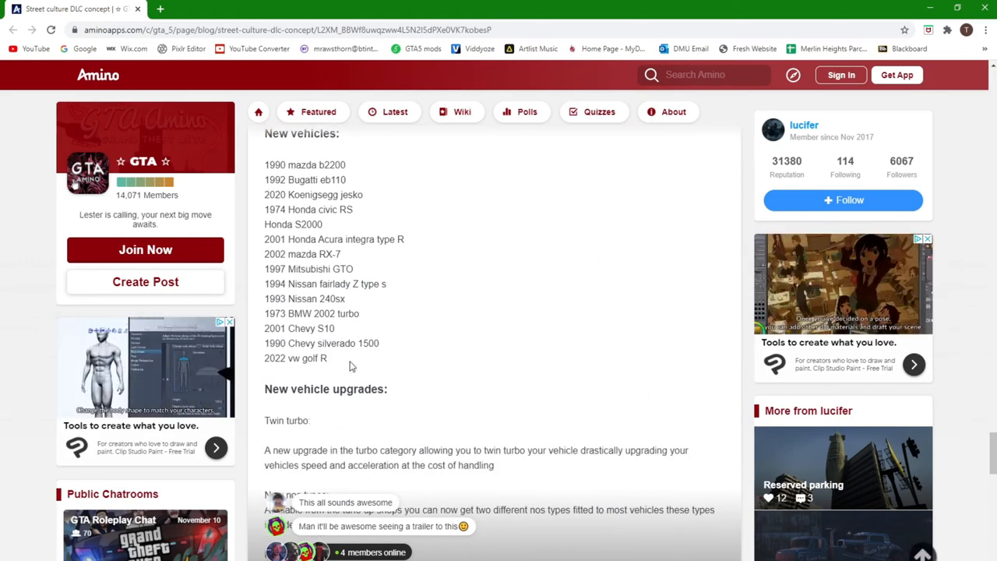
- Scroll into the New vehicle upgrades details covering twin turbo, nos types and engine swaps
scroll("down", 3)
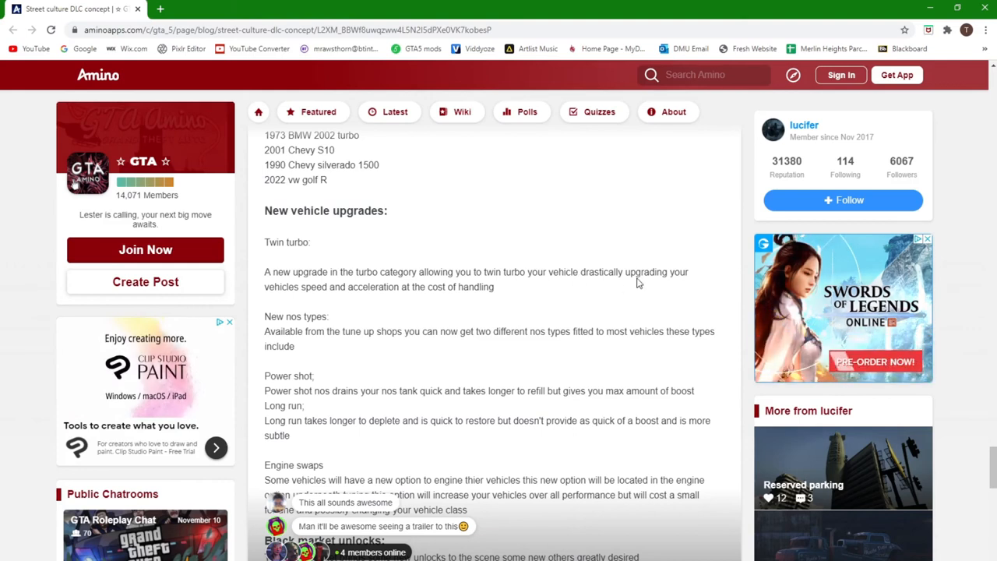
mouse_move(296, 299)
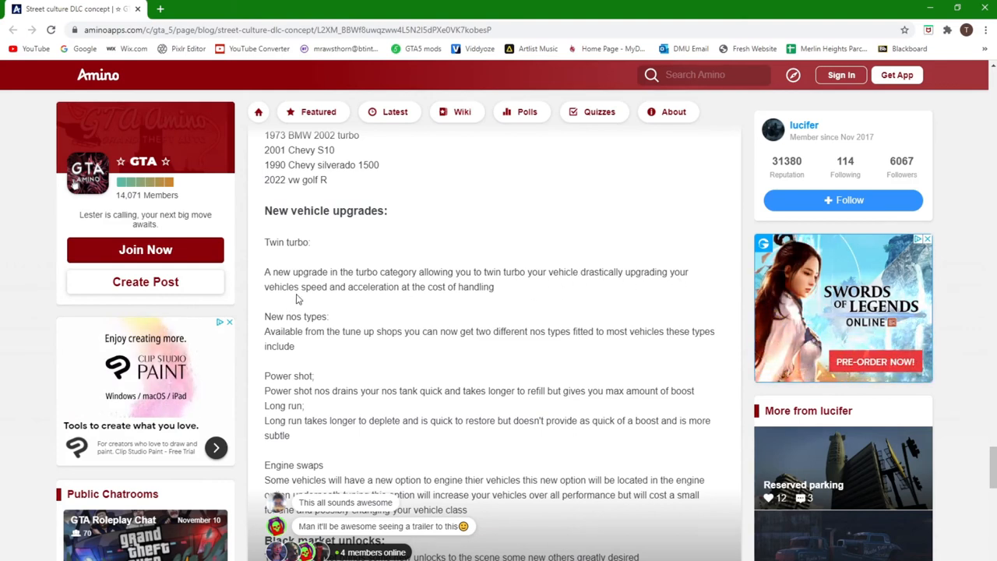
mouse_move(411, 299)
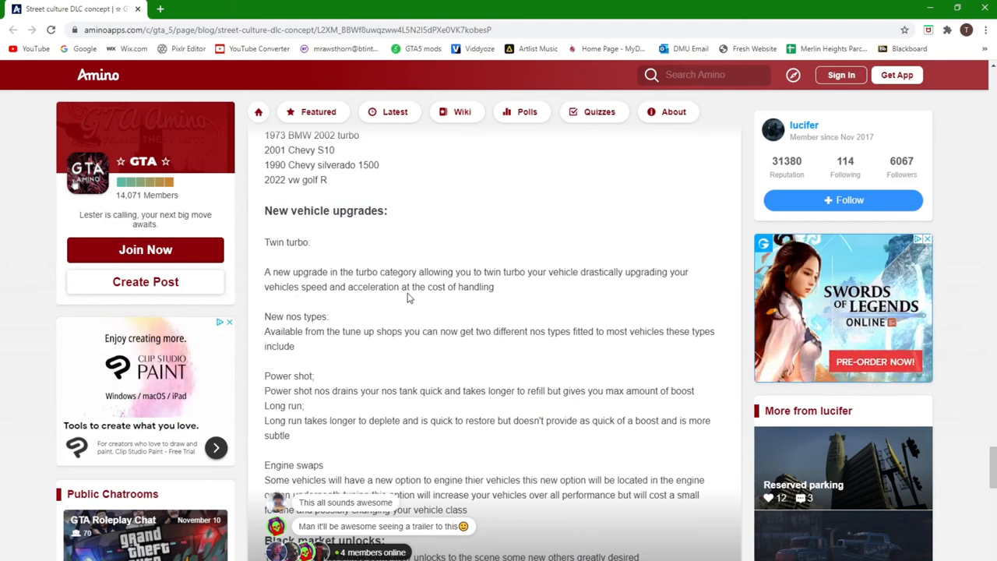
mouse_move(374, 339)
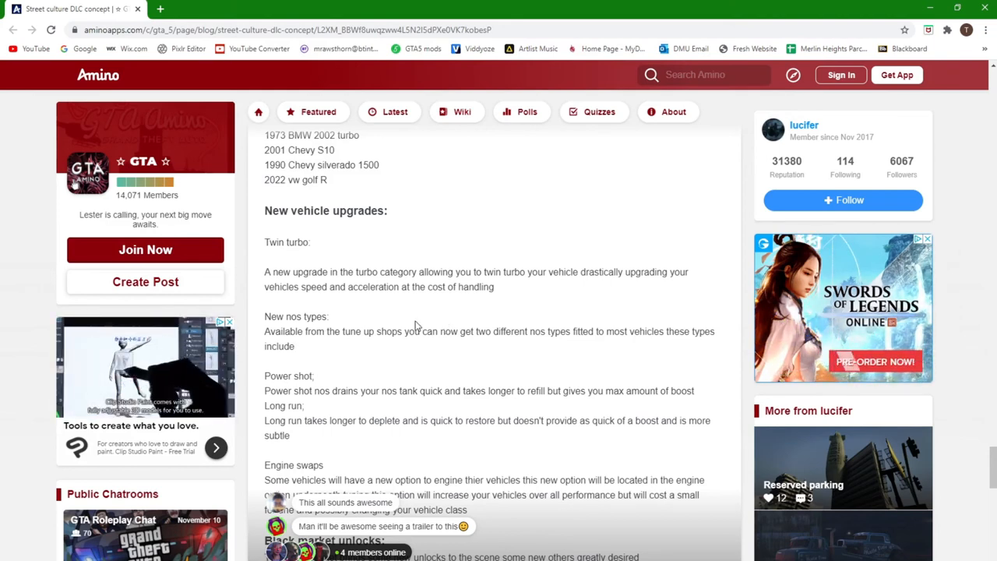
mouse_move(298, 355)
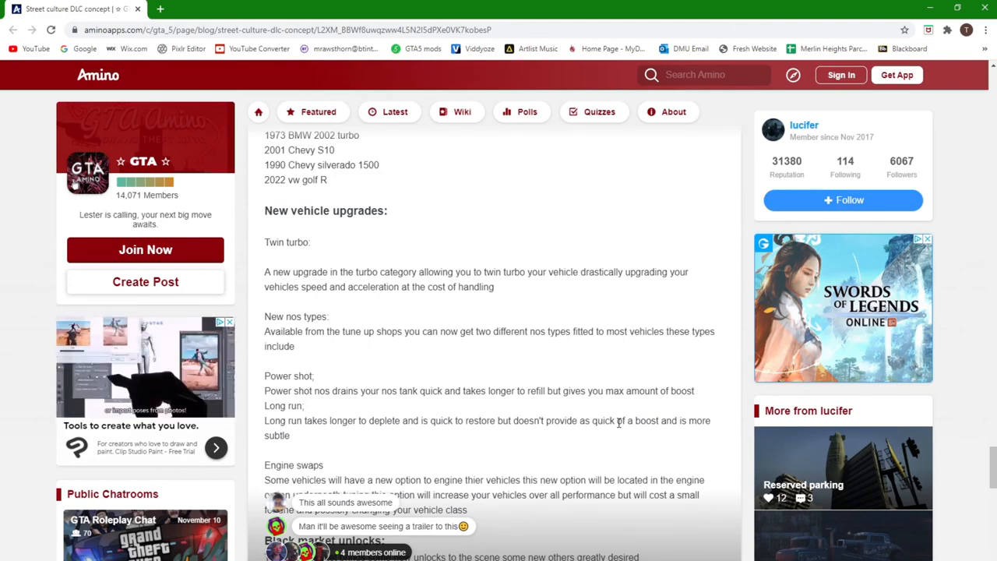
mouse_move(377, 450)
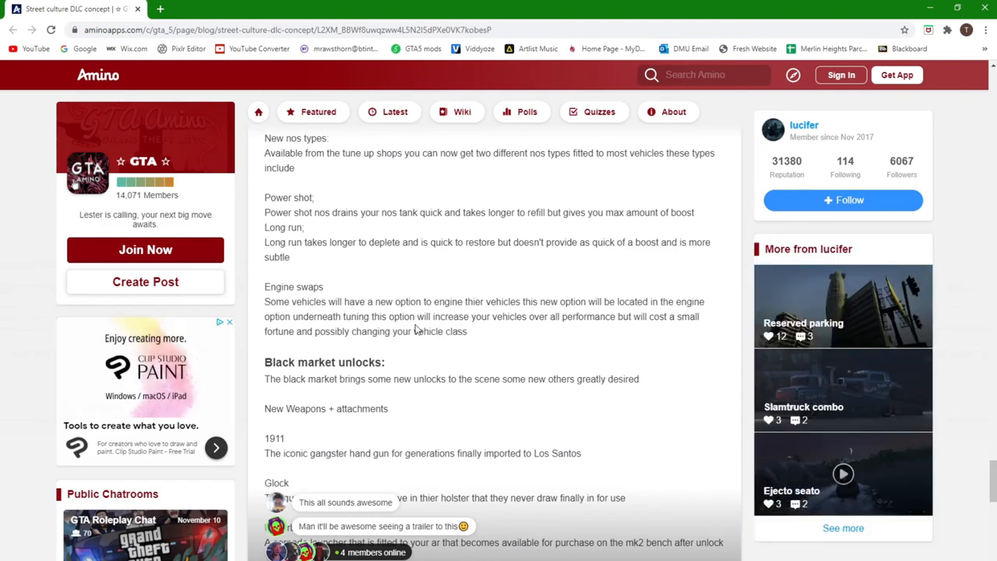
mouse_move(467, 330)
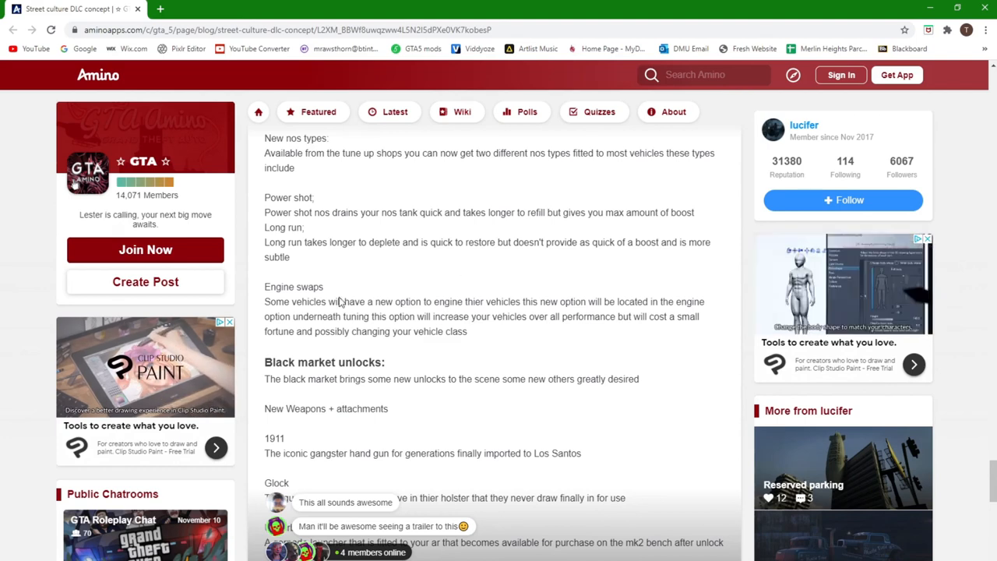
mouse_move(340, 316)
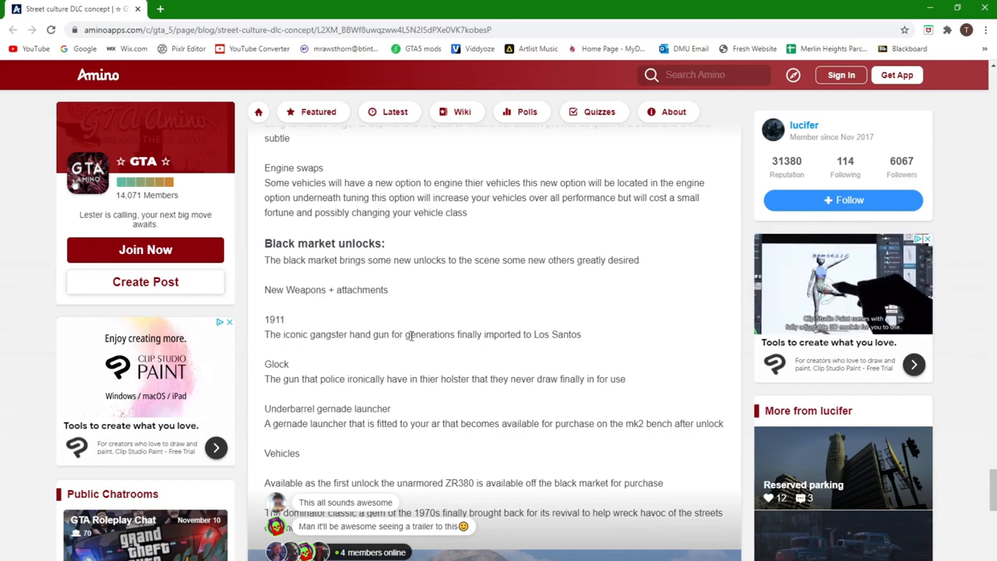
mouse_move(495, 333)
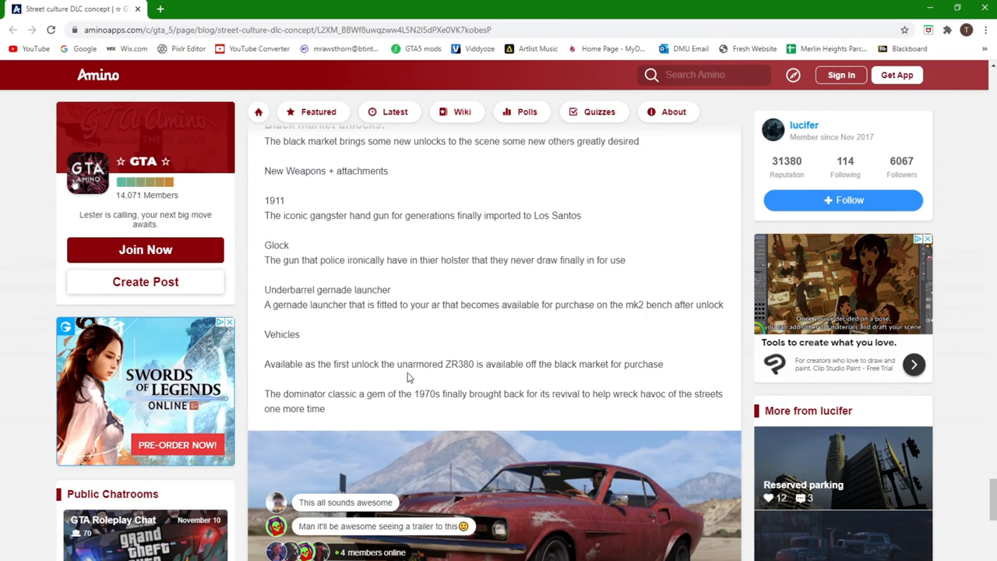
mouse_move(477, 368)
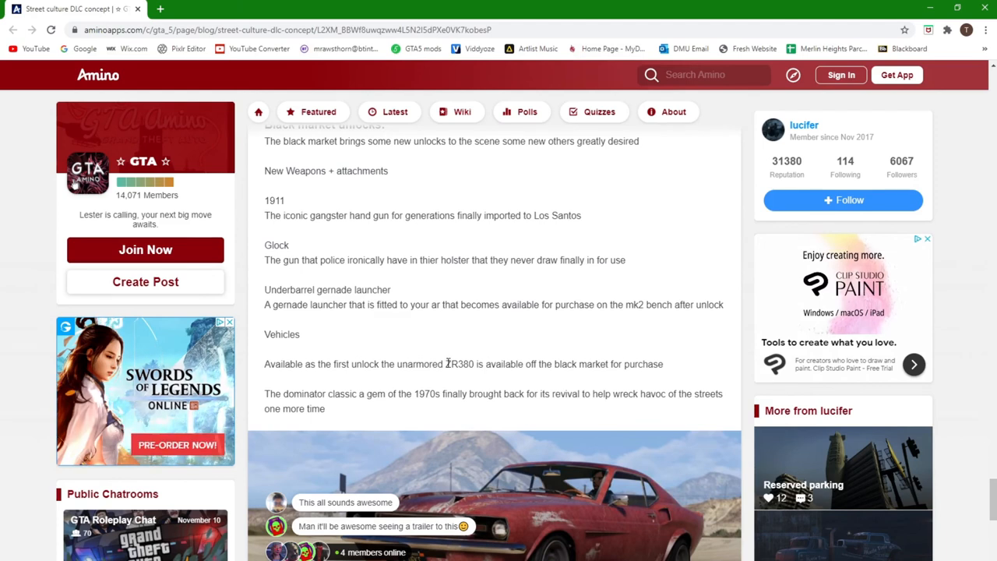
- Scroll past the Dominator description to the red classic car screenshot and the New emotes heading
double_click(458, 365)
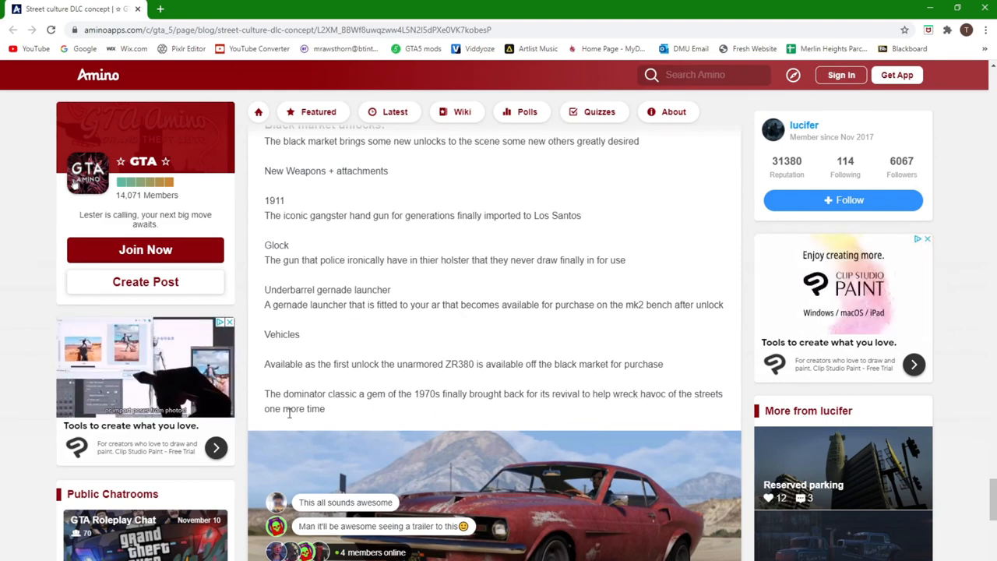
scroll("down", 3)
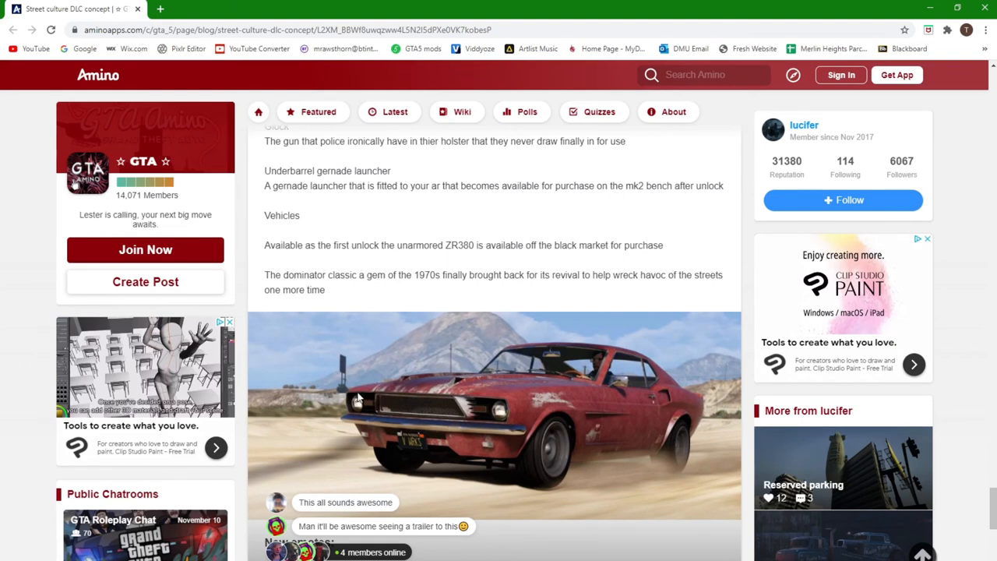
mouse_move(542, 402)
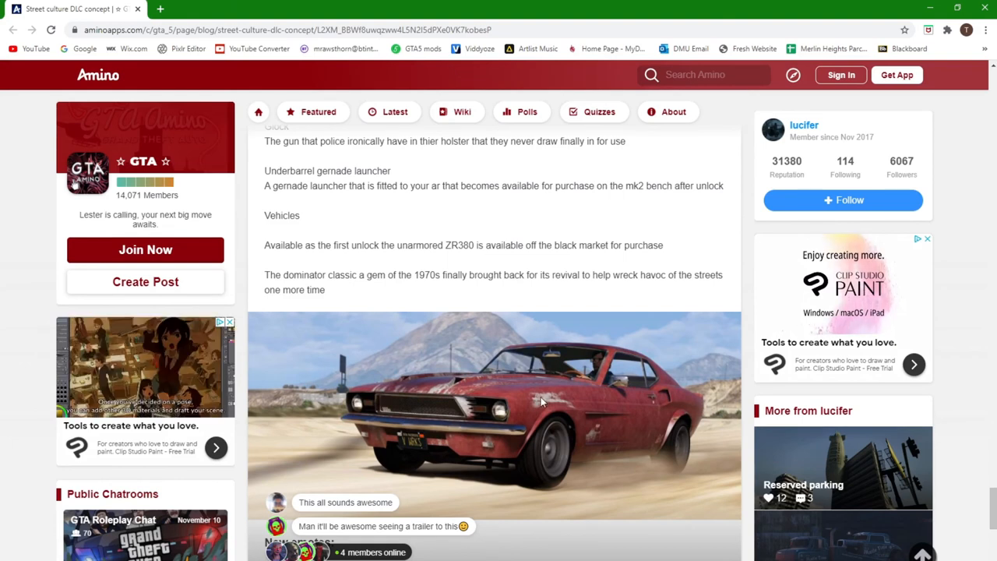
scroll("down", 3)
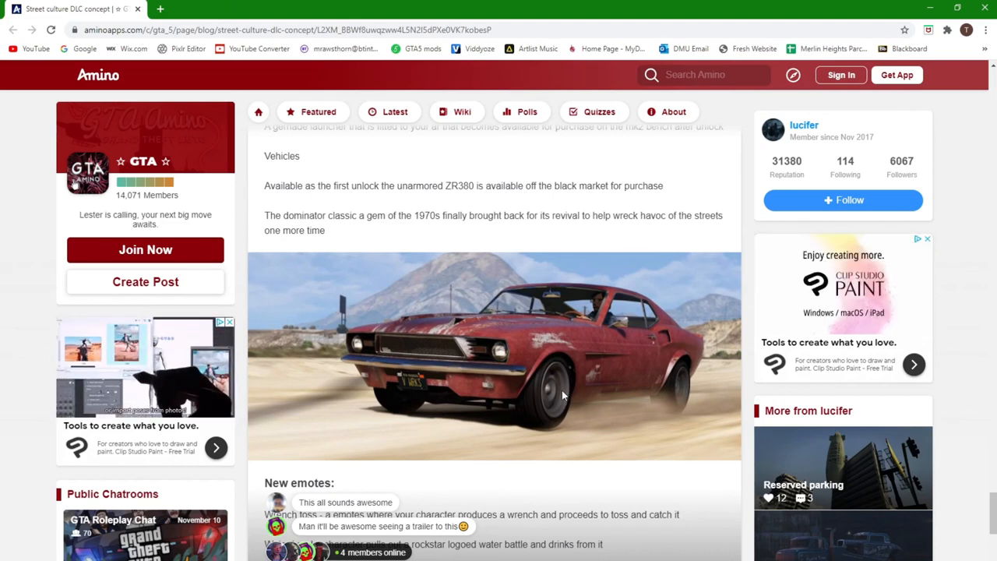
- Scroll through New emotes and Clothing to the closing note, share options and Likes (9)
scroll("down", 3)
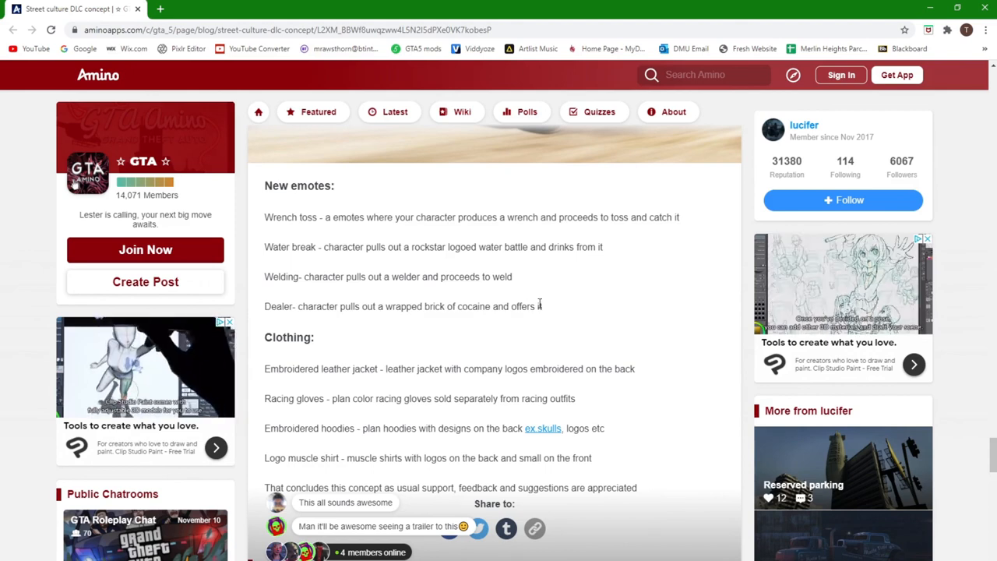
scroll("down", 3)
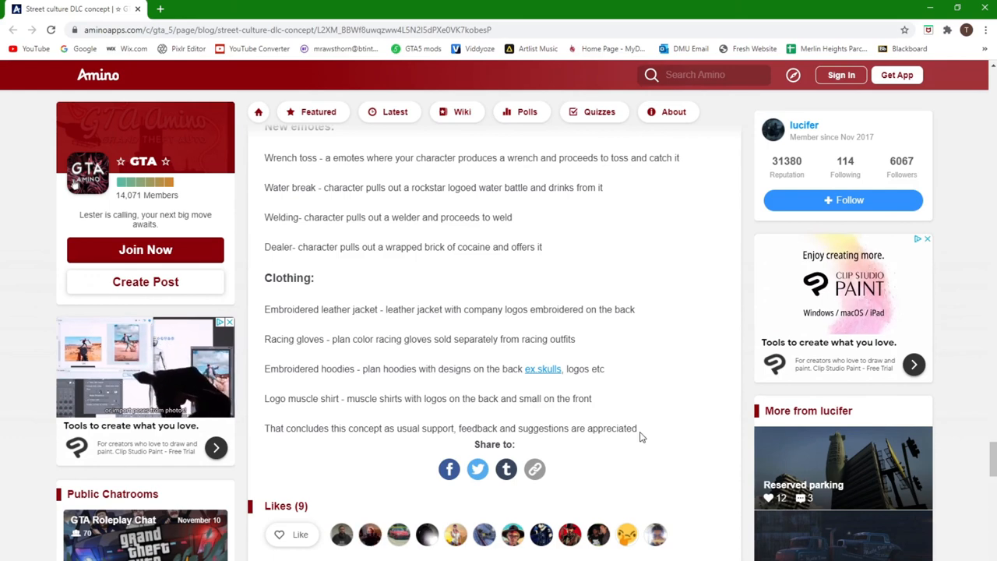
- Scroll to the Comments (2) section, then move back up the post
scroll("down", 3)
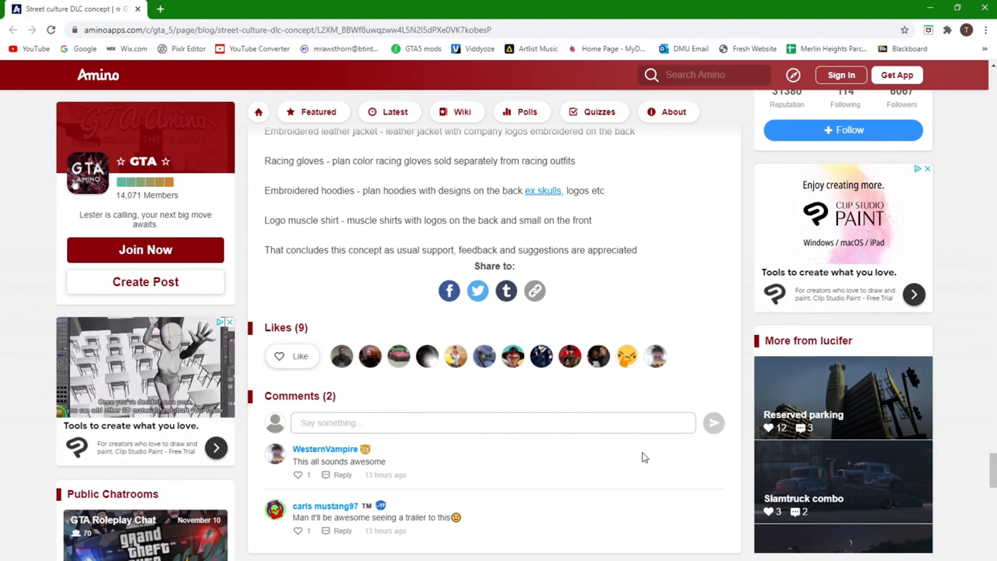
scroll("down", 3)
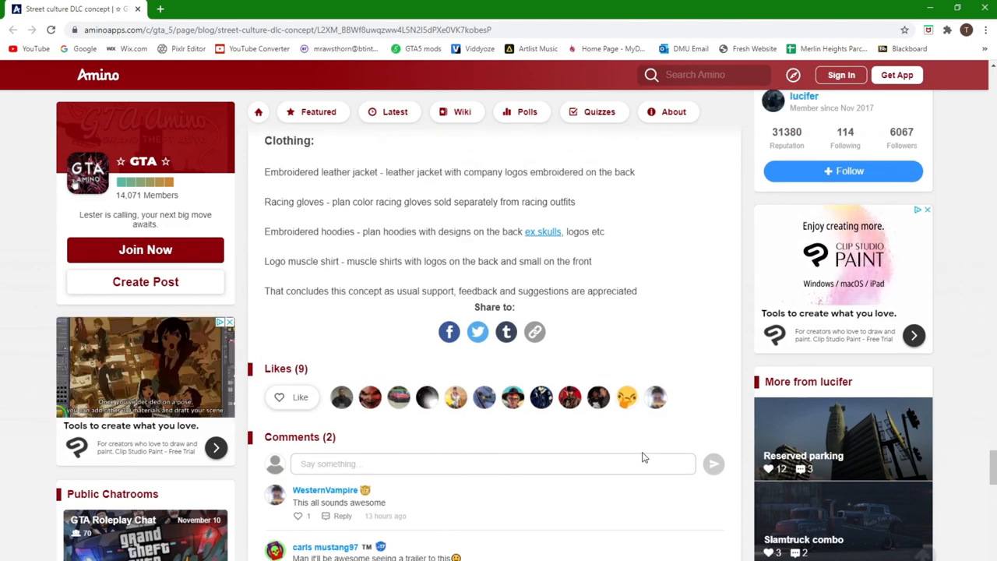
scroll("up", 3)
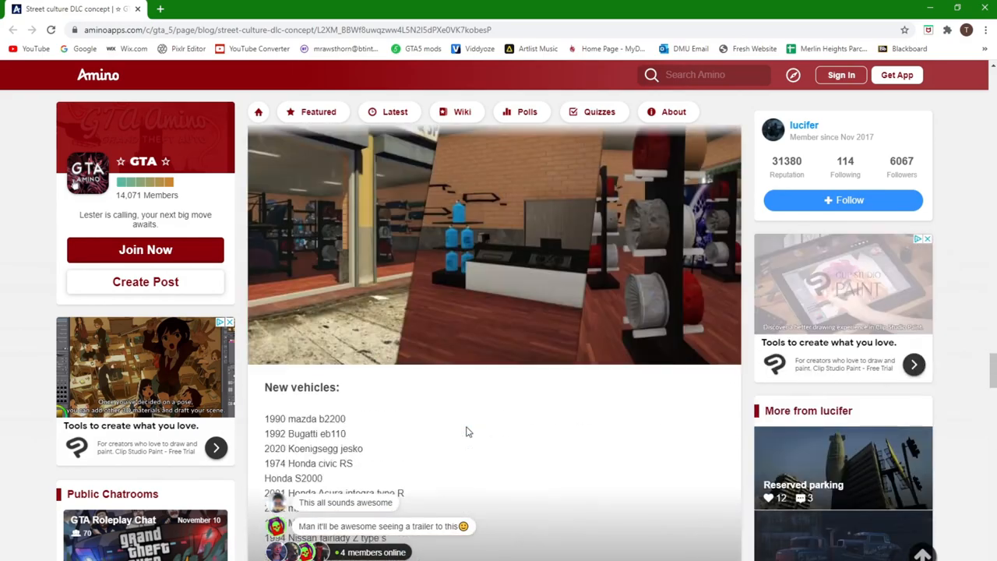
scroll("down", 3)
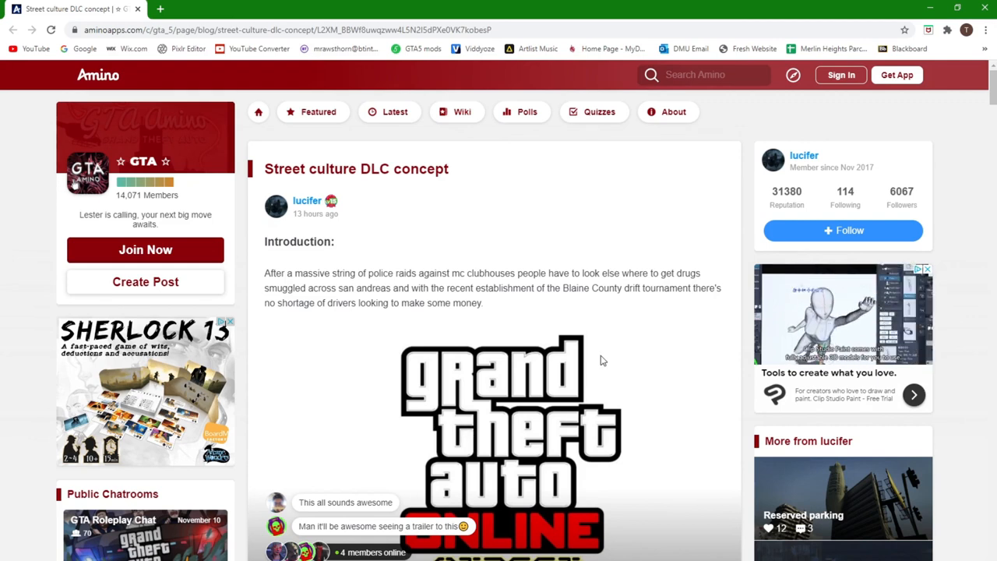
- Scroll down from the title to the Pre update changes paragraph and Loading in heading
scroll("down", 3)
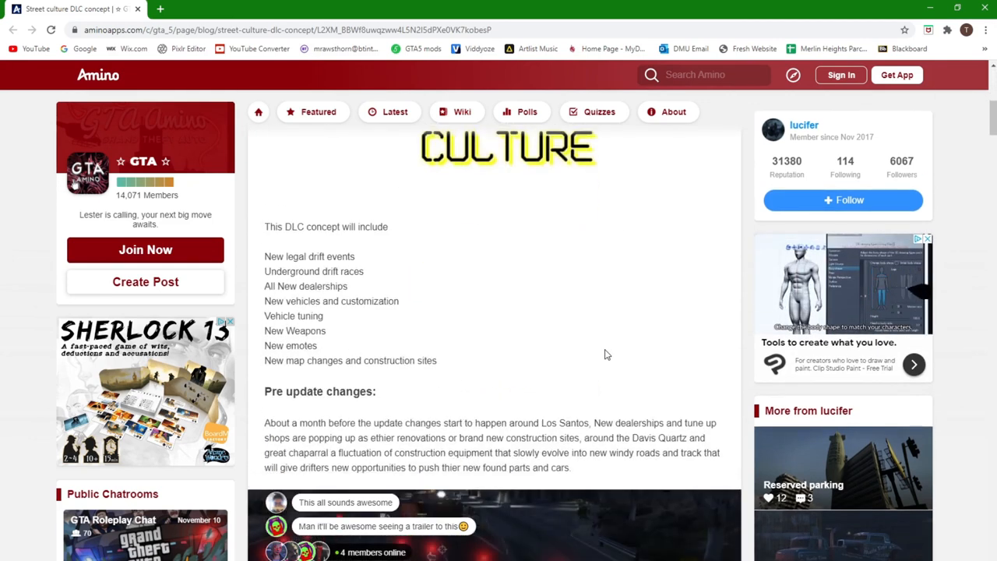
scroll("down", 3)
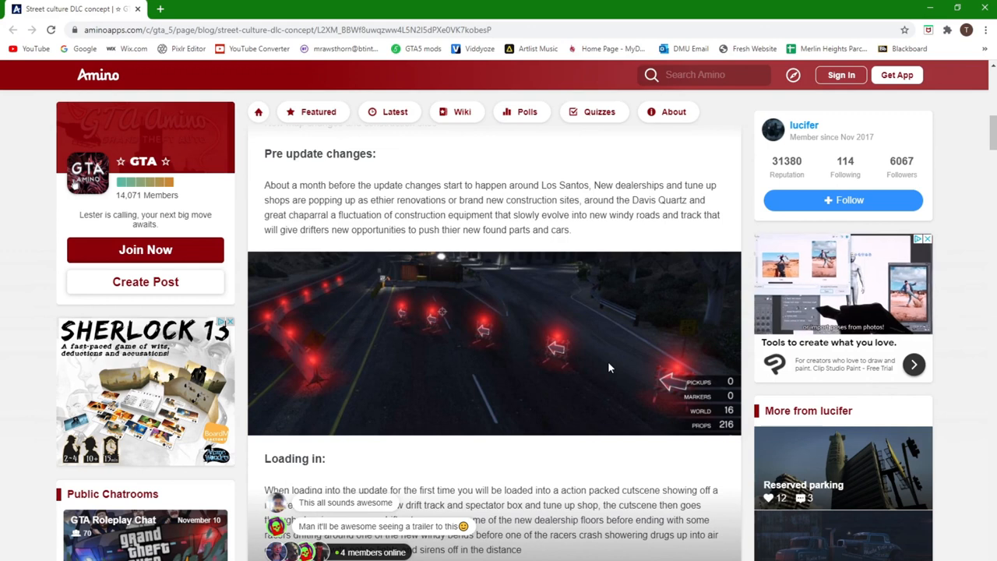